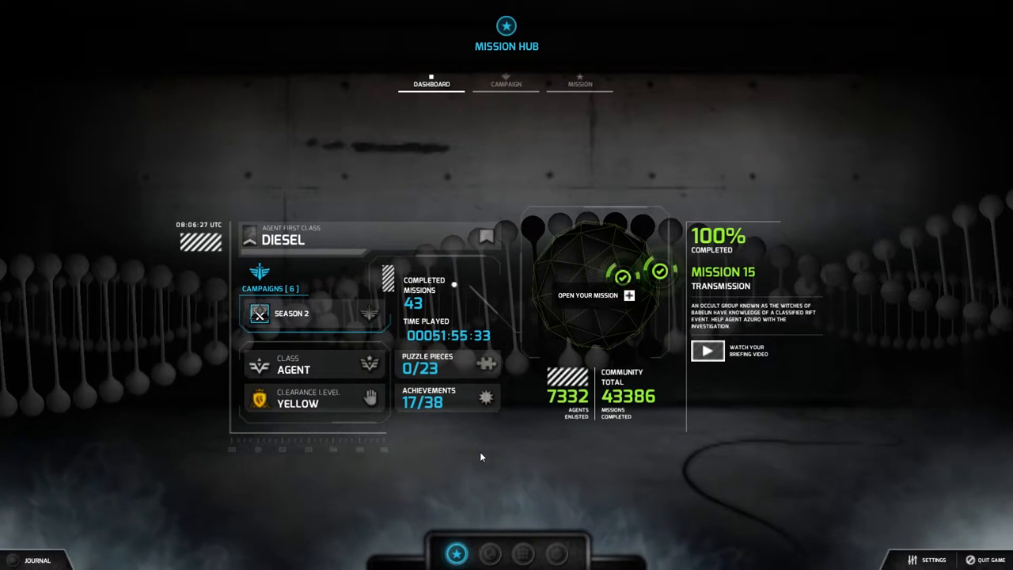
mouse_move(487, 457)
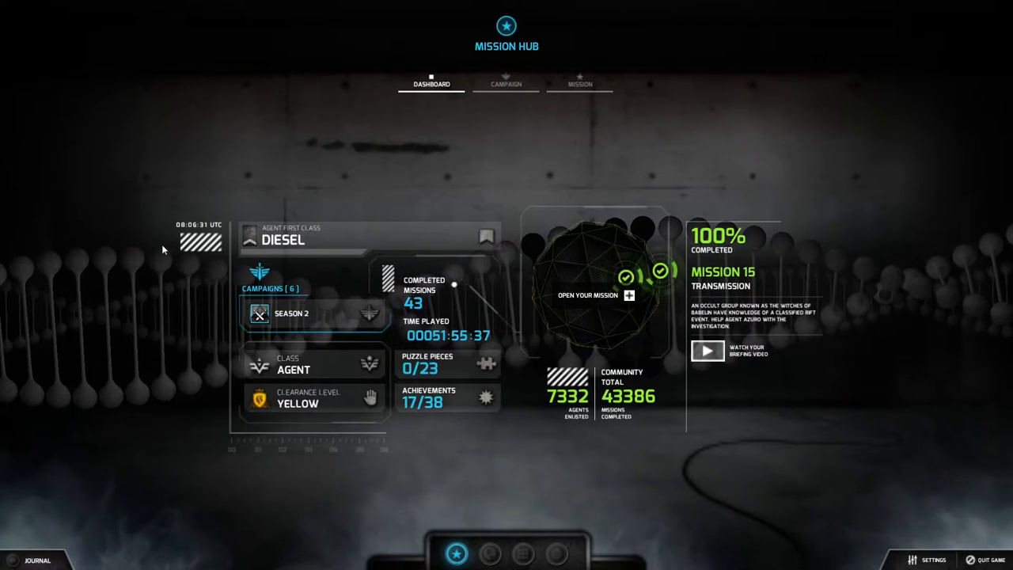
mouse_move(763, 415)
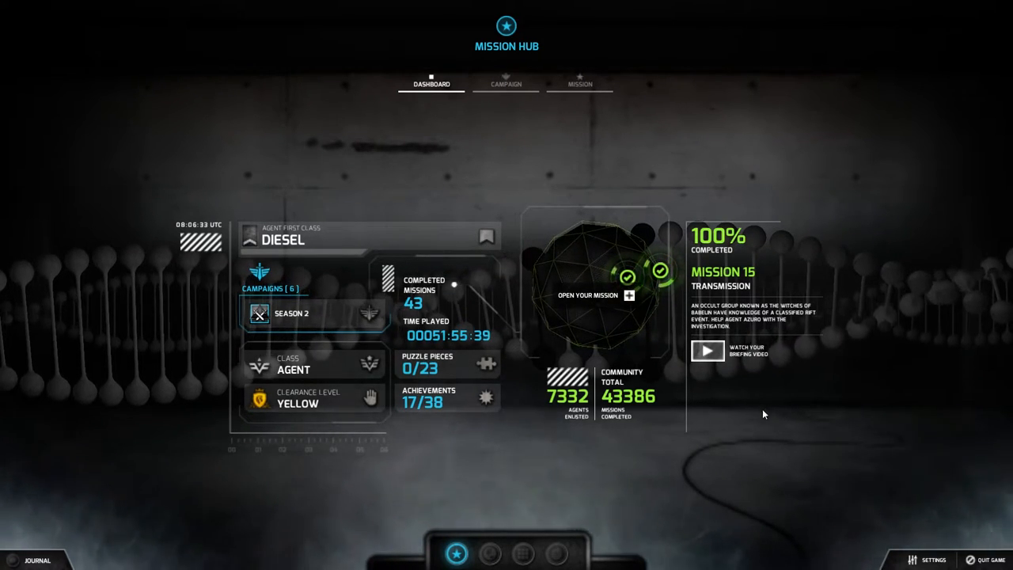
mouse_move(504, 466)
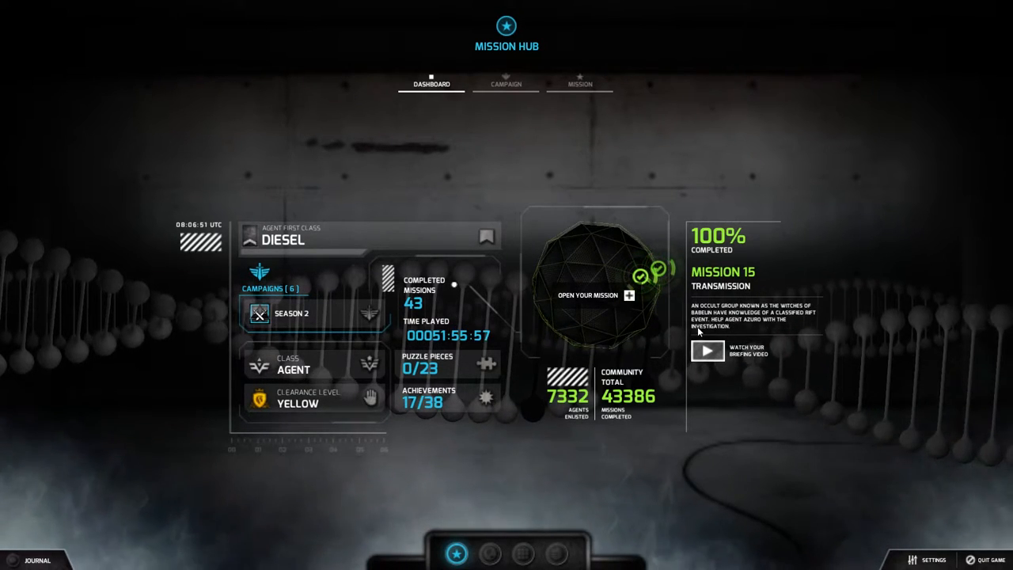
Show the campaign overview with Mission 15 Transmission listed as 100% completed
left_click(579, 84)
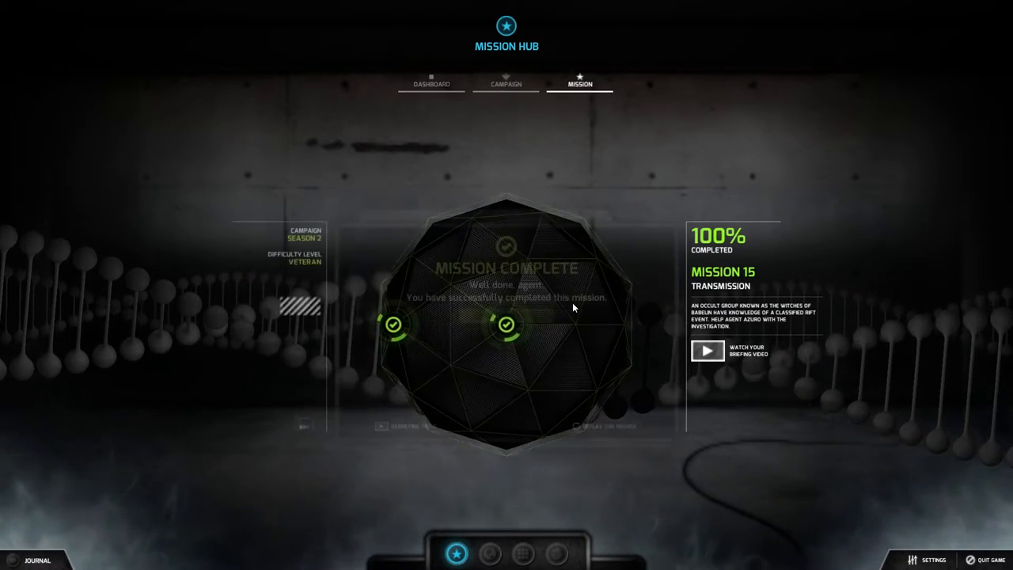
left_click(507, 84)
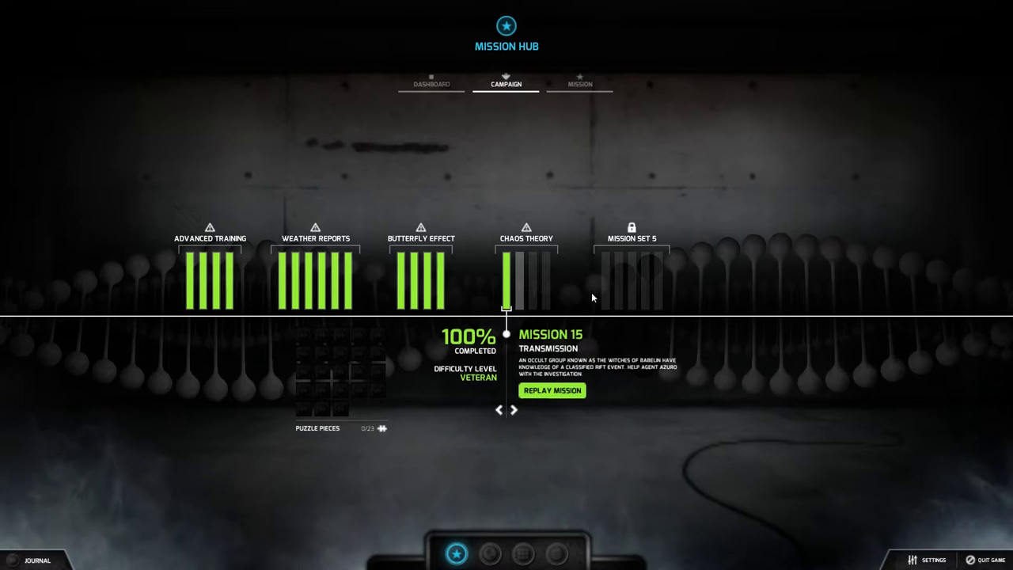
mouse_move(568, 389)
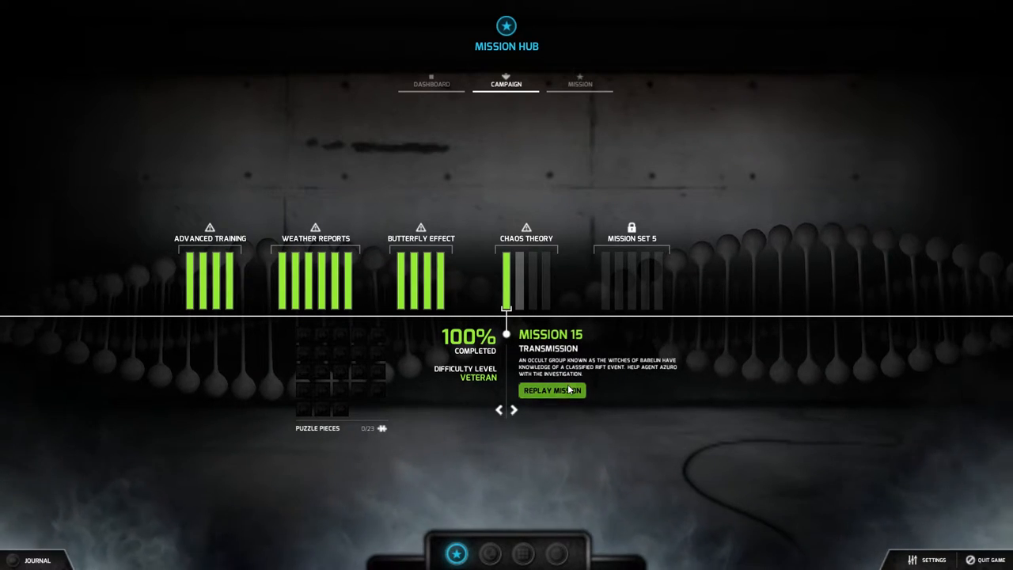
Replay Mission 15 Transmission and let its briefing video run
left_click(550, 390)
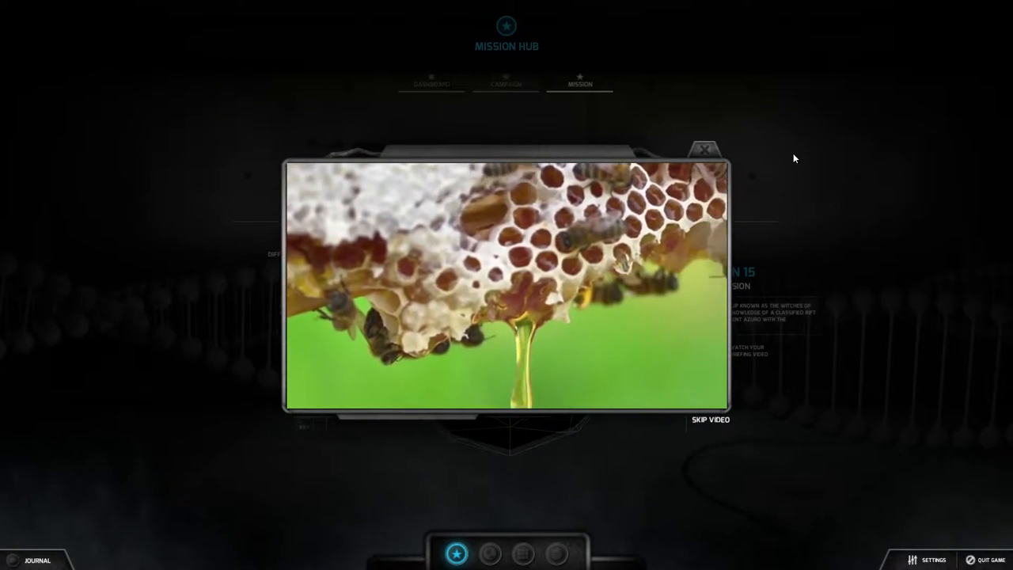
mouse_move(772, 148)
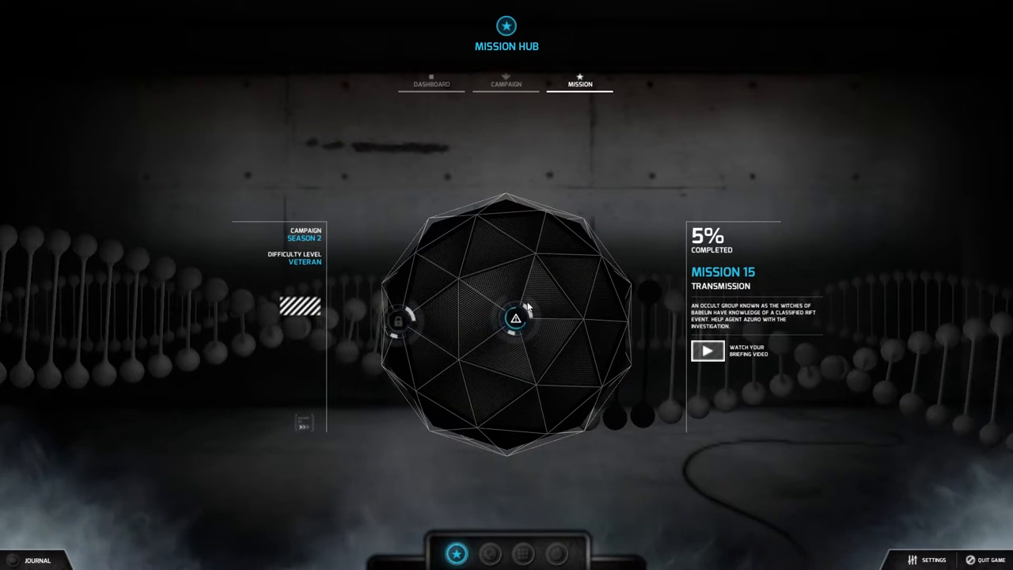
Start the Map investigation from the mission sphere via Start Now
left_click(516, 317)
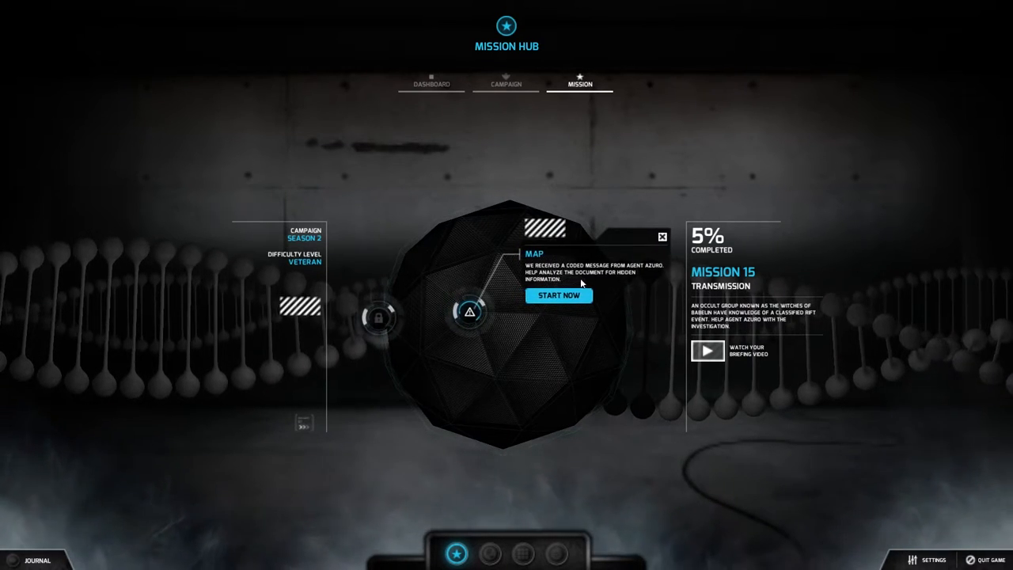
left_click(662, 236)
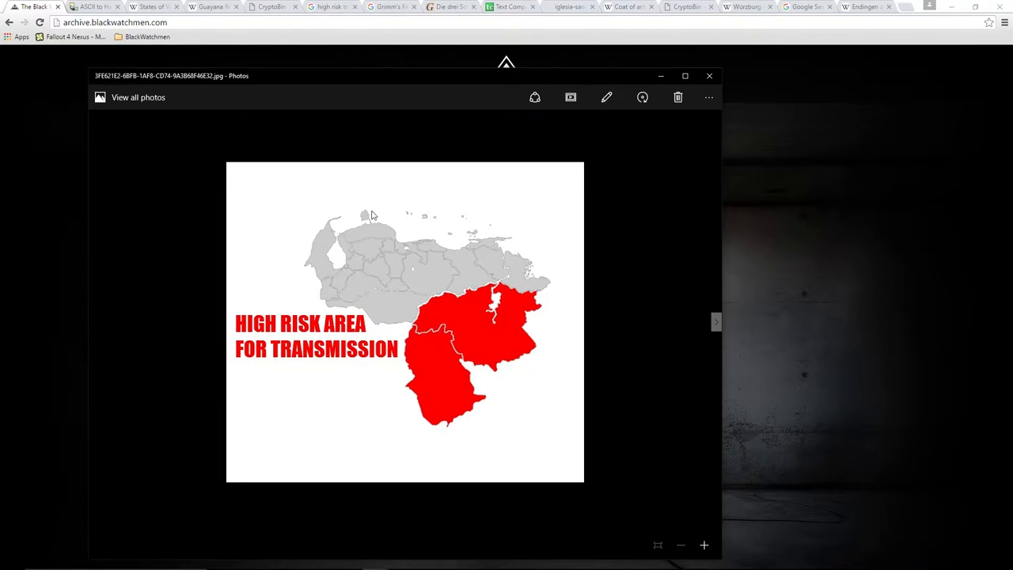
mouse_move(399, 273)
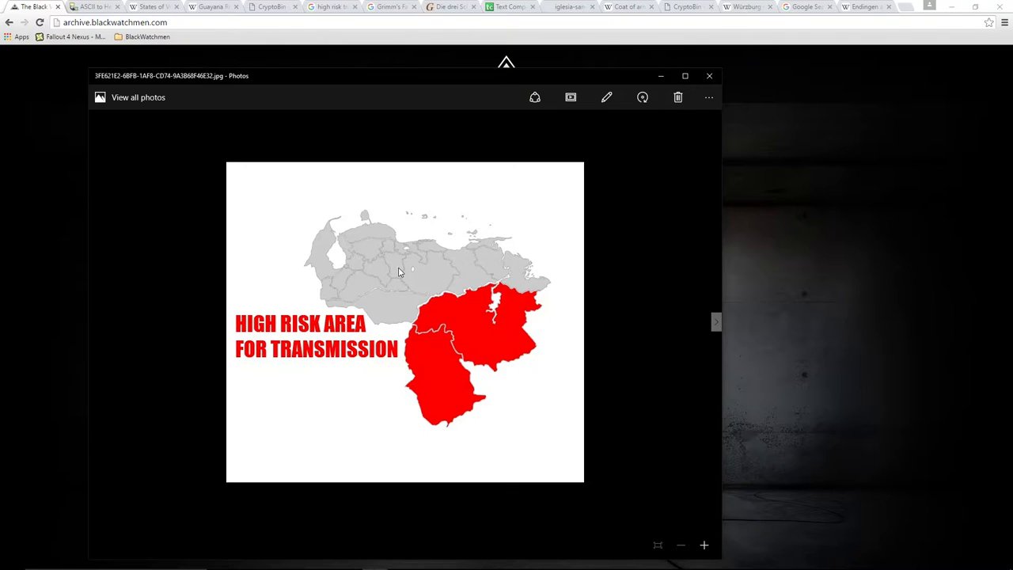
mouse_move(355, 264)
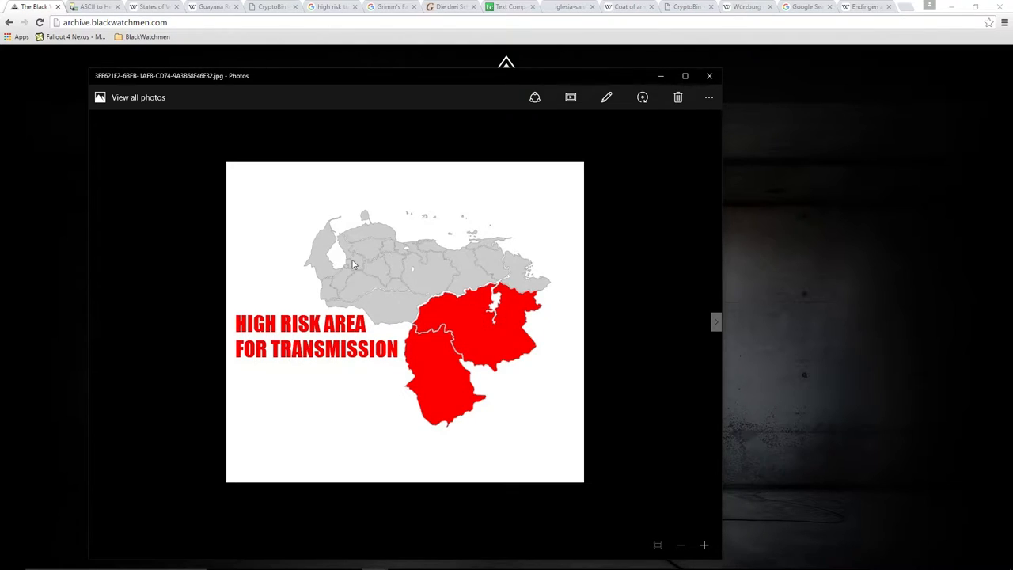
mouse_move(443, 398)
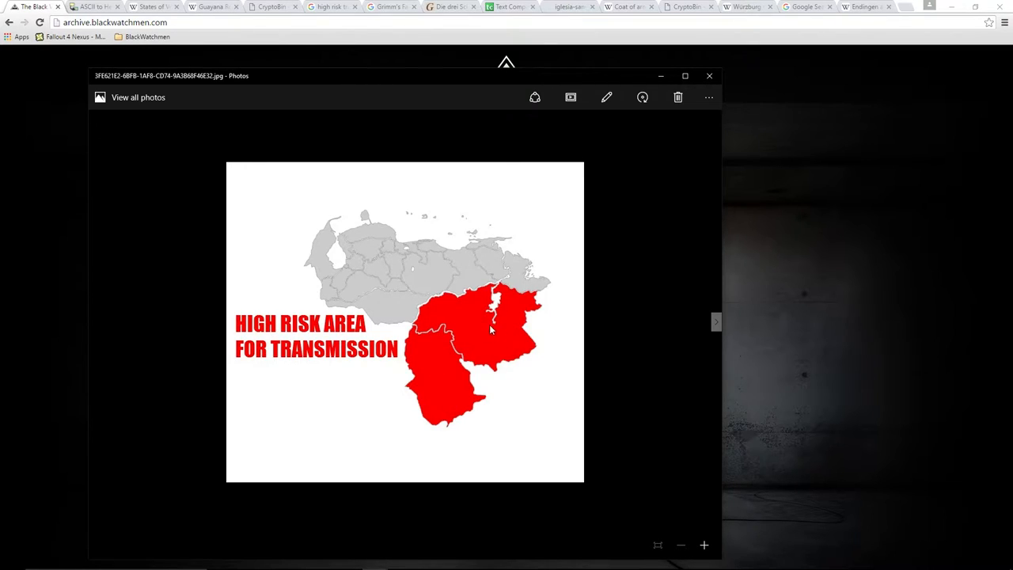
mouse_move(272, 351)
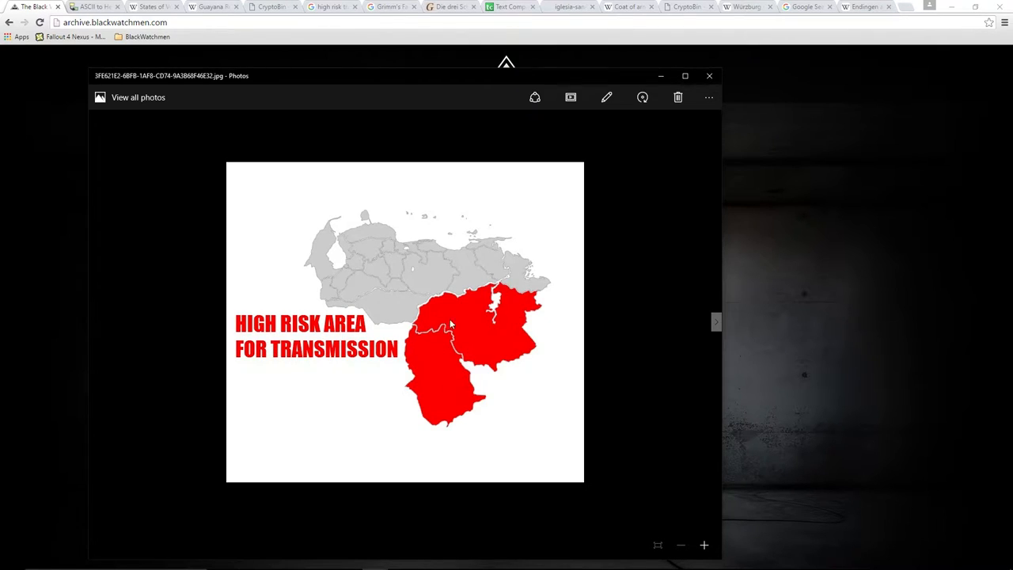
mouse_move(442, 402)
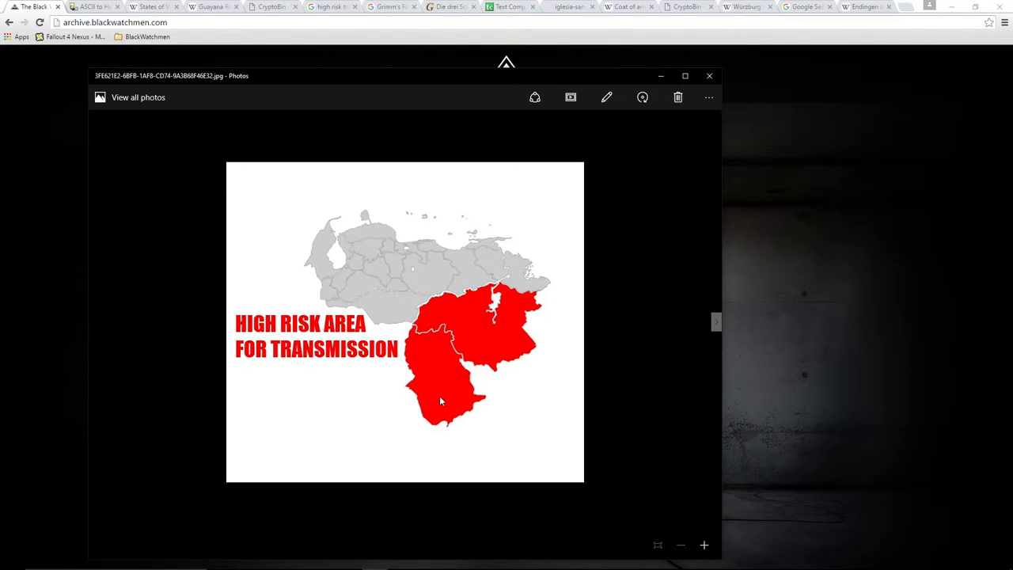
mouse_move(611, 421)
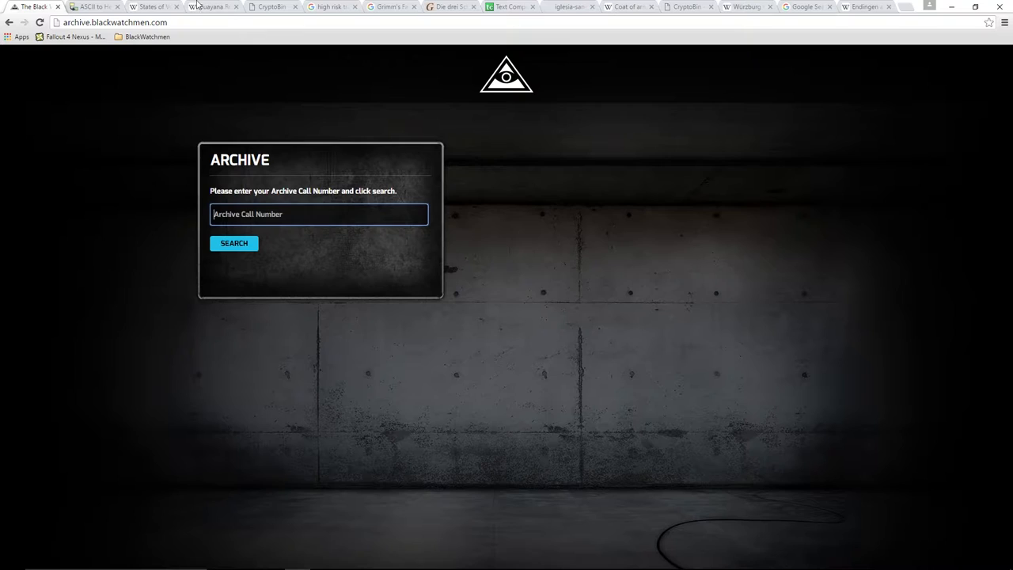
Go from the States of Venezuela page to the Guayana Region article and read down it
left_click(152, 6)
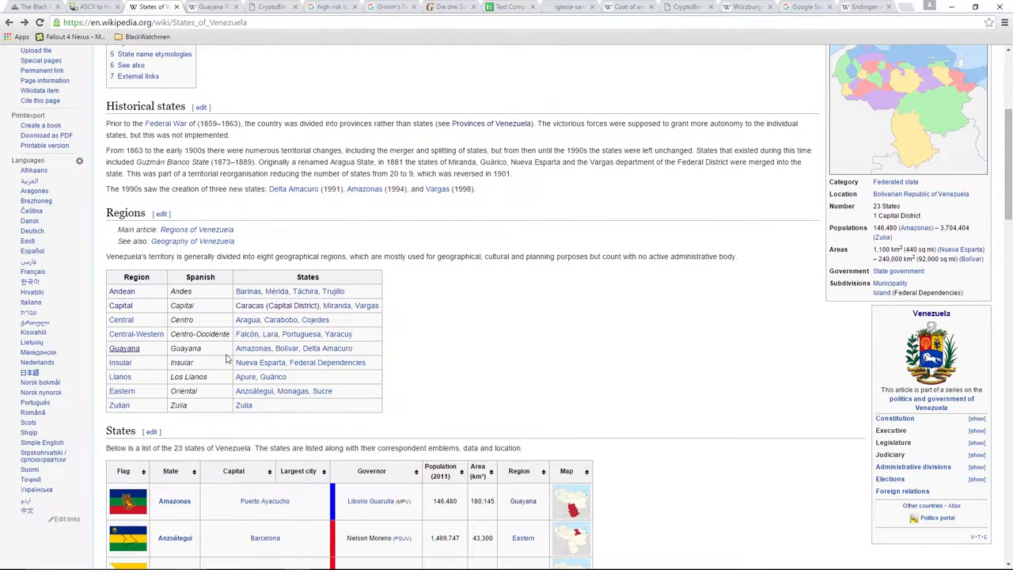
mouse_move(123, 349)
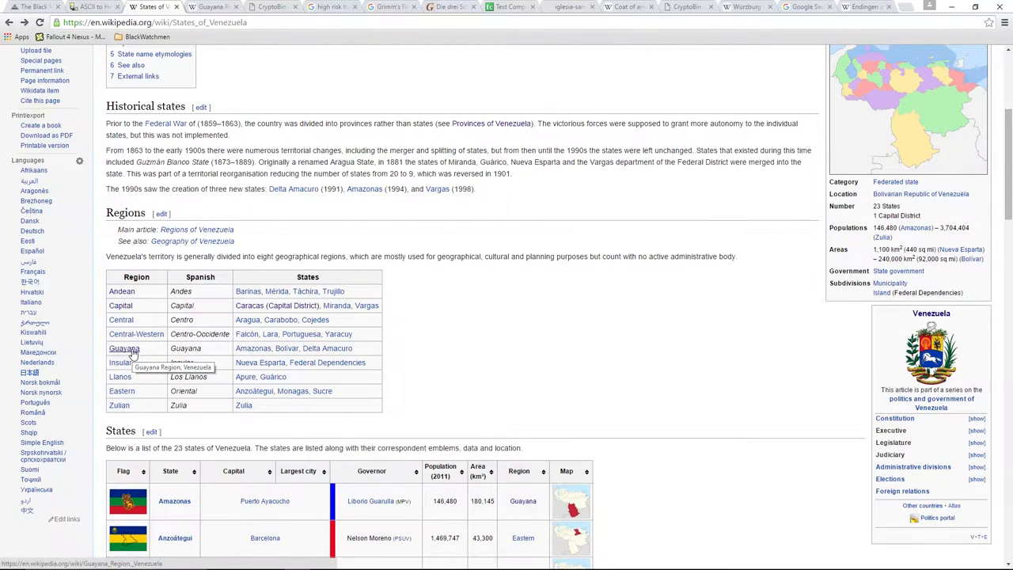
left_click(123, 348)
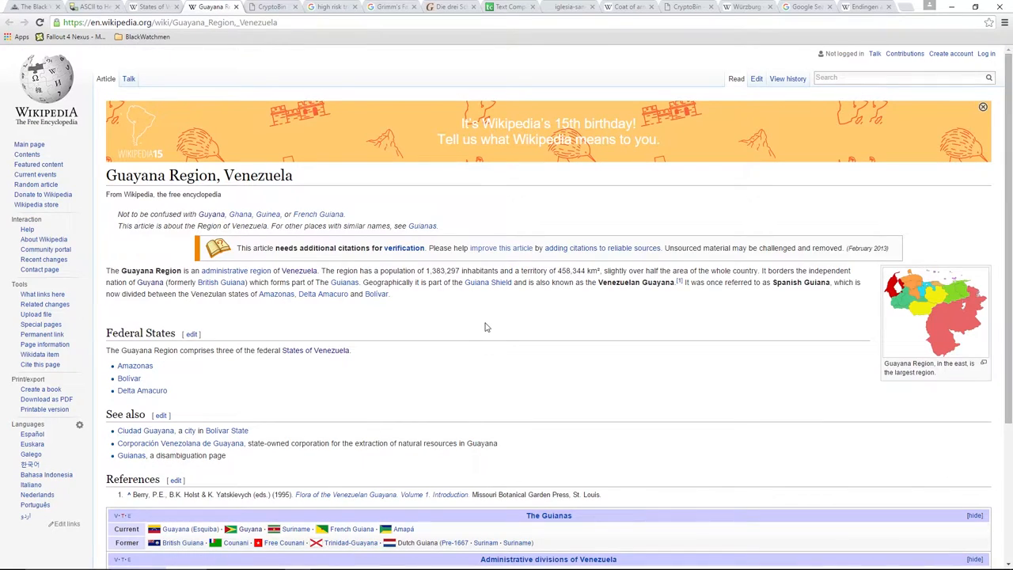
scroll("down", 3)
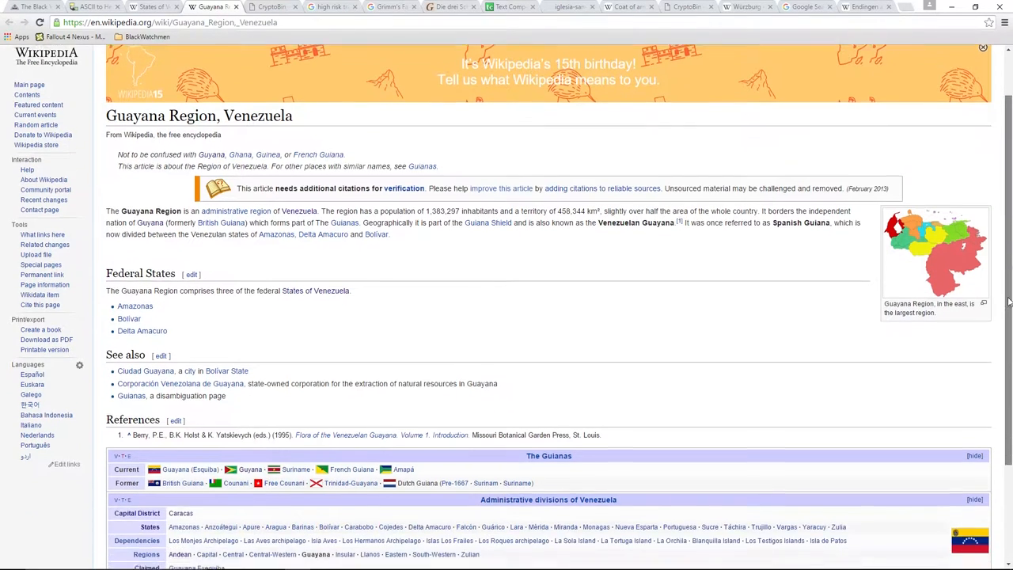
scroll("down", 3)
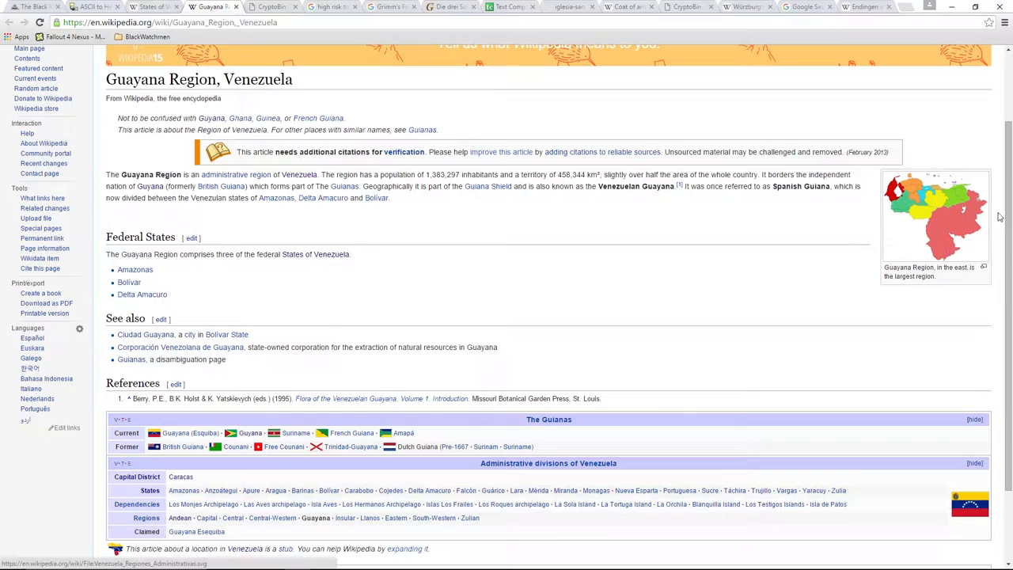
scroll("down", 3)
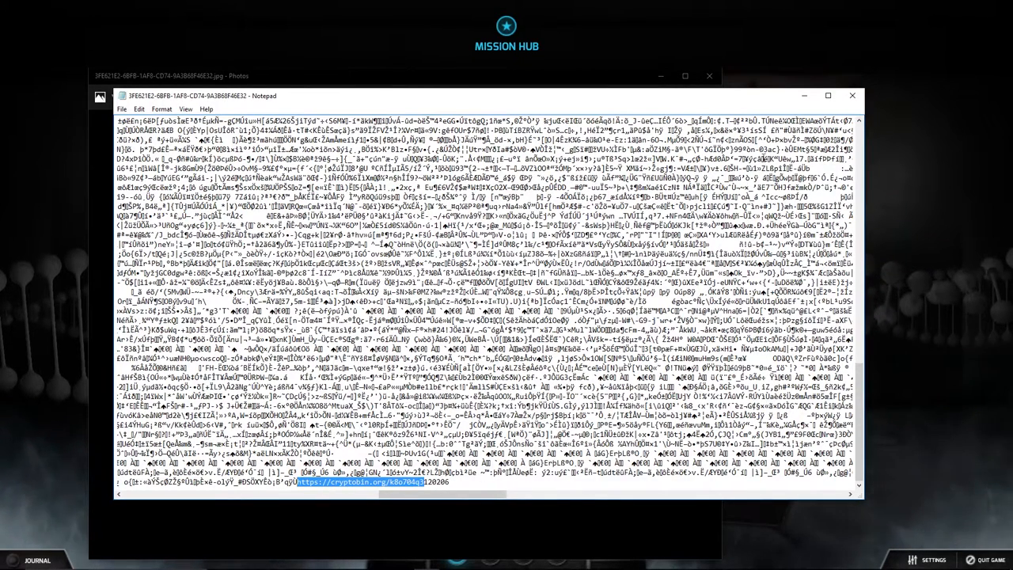
Bring up the cryptobin.org encrypted paste linked at the end of the image file
left_click(373, 560)
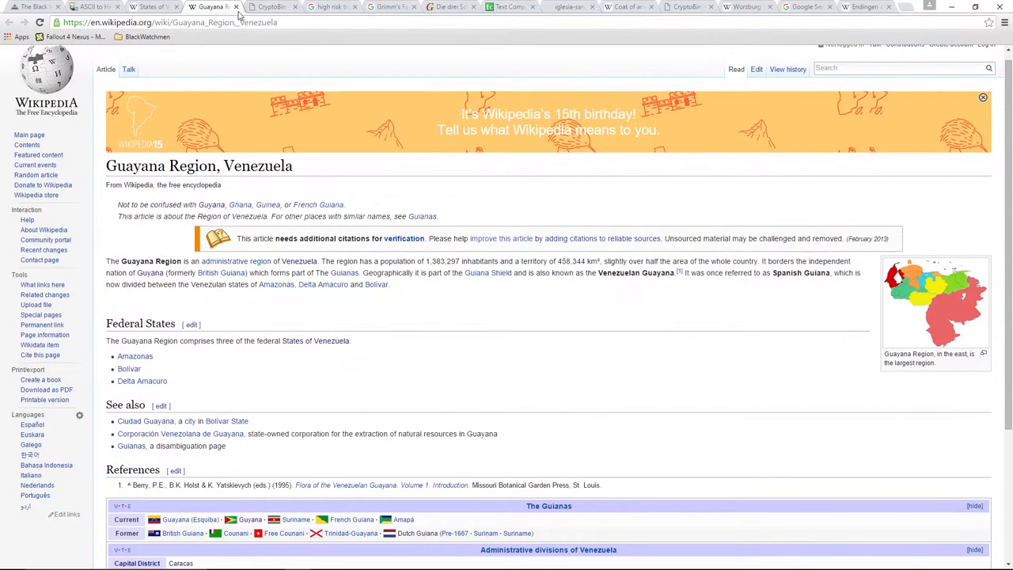
left_click(271, 6)
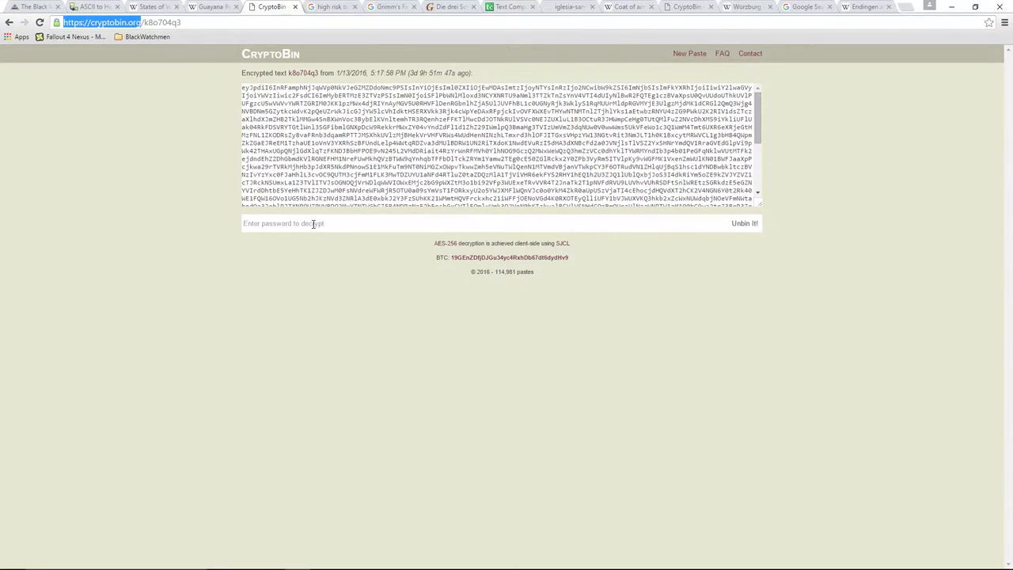
mouse_move(299, 223)
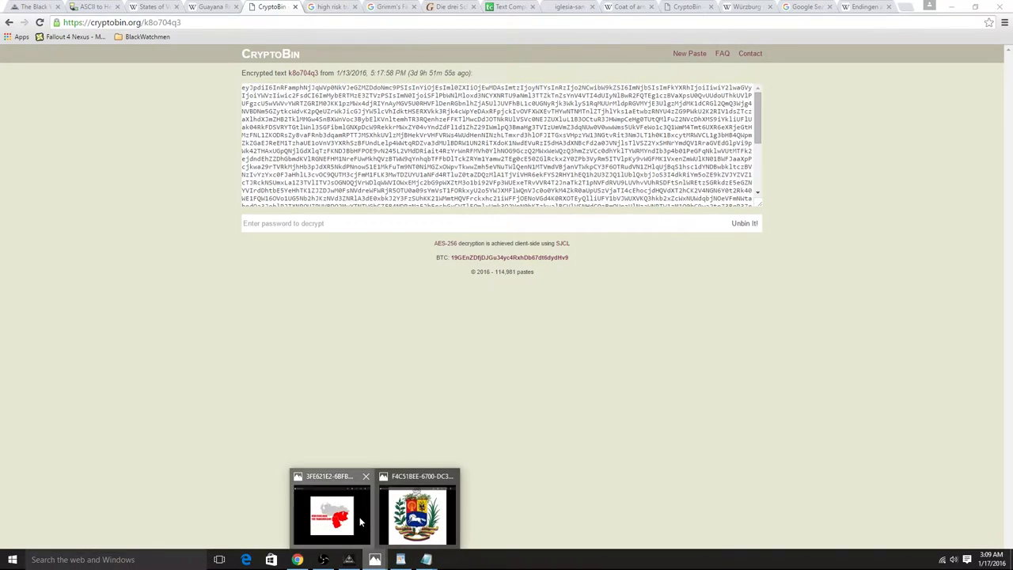
left_click(331, 514)
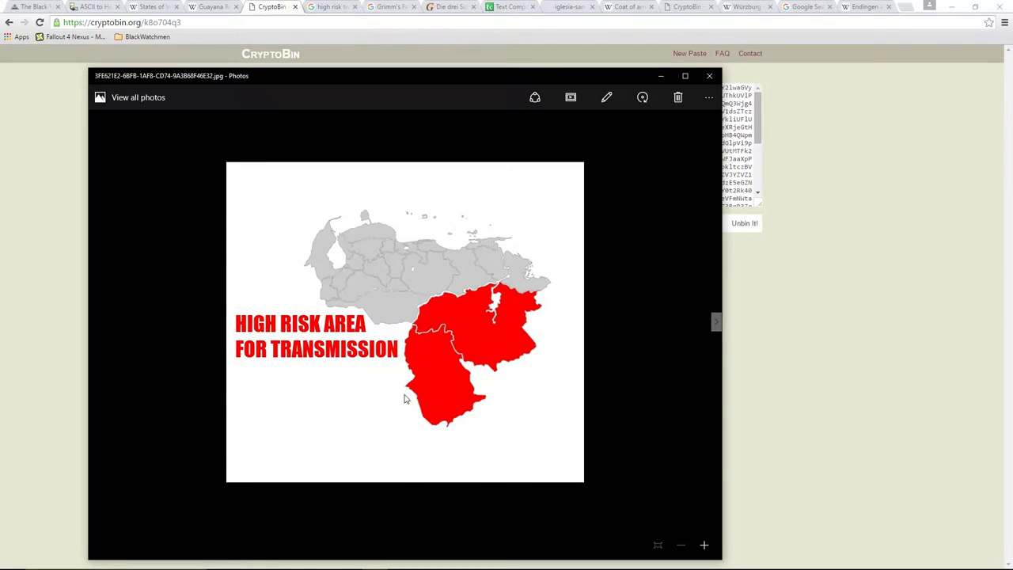
mouse_move(355, 282)
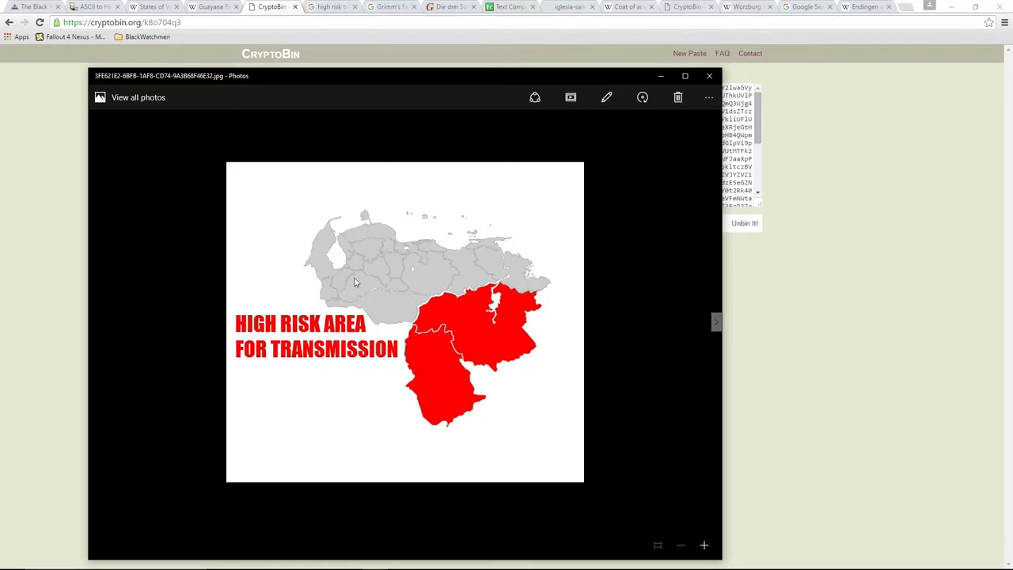
left_click(331, 7)
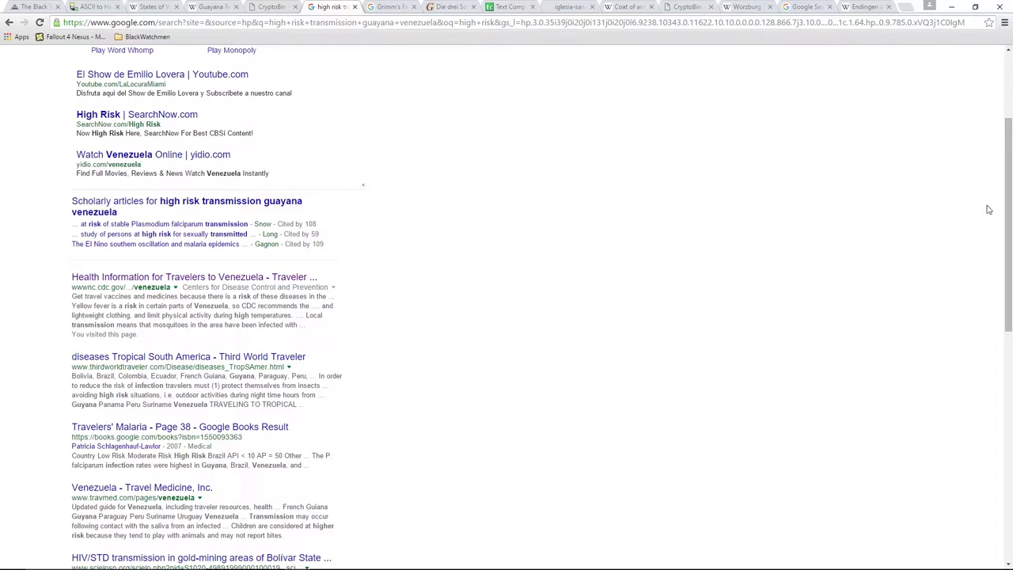
scroll("up", 3)
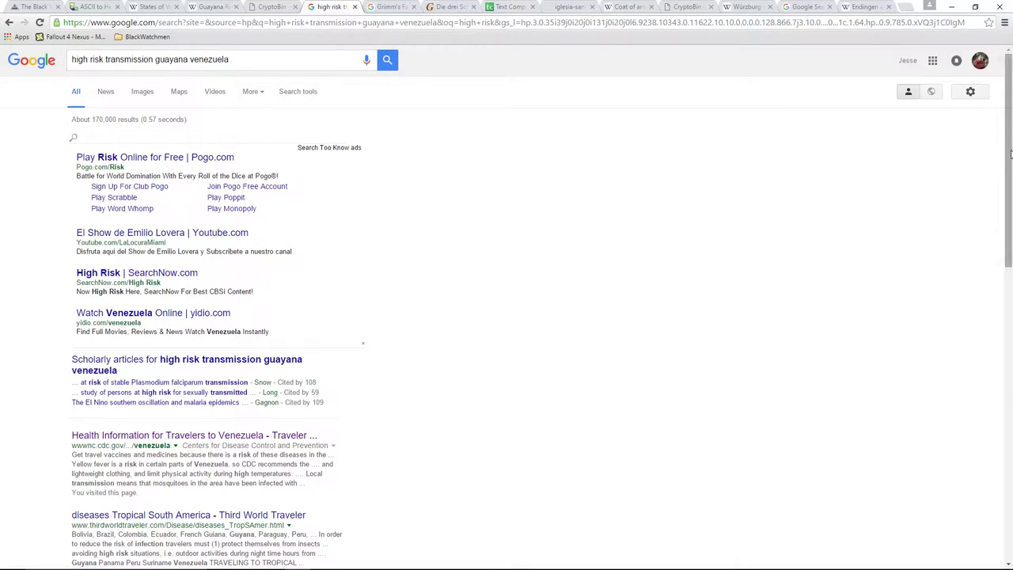
scroll("down", 3)
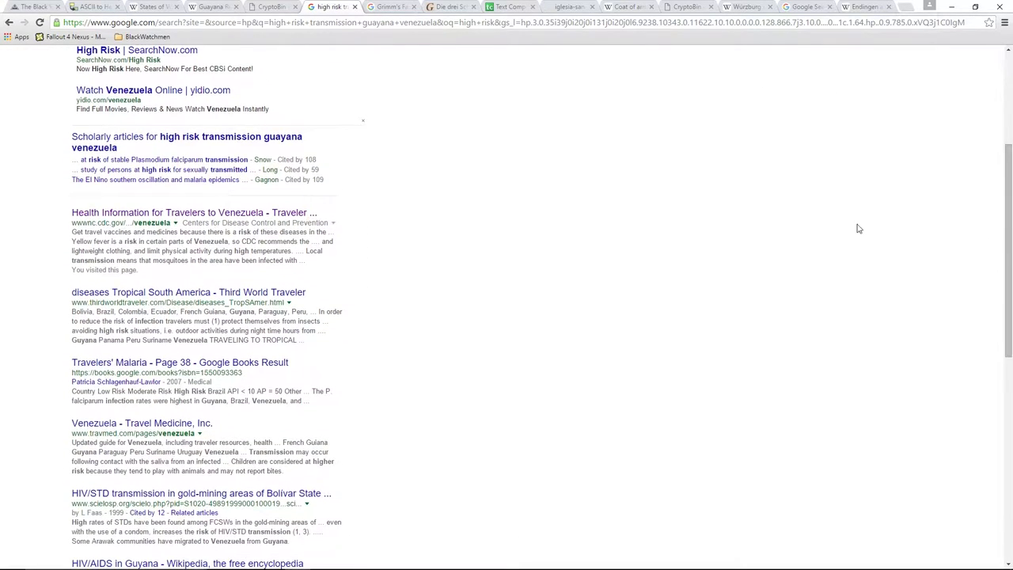
mouse_move(193, 212)
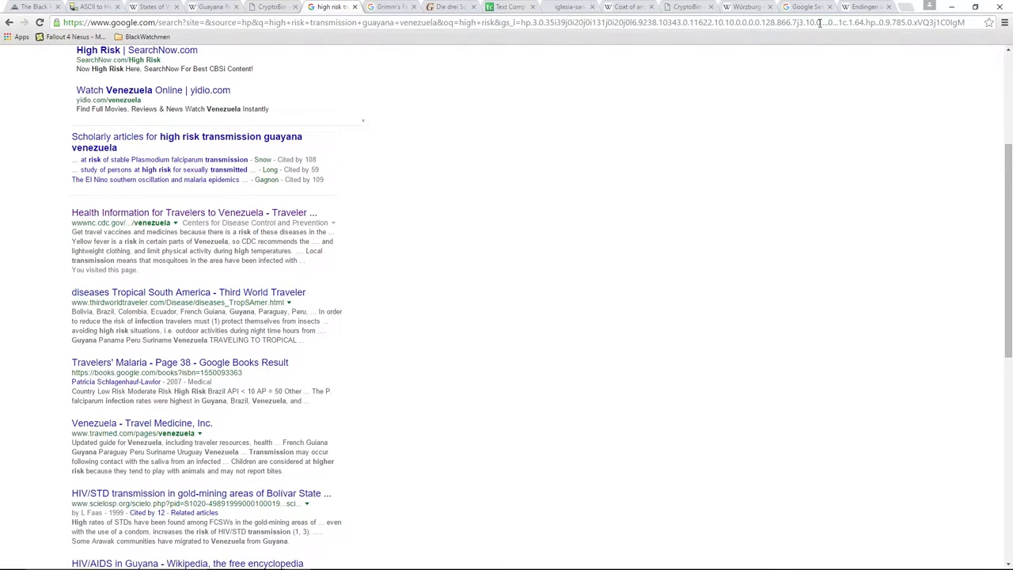
Unlock the CryptoBin paste with the entered password and read the revealed German text
left_click(272, 6)
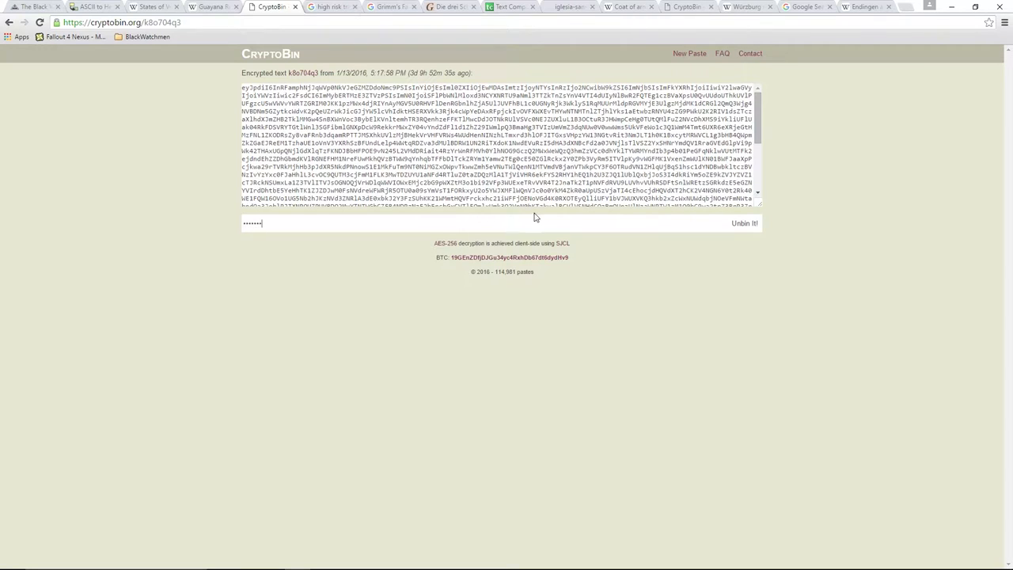
left_click(744, 222)
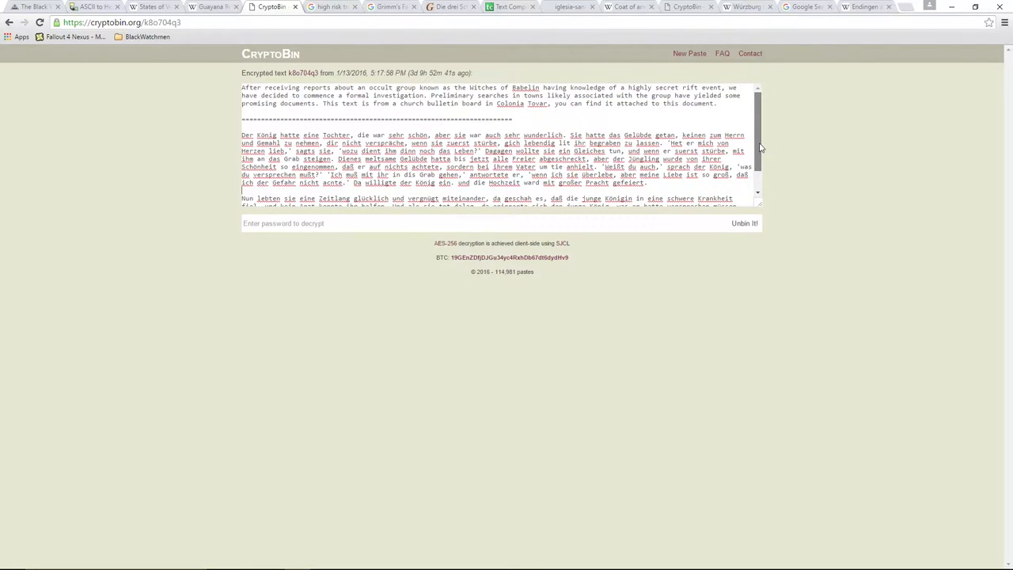
mouse_move(377, 91)
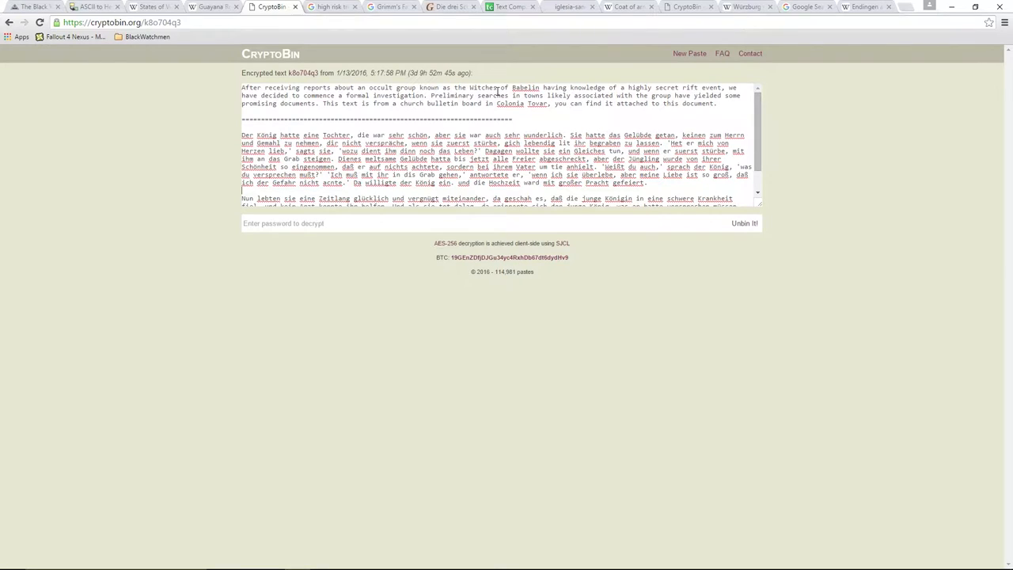
mouse_move(652, 97)
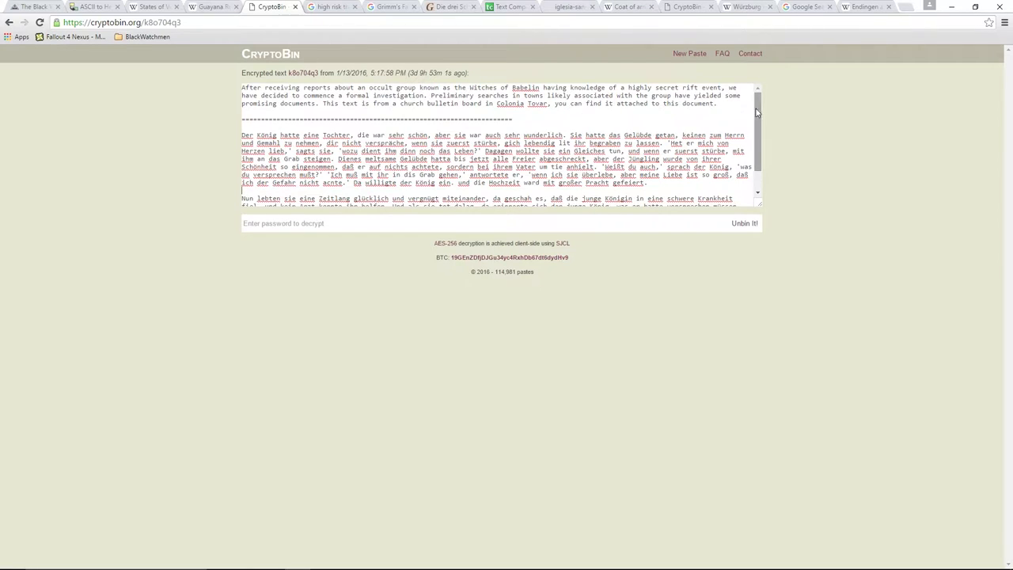
scroll("down", 3)
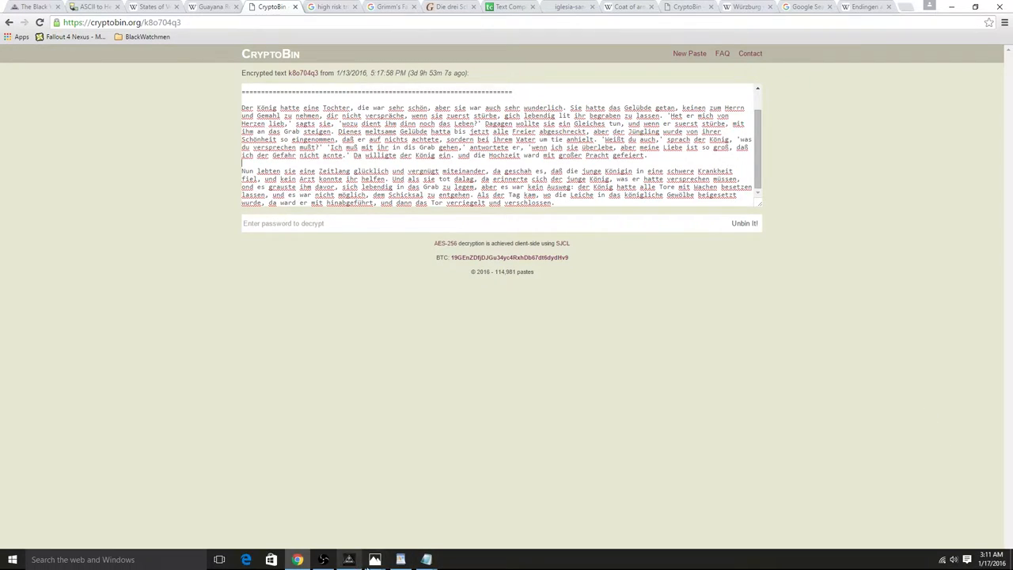
Review the CryptoMission15 WordPad document and mark the odd word CICH in the English translation
left_click(374, 560)
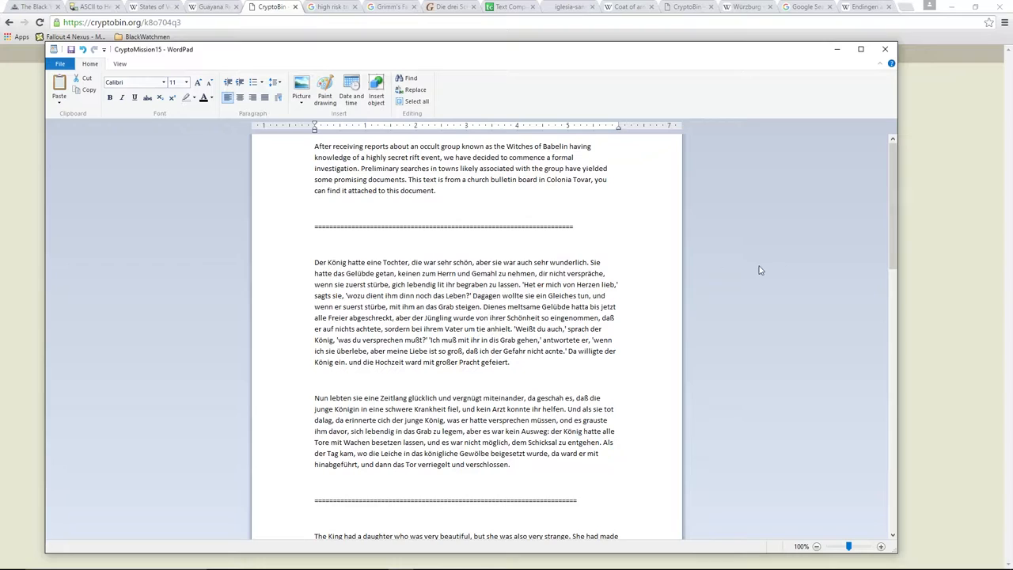
scroll("down", 3)
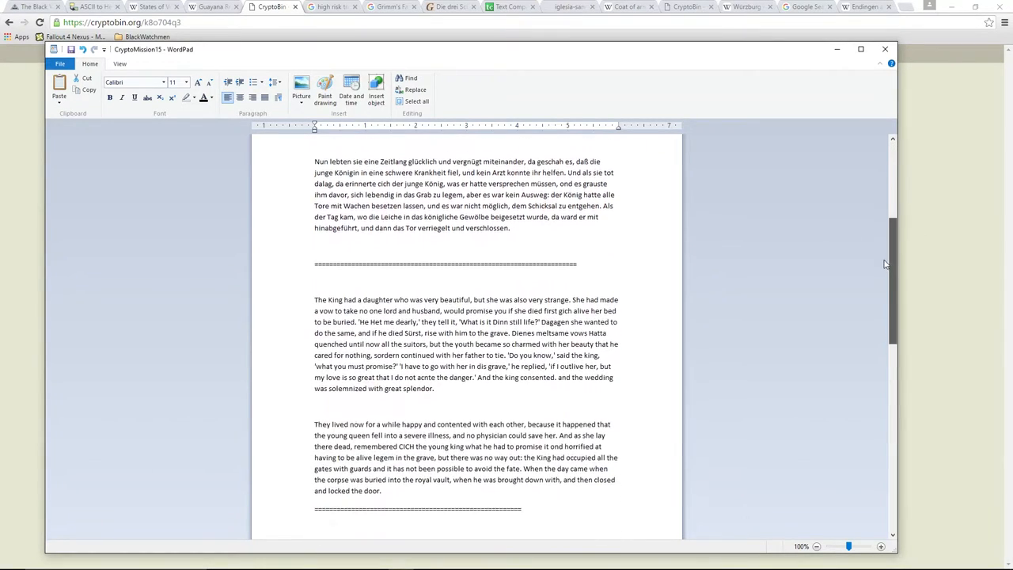
scroll("down", 3)
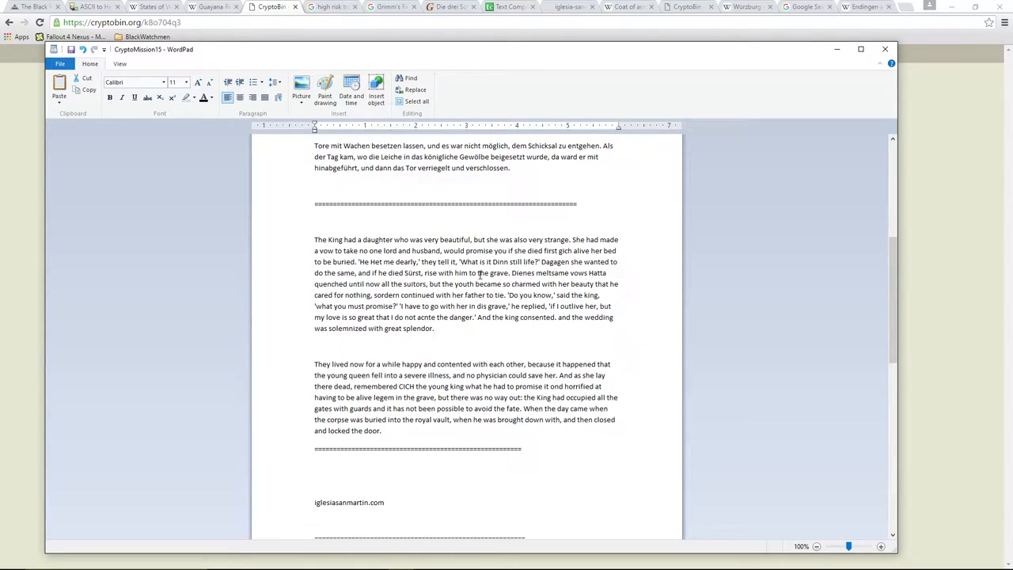
mouse_move(579, 274)
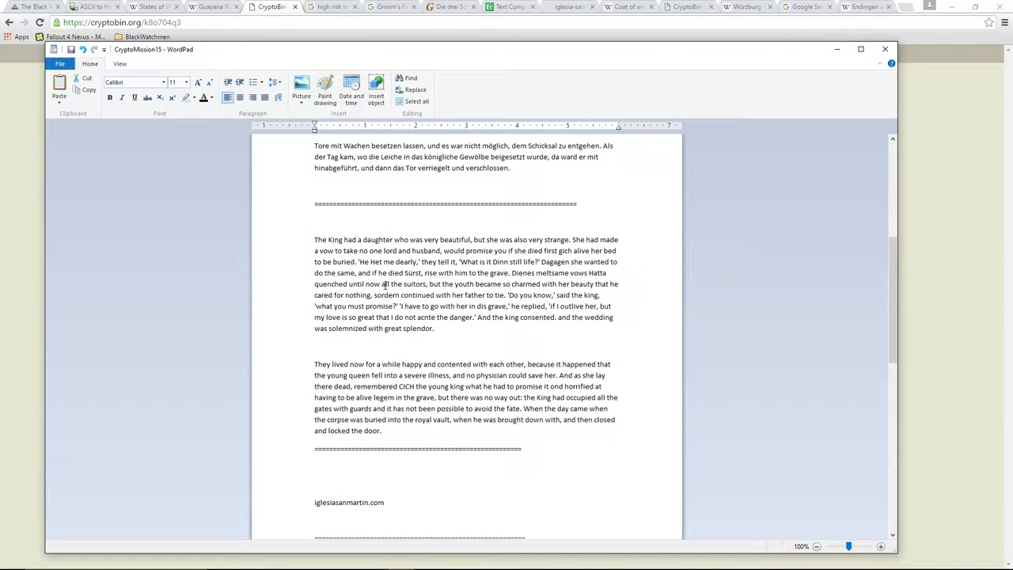
mouse_move(504, 288)
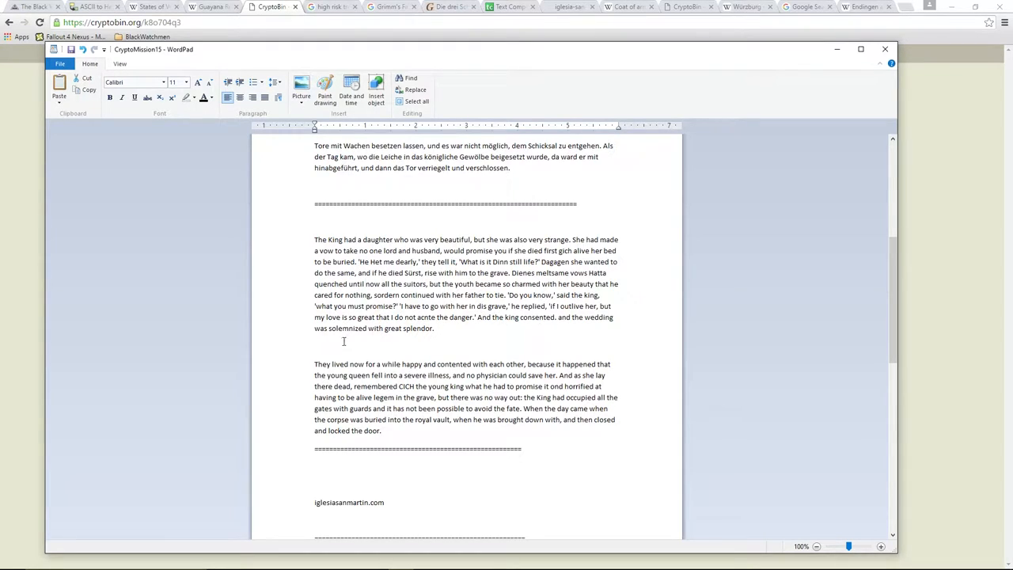
mouse_move(399, 328)
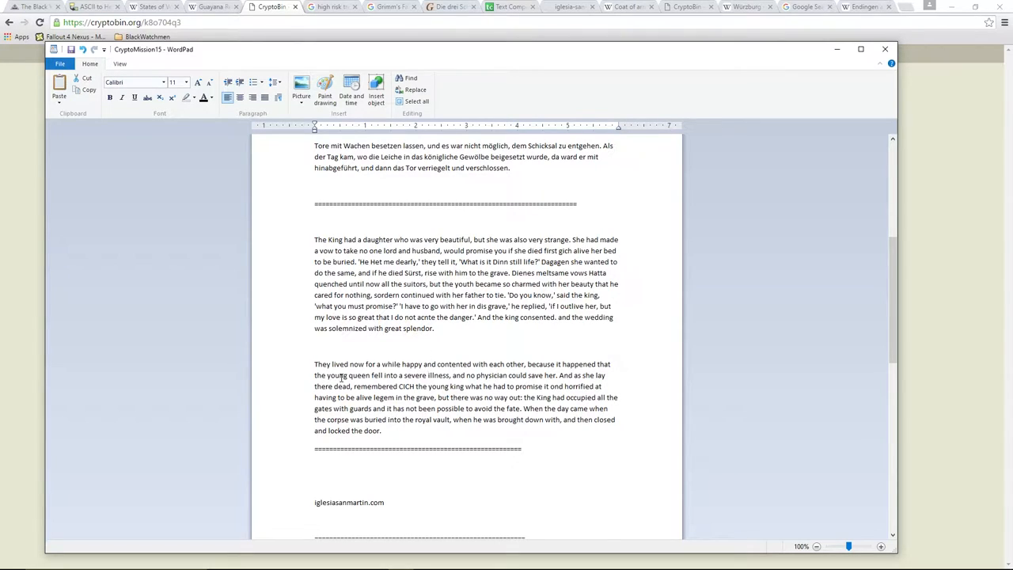
mouse_move(409, 271)
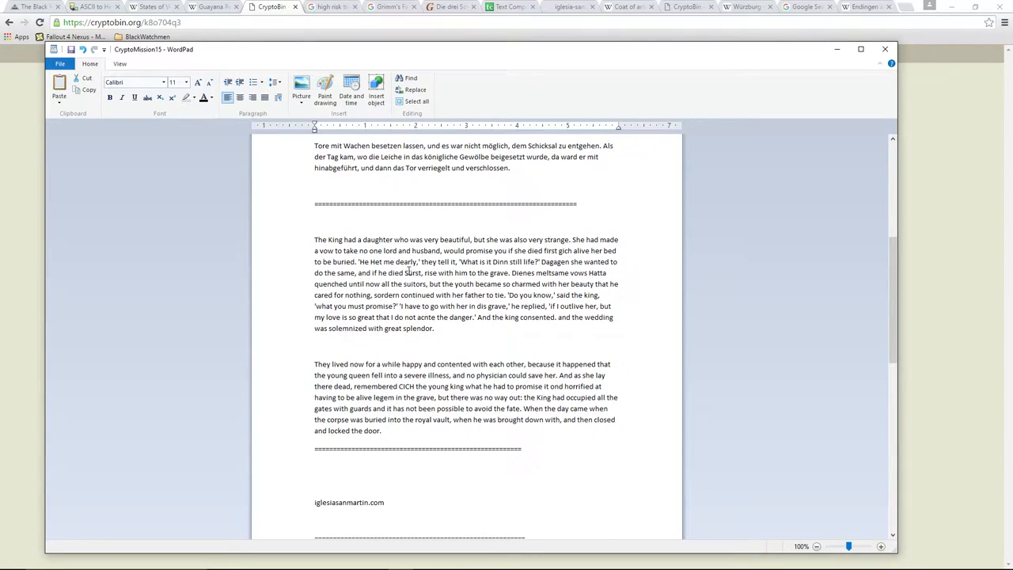
double_click(413, 272)
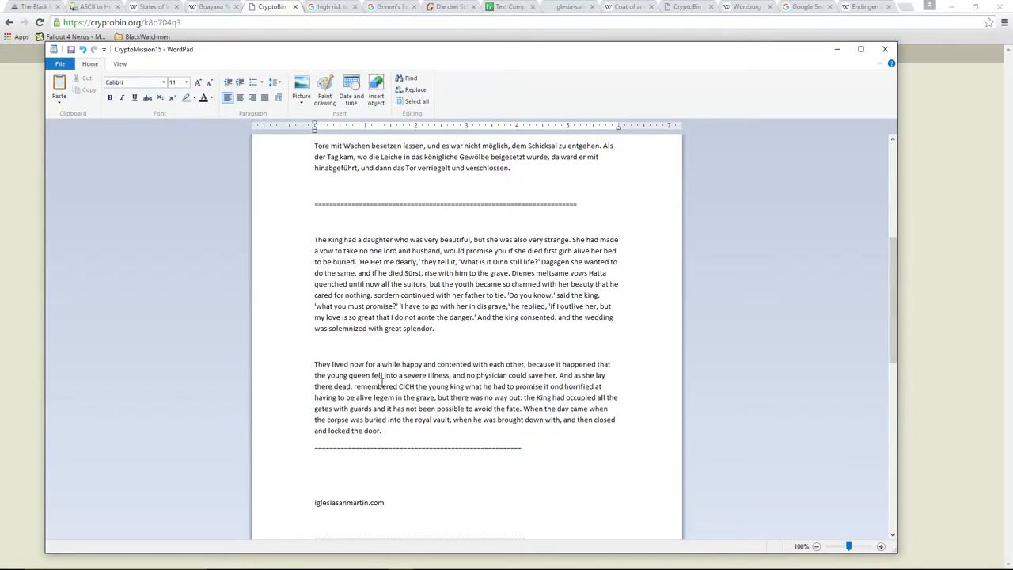
double_click(406, 386)
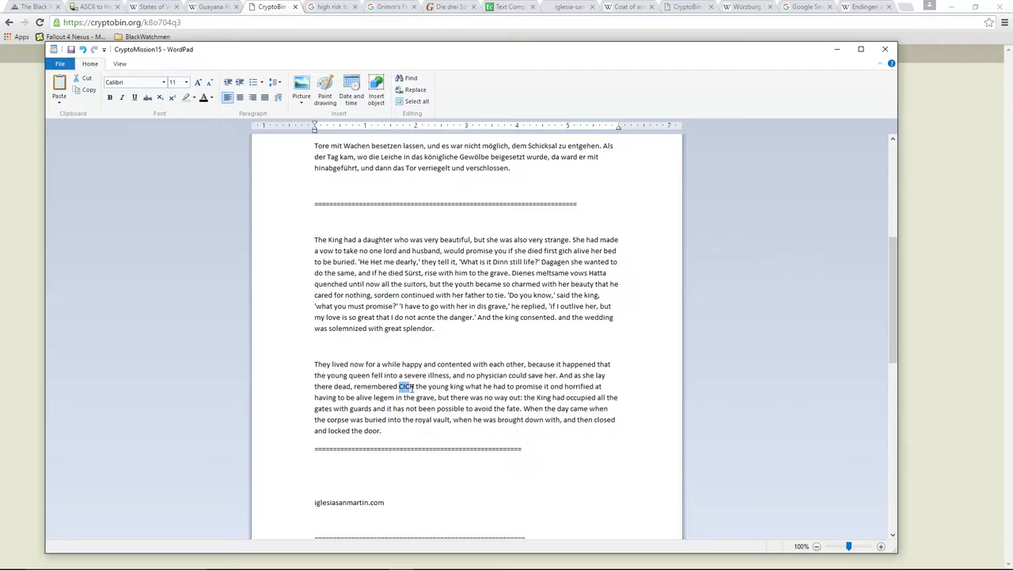
left_click(493, 405)
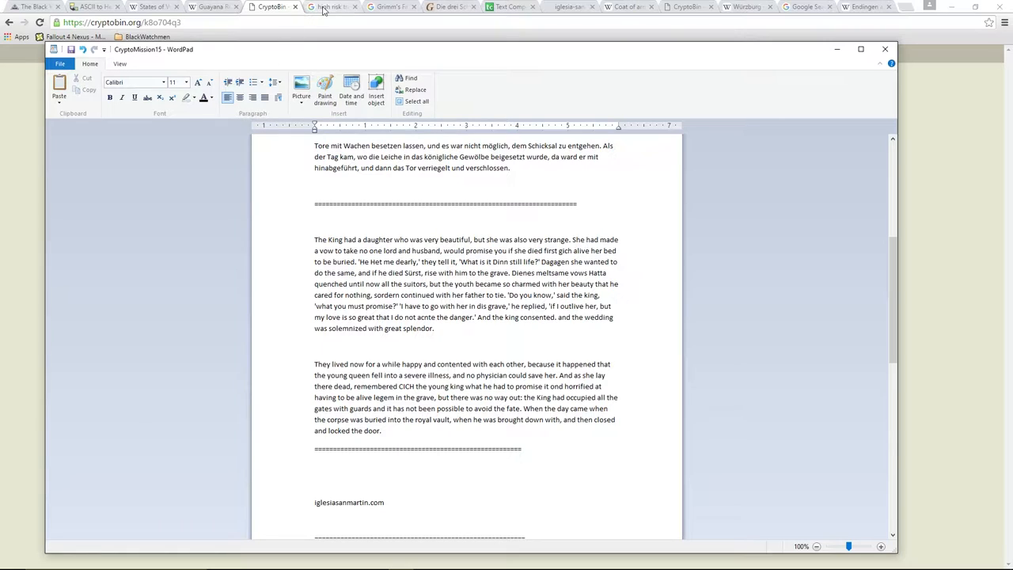
mouse_move(332, 6)
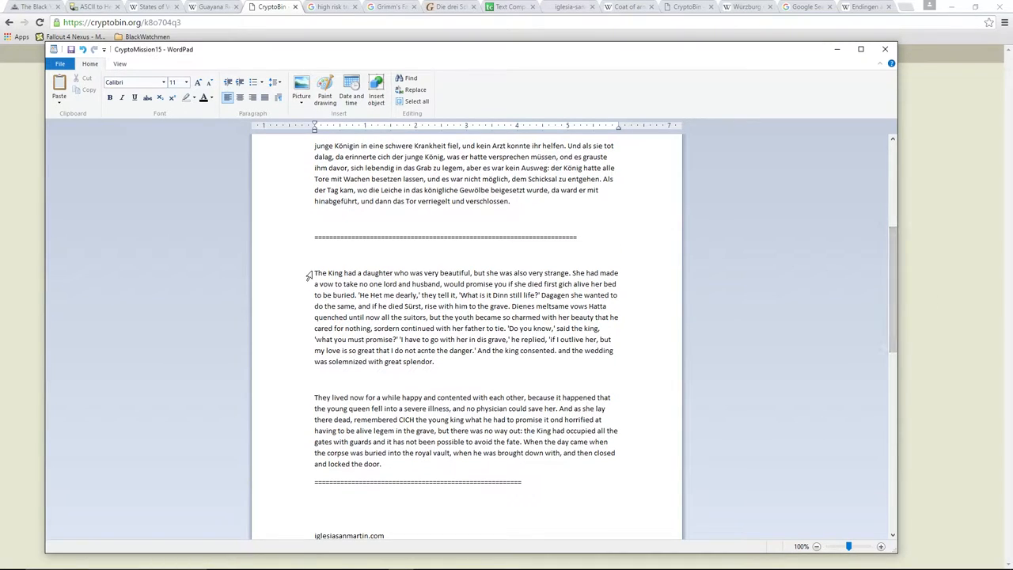
Search Grimm's Fairy Tales for the king's daughter sentence and move to the grimmstories.com German tale
left_click_drag(314, 272, 428, 272)
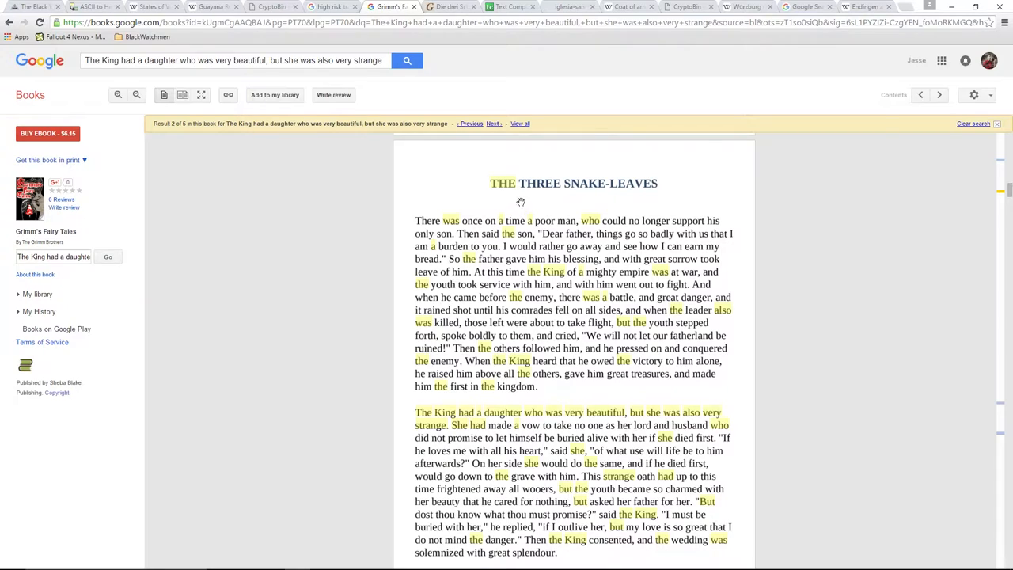
mouse_move(532, 196)
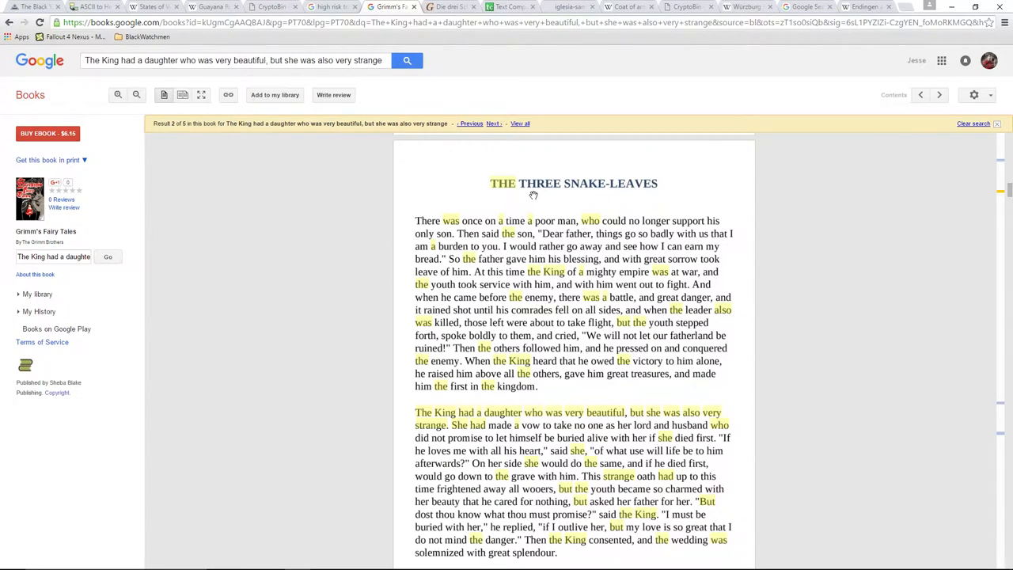
mouse_move(516, 393)
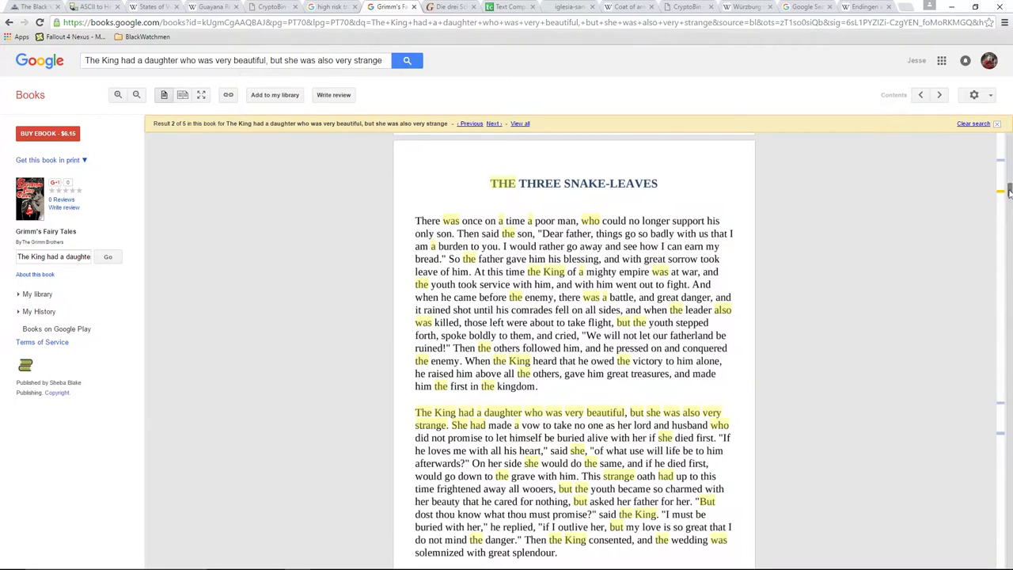
scroll("down", 3)
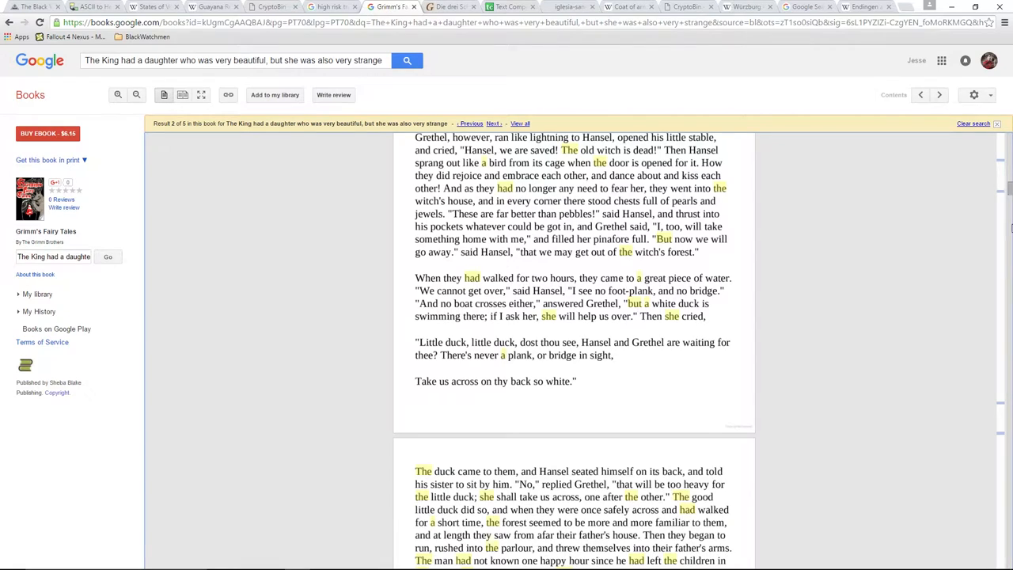
scroll("down", 3)
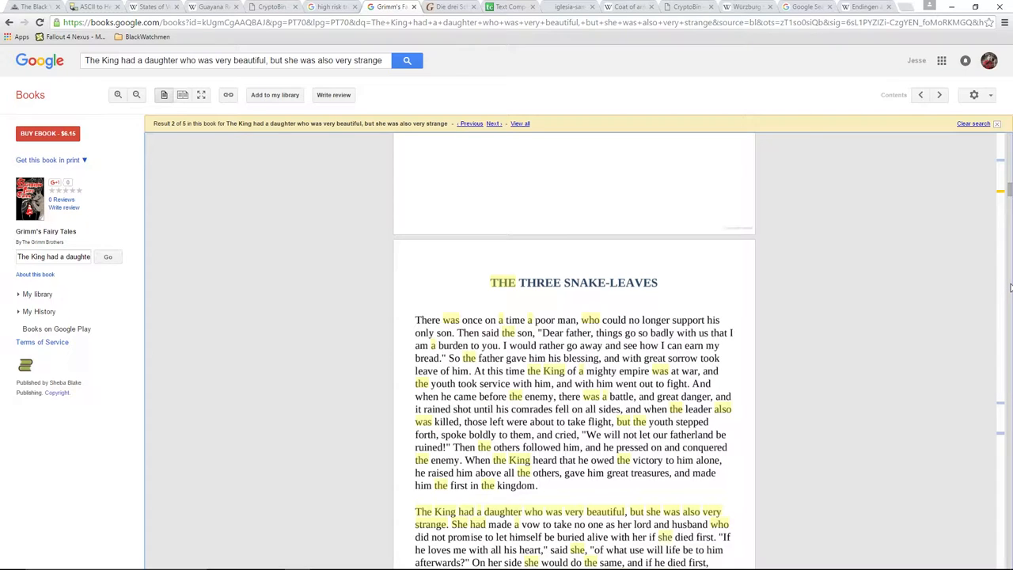
scroll("down", 3)
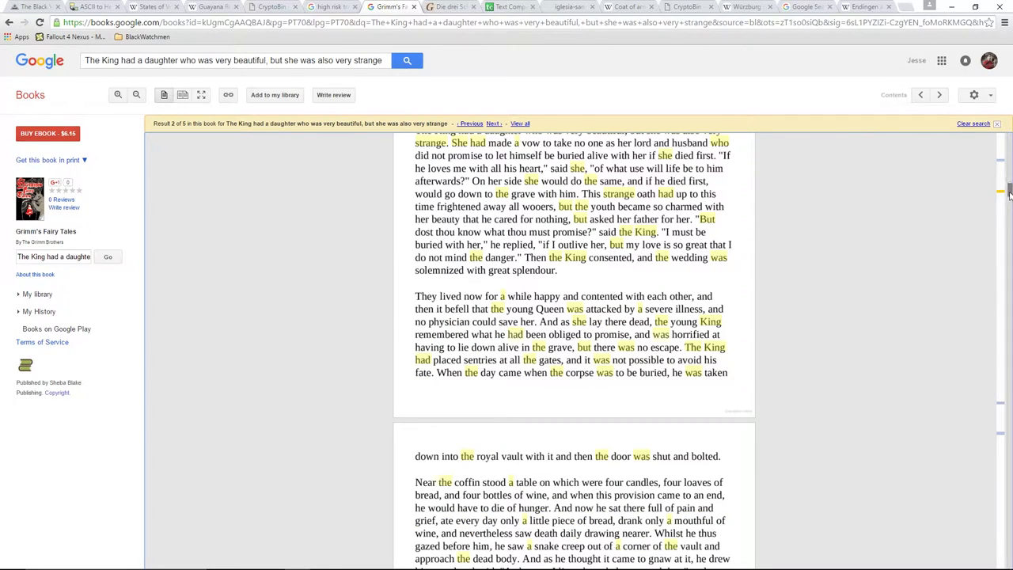
scroll("down", 3)
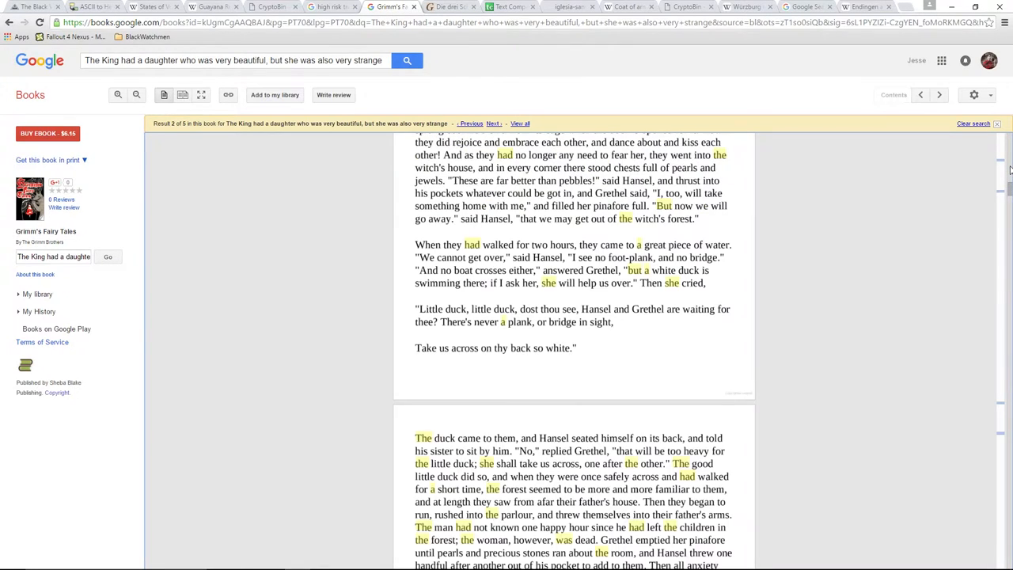
scroll("down", 3)
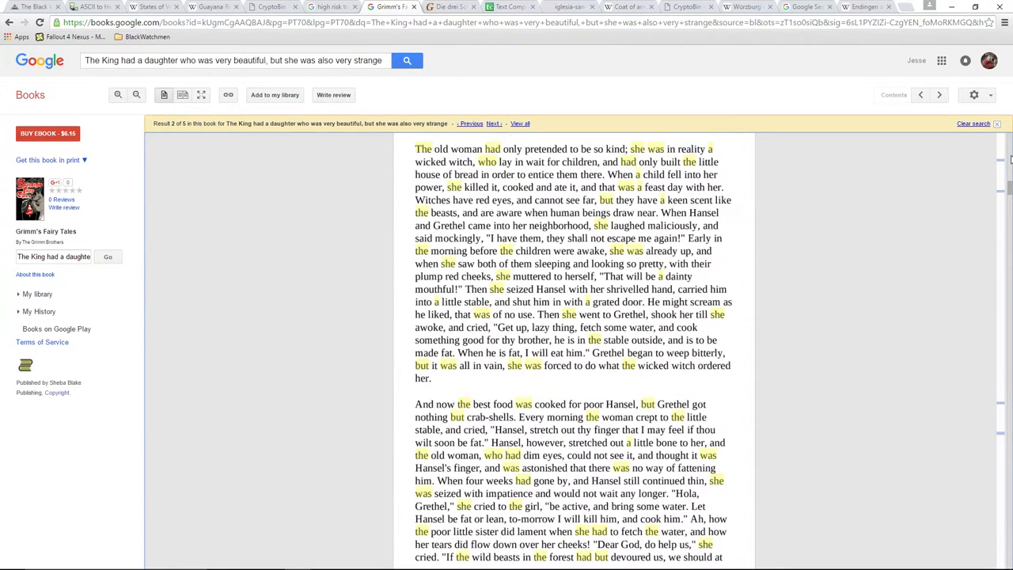
scroll("down", 3)
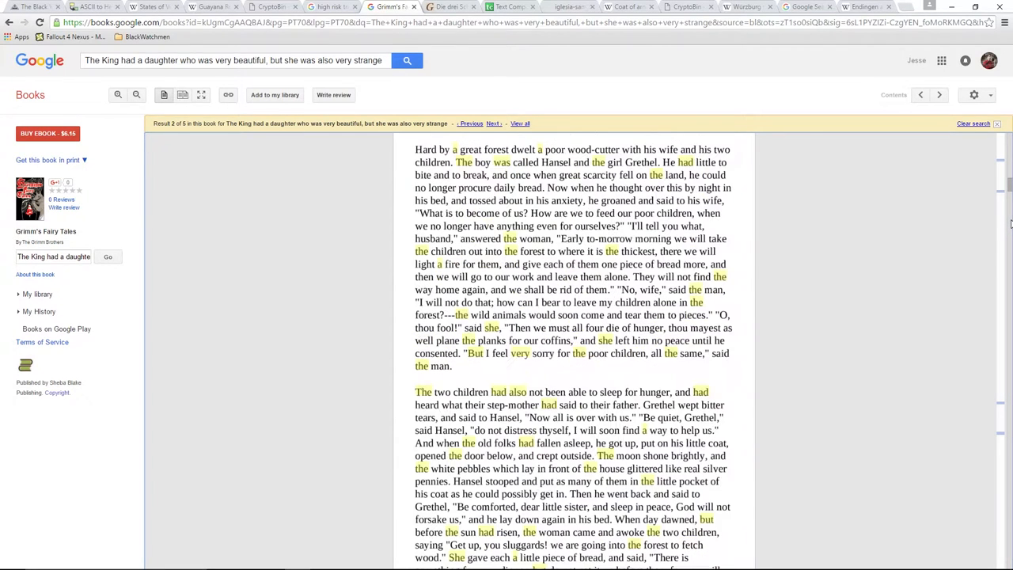
scroll("down", 3)
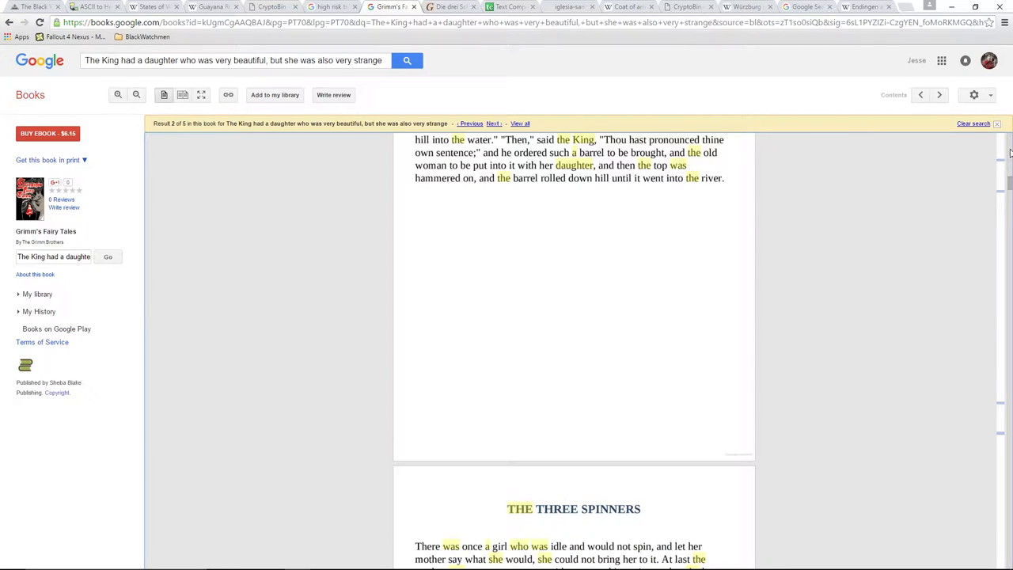
scroll("down", 3)
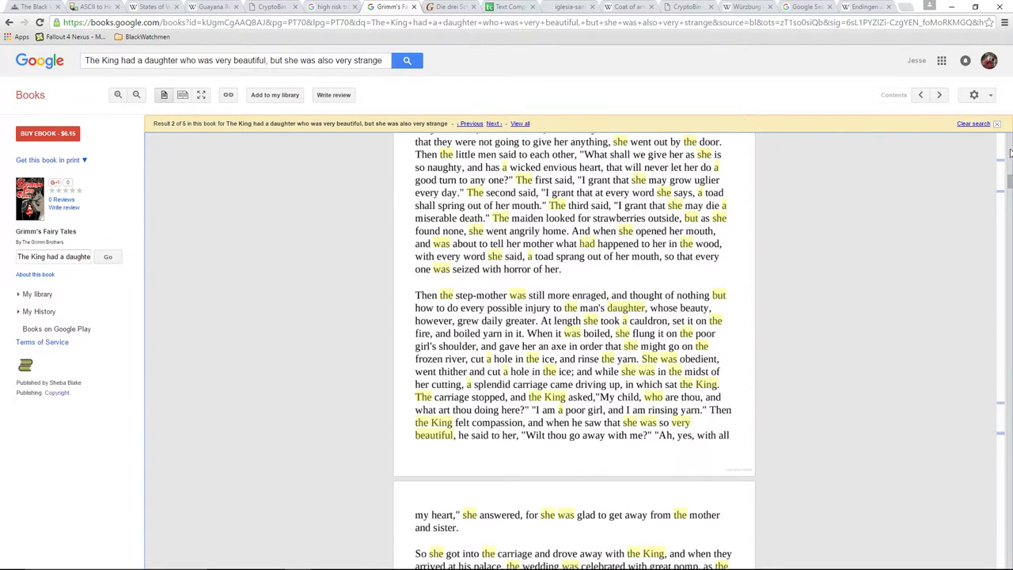
scroll("down", 3)
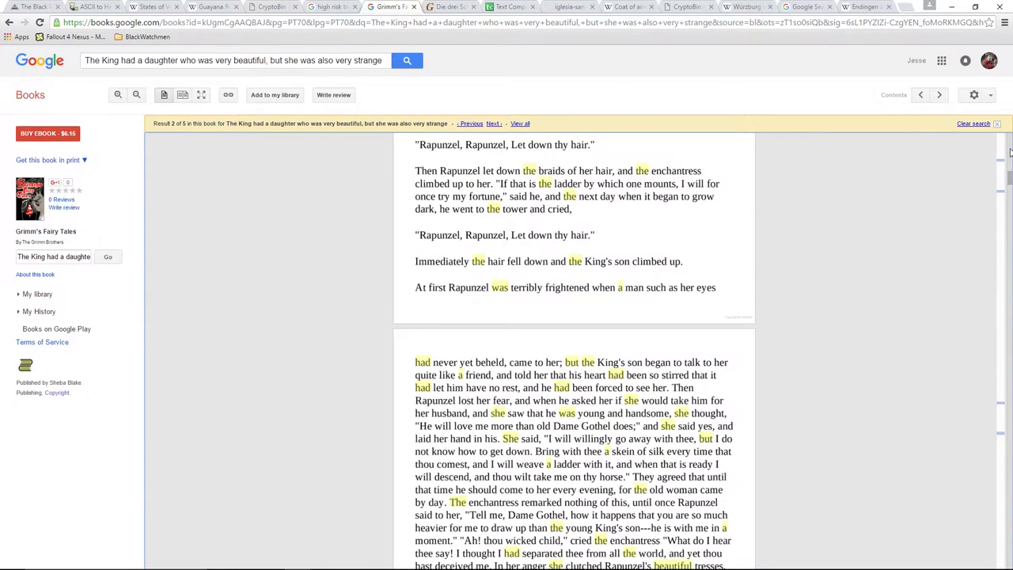
scroll("down", 3)
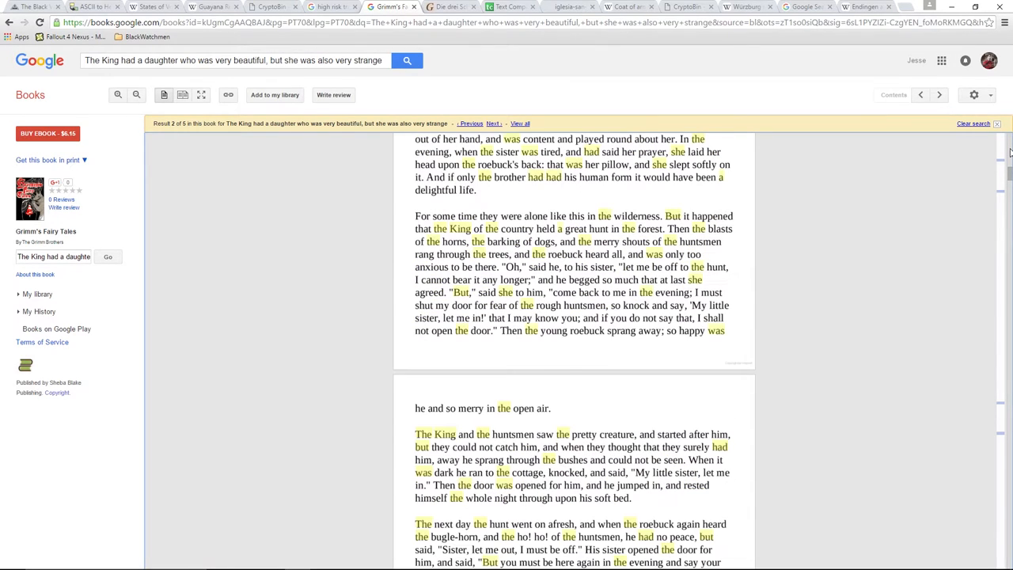
scroll("down", 3)
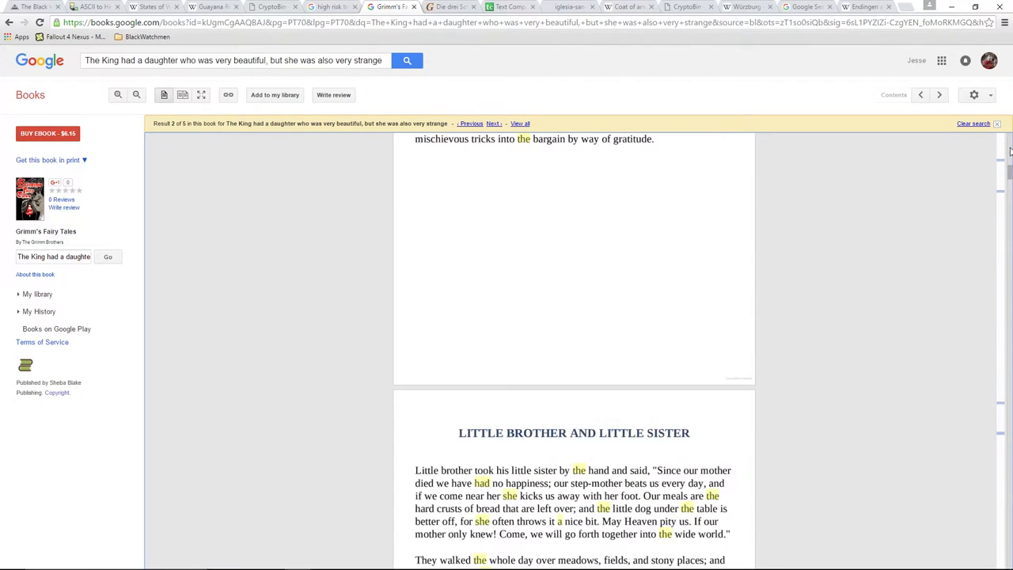
left_click(450, 6)
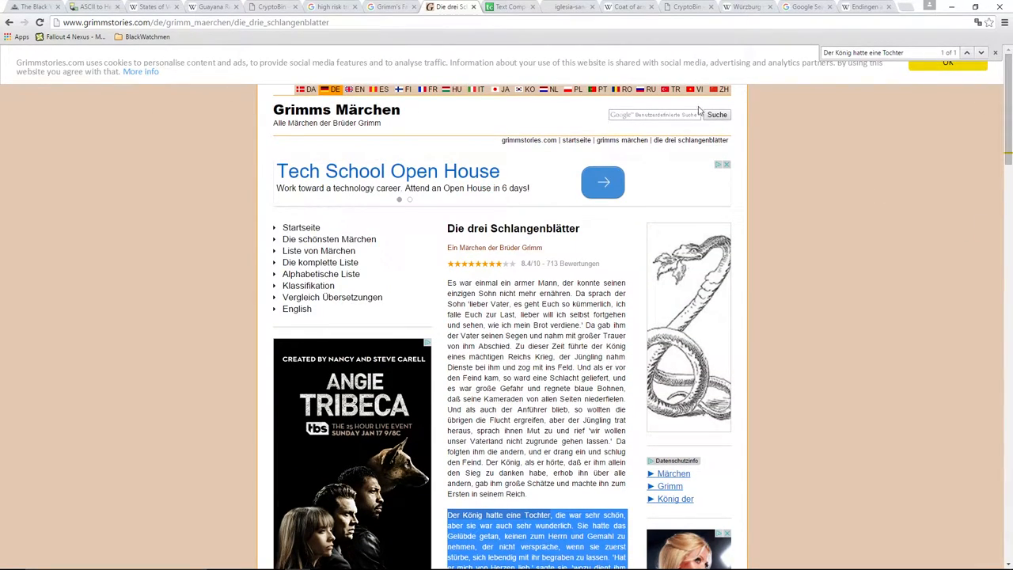
Read The Three Snake-Leaves in English, then locate the passage in Die drei Schlangenblätter
left_click(296, 309)
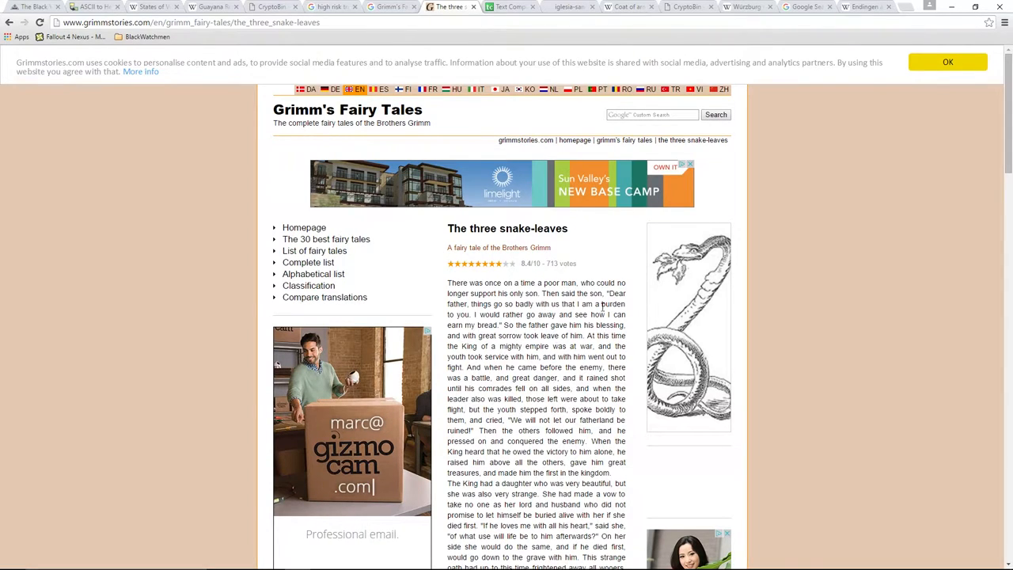
scroll("down", 3)
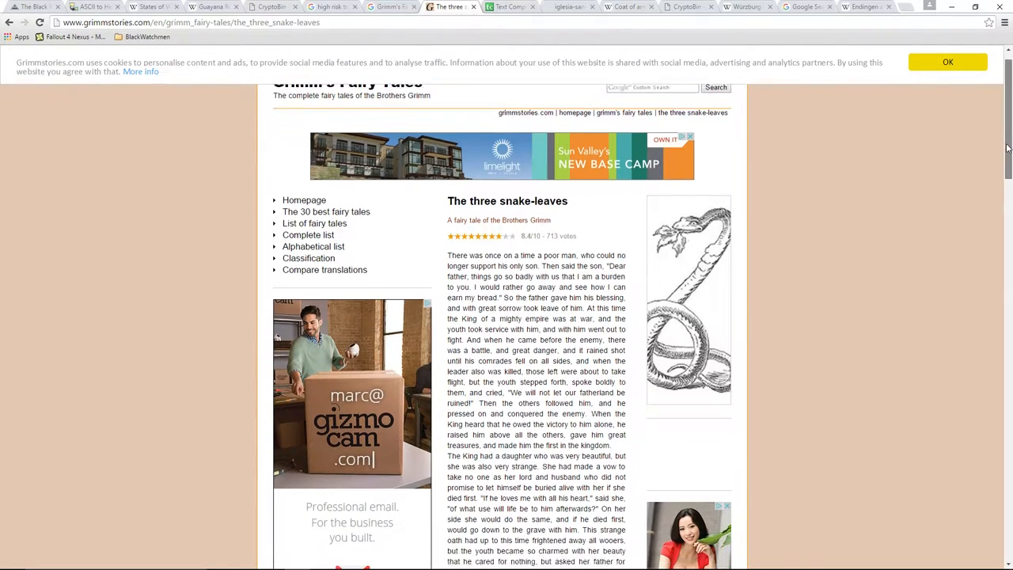
scroll("down", 3)
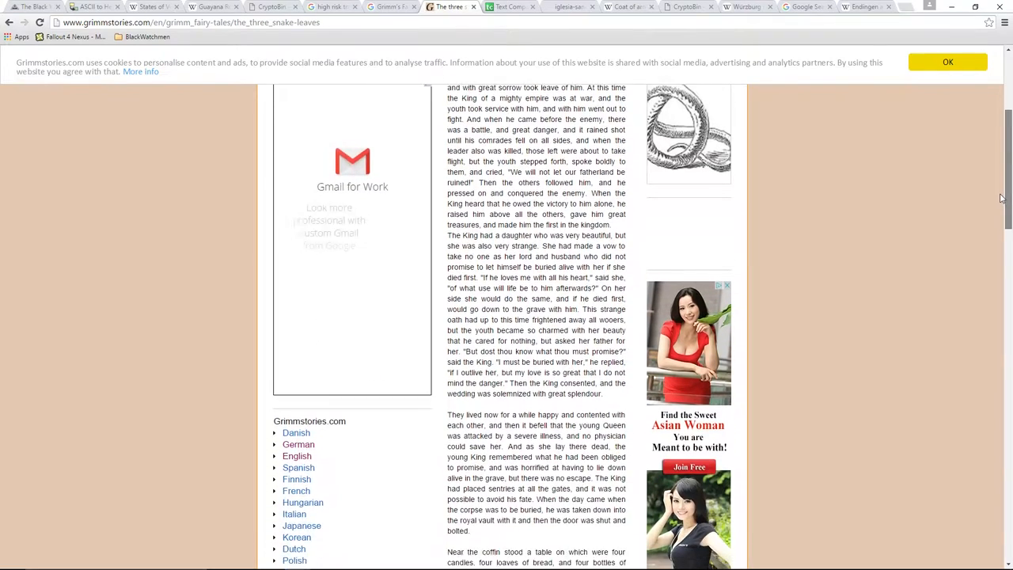
scroll("up", 3)
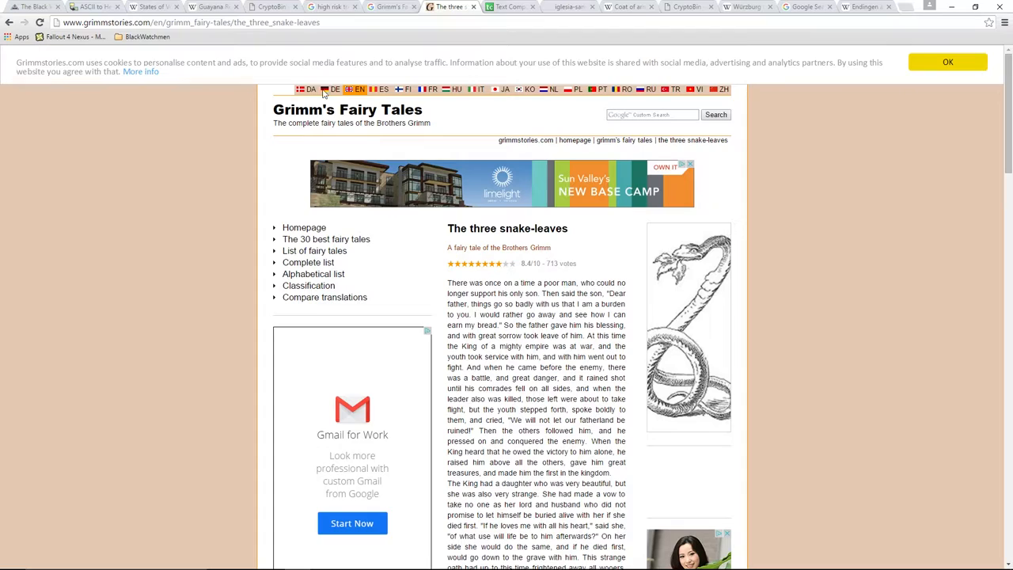
left_click(334, 88)
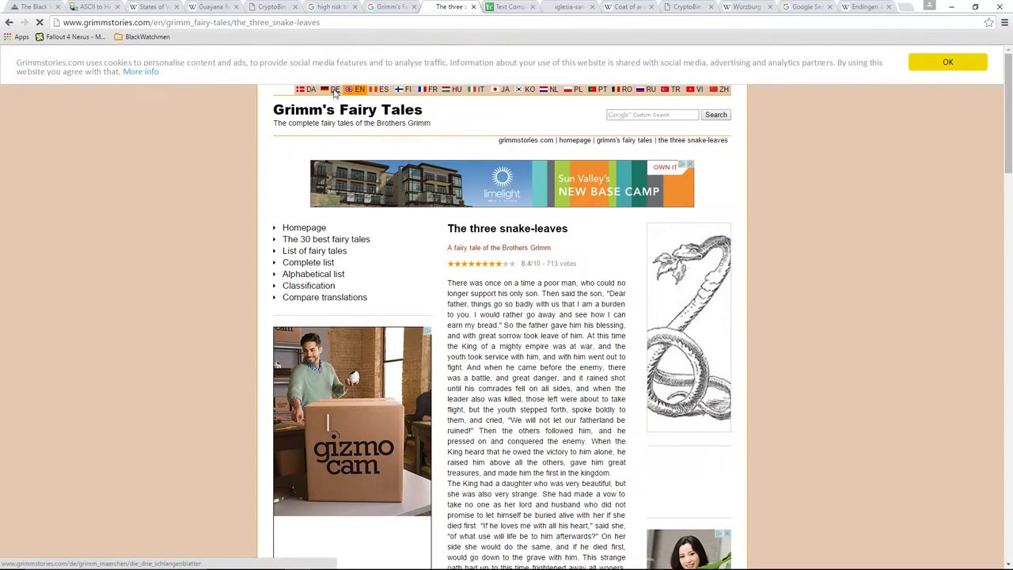
left_click(336, 88)
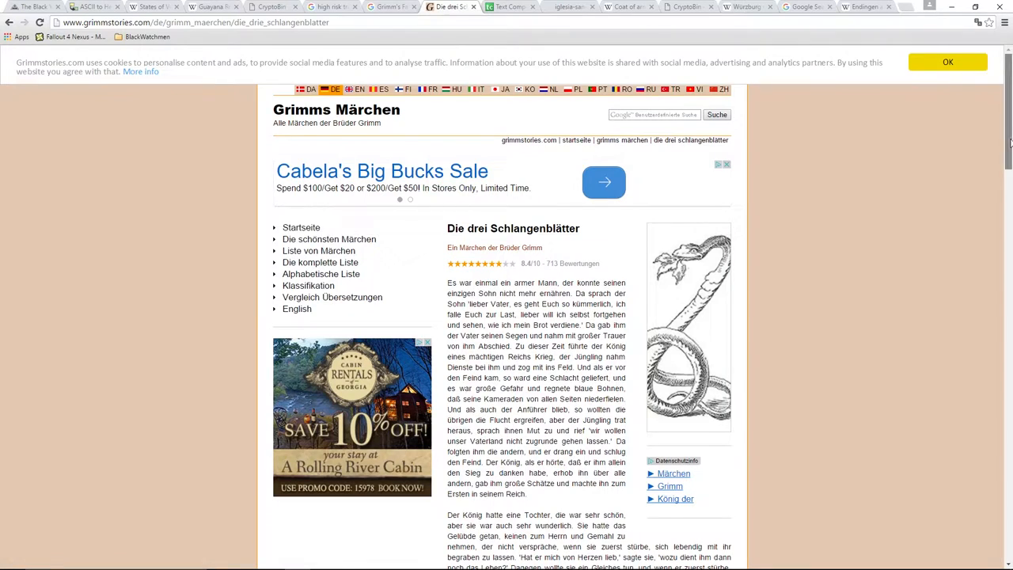
scroll("down", 3)
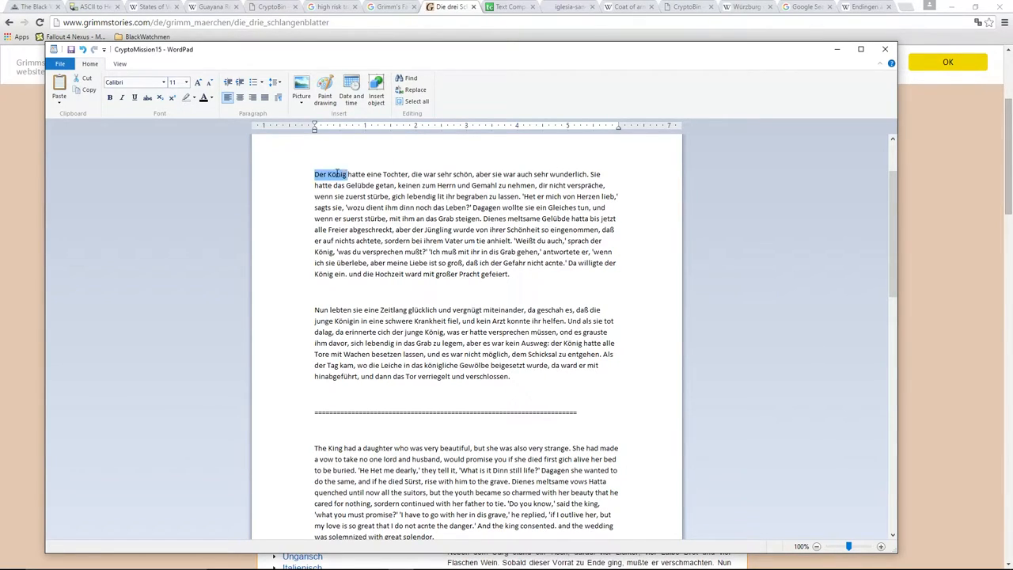
Select the German king's-daughter sentences and move them to the Text Compare! page
left_click_drag(313, 174, 585, 174)
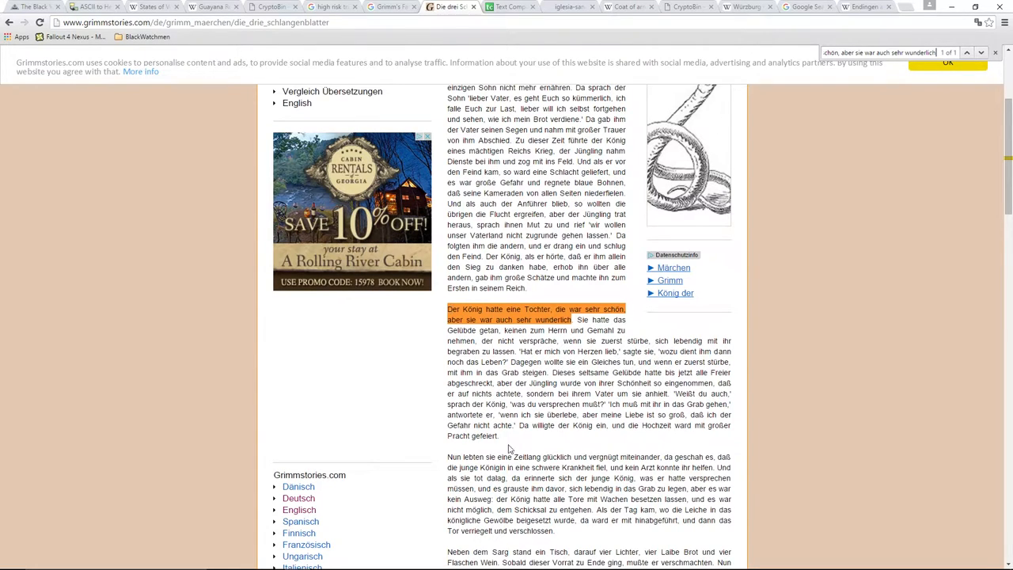
scroll("down", 3)
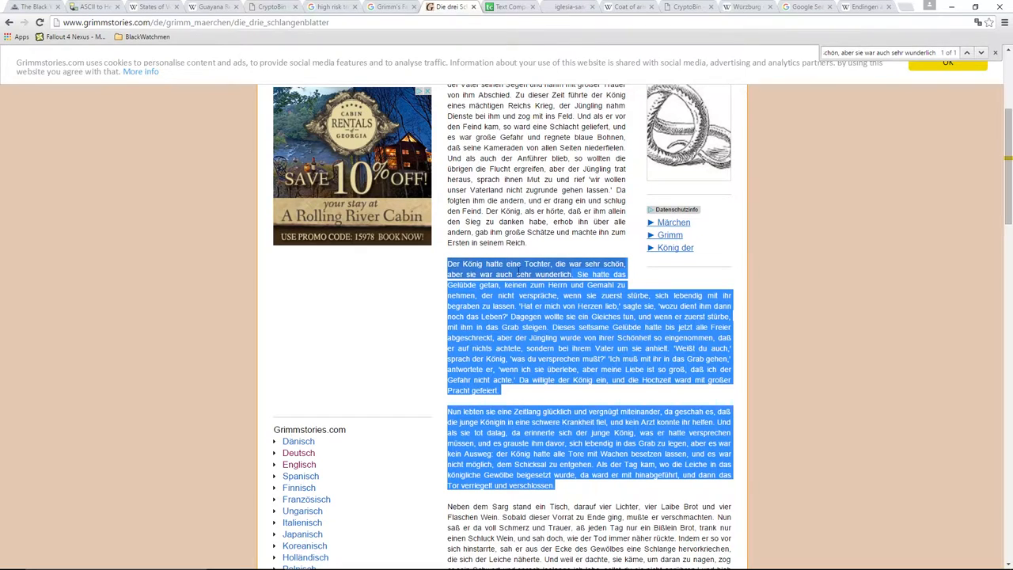
left_click(510, 6)
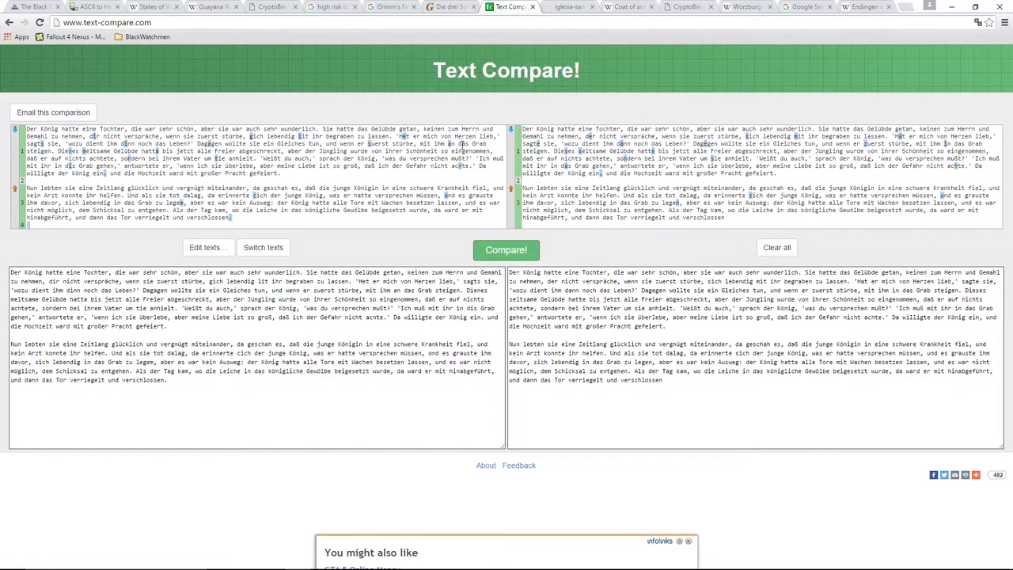
Take both German paragraphs from the notes over to the Text Compare! page
left_click(451, 6)
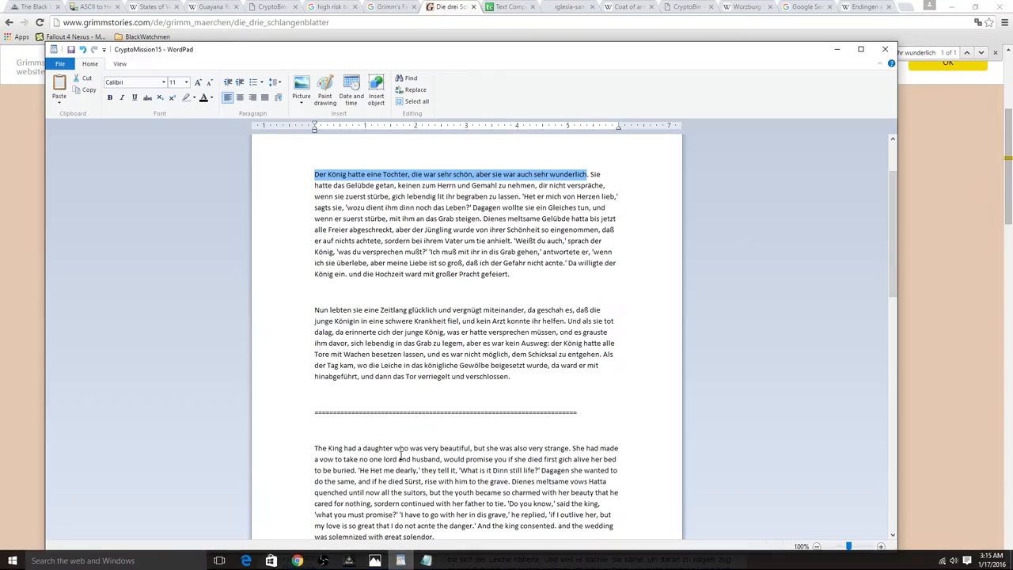
left_click(471, 207)
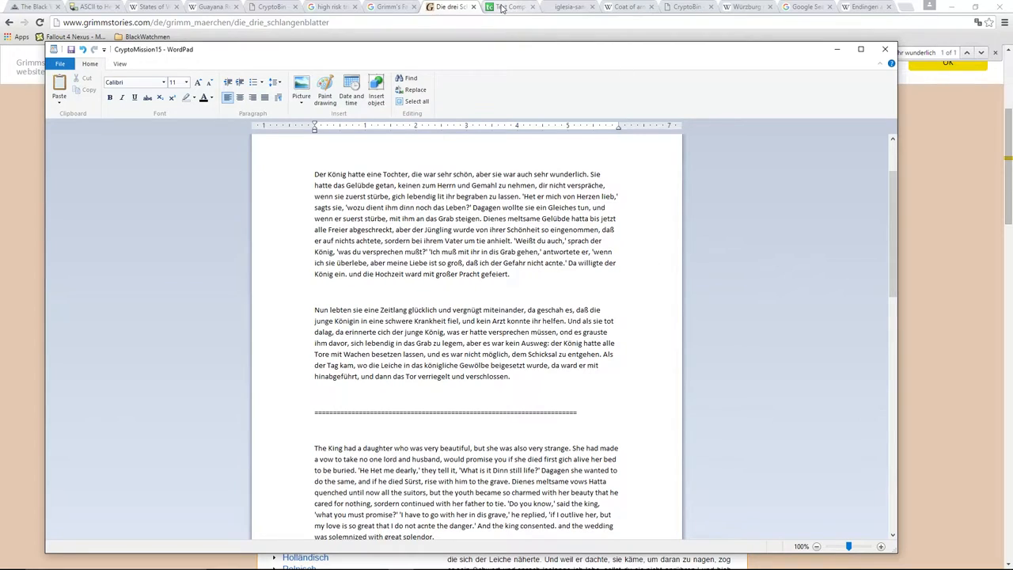
left_click_drag(314, 173, 447, 330)
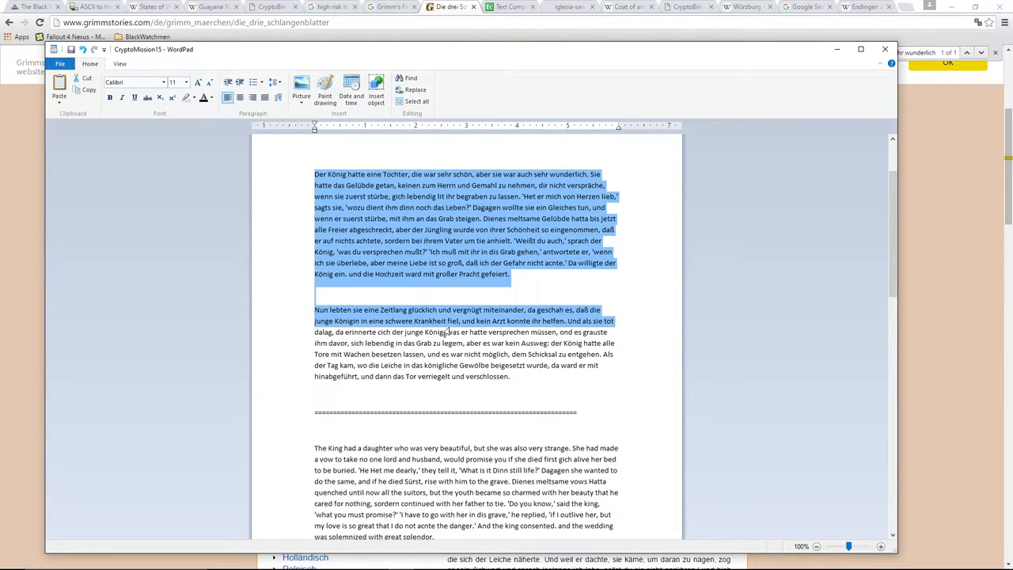
left_click(491, 7)
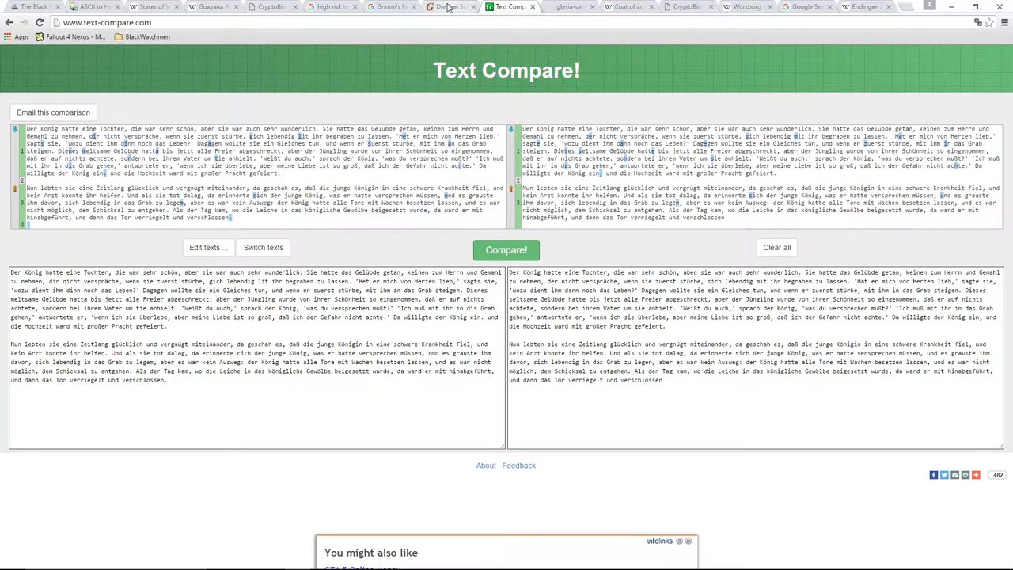
Add the original fairy tale text and rerun the comparison, then return to the notes
left_click(462, 6)
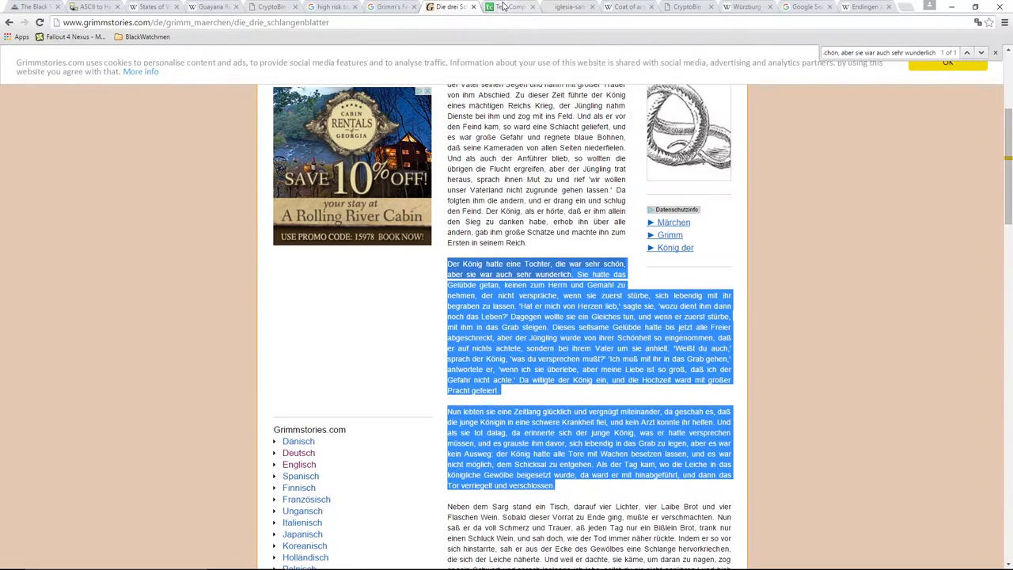
left_click(510, 7)
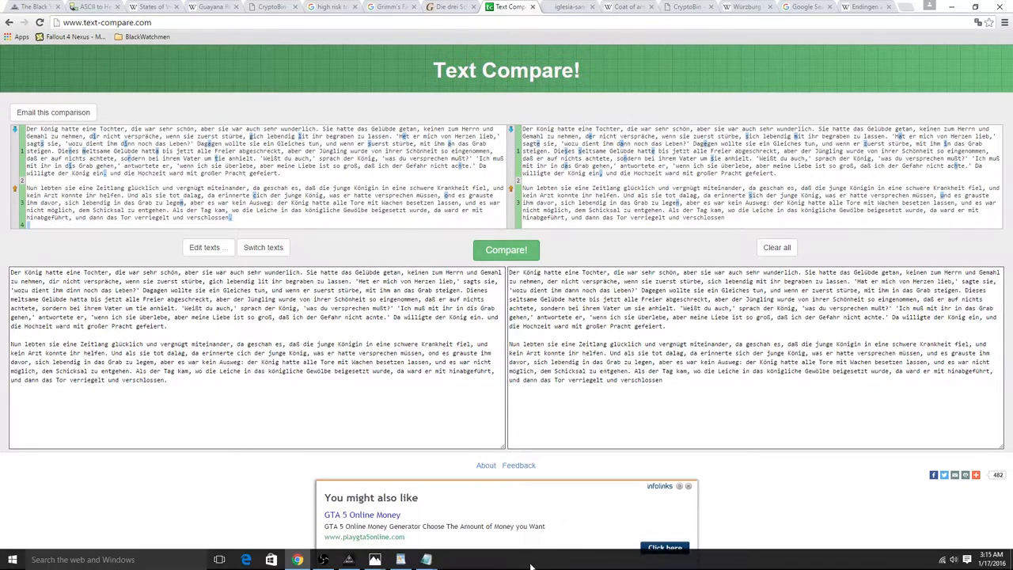
left_click(426, 560)
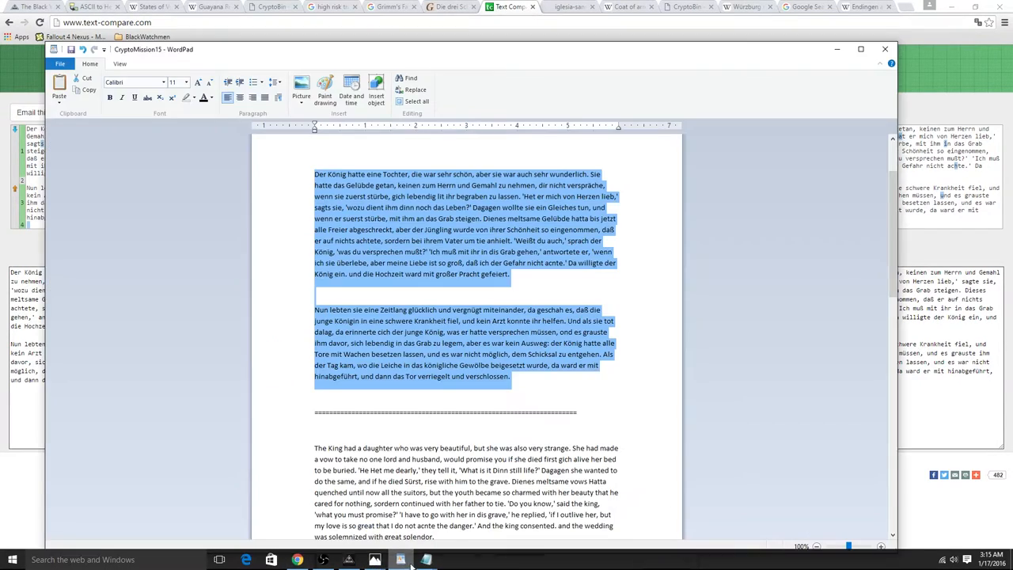
scroll("down", 3)
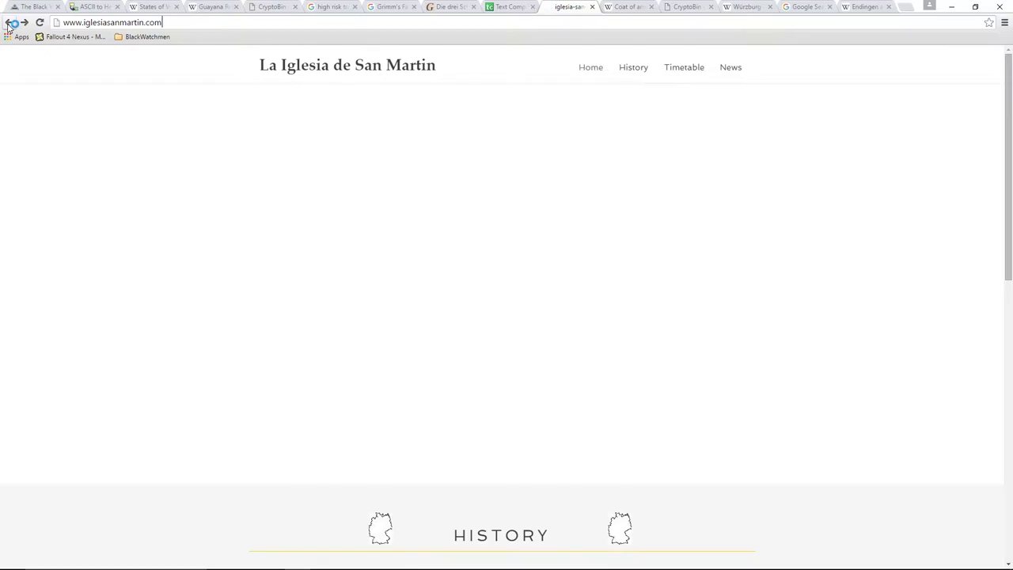
Read down through the church's History section and grab the iglesiasanmartin.com address
scroll("down", 3)
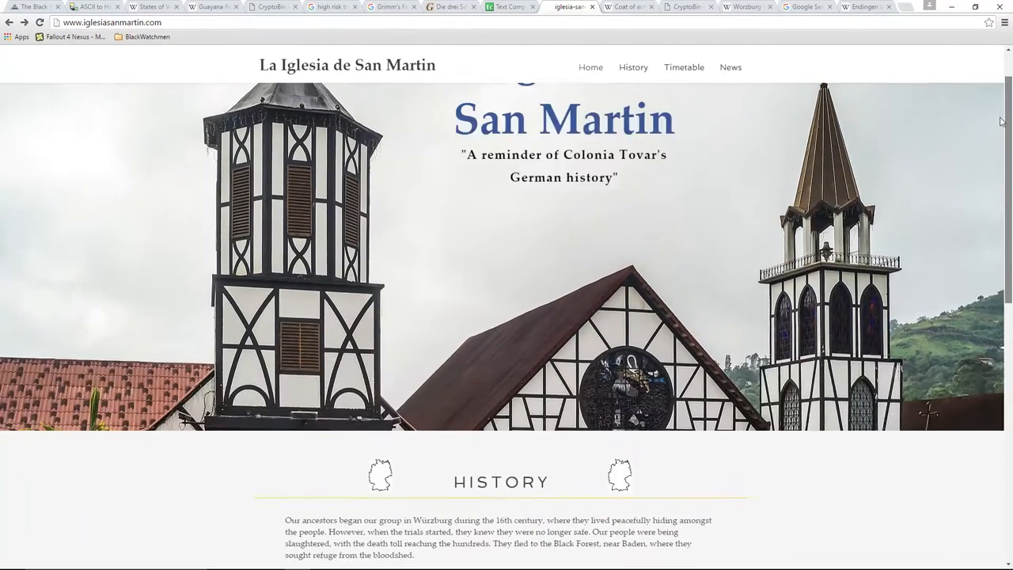
scroll("down", 3)
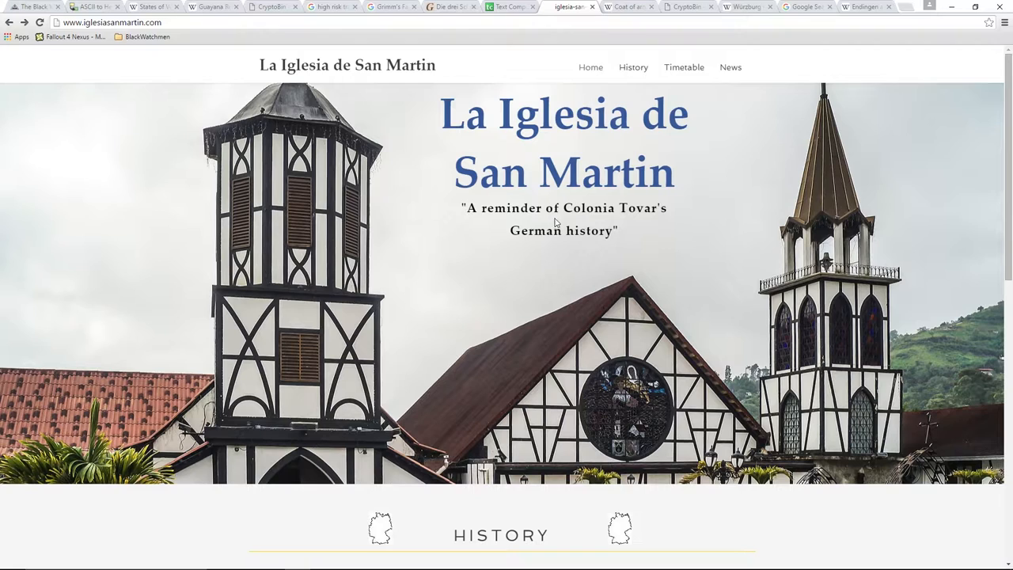
mouse_move(908, 225)
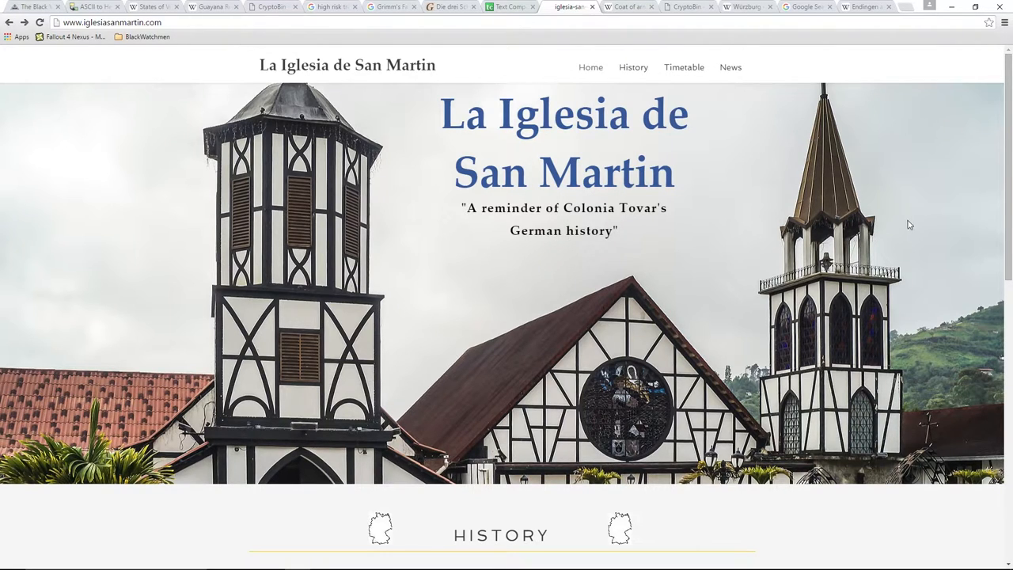
scroll("down", 3)
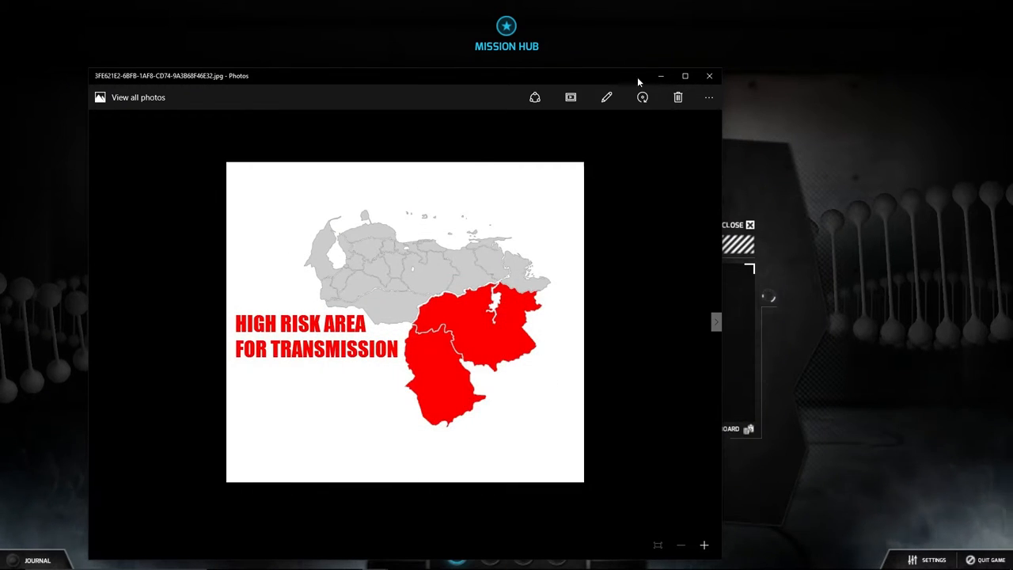
left_click(709, 76)
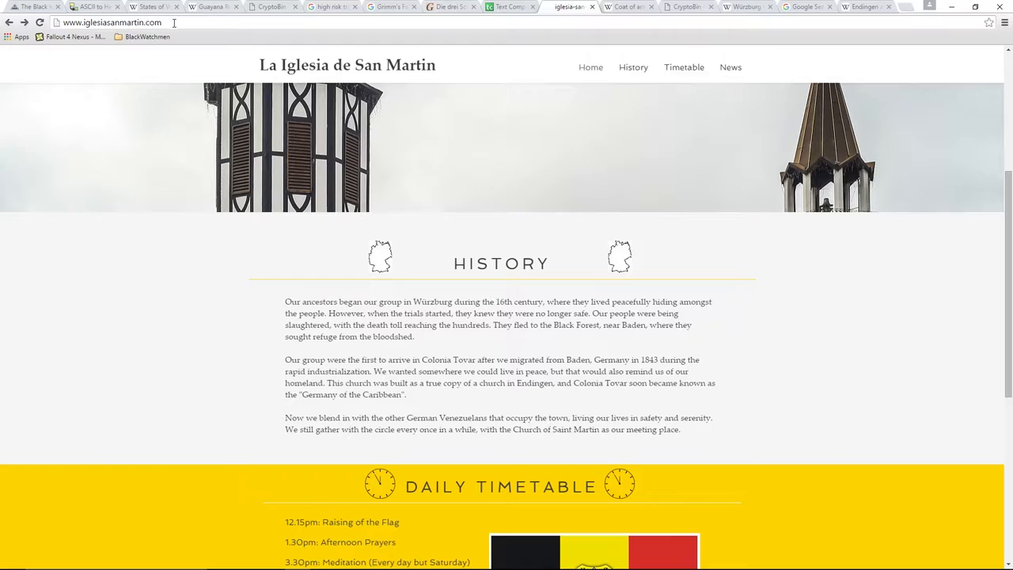
left_click(110, 22)
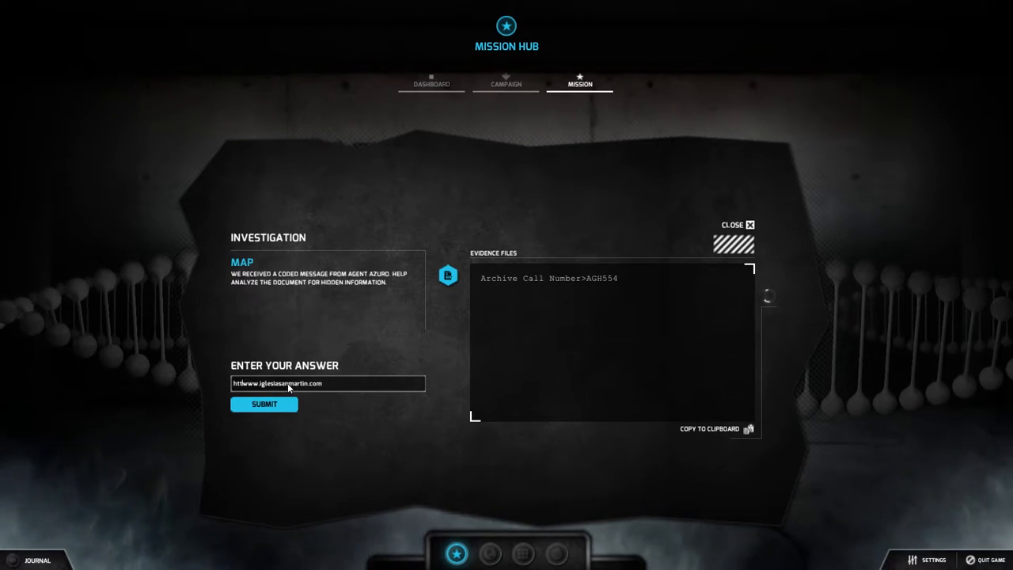
Submit iglesiasanmartin.com for the Map task and go back to the mission overview
left_click(263, 404)
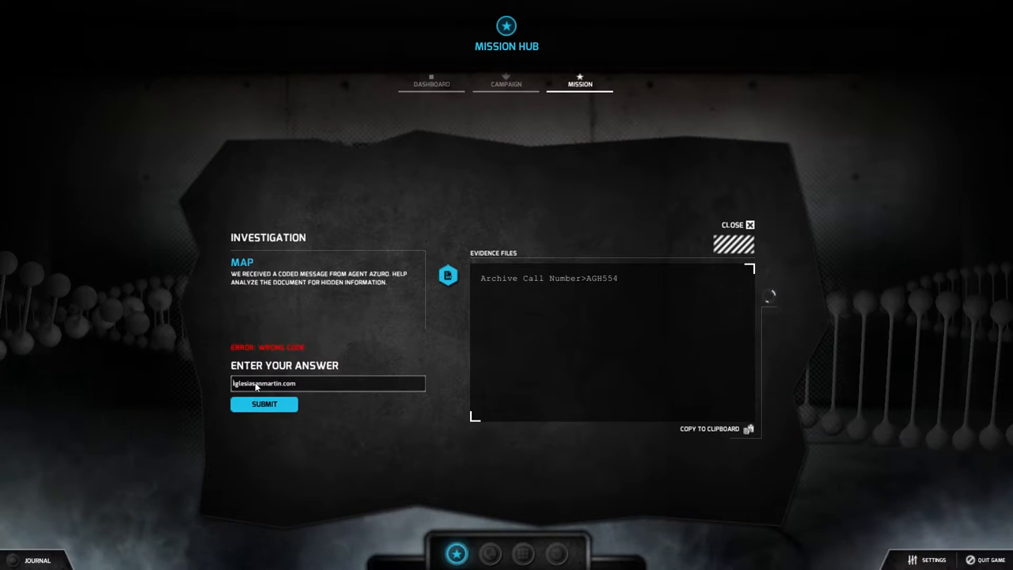
left_click(262, 404)
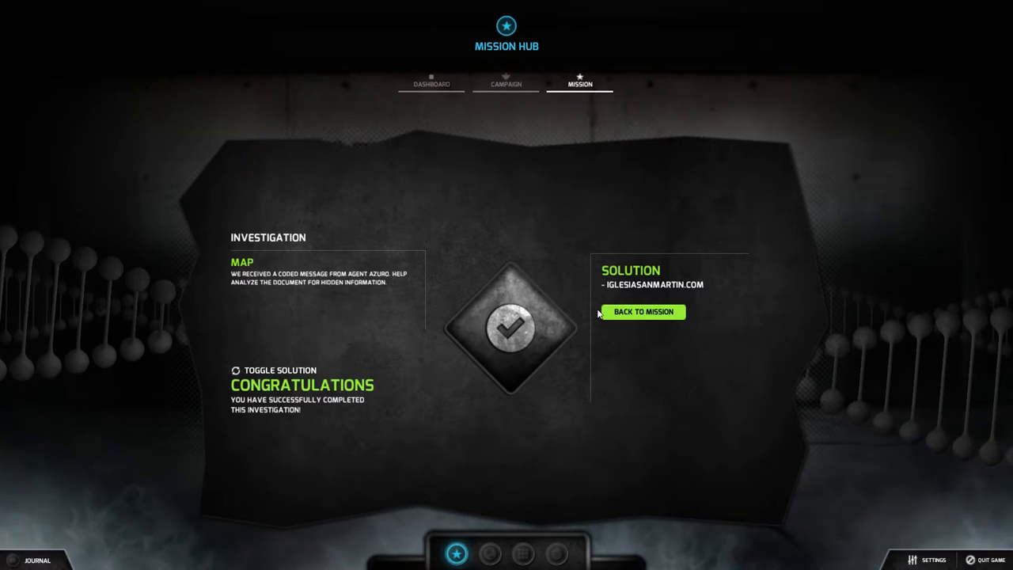
left_click(643, 310)
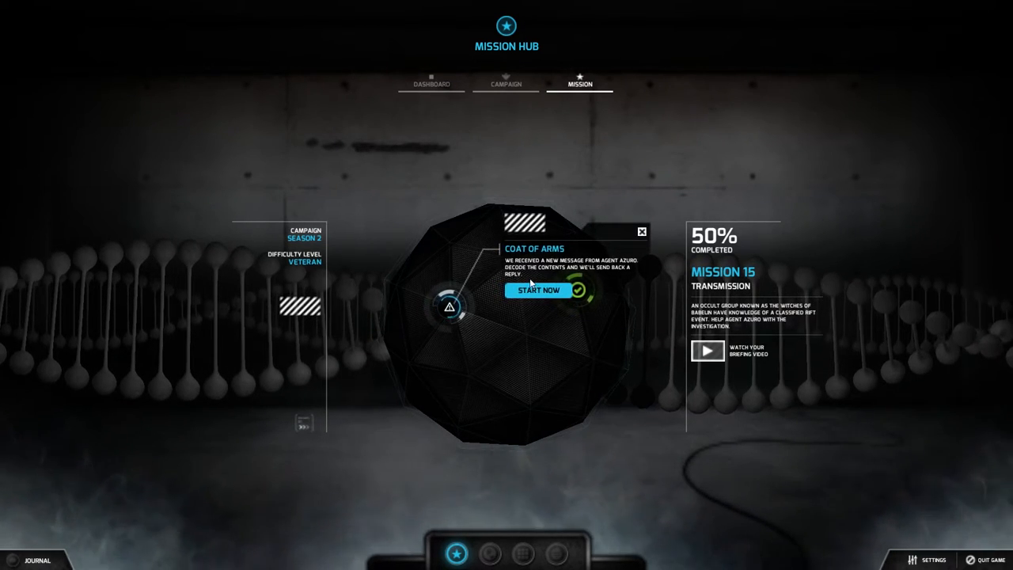
Start the Coat of Arms investigation and bring up its coat-of-arms evidence image
left_click(538, 290)
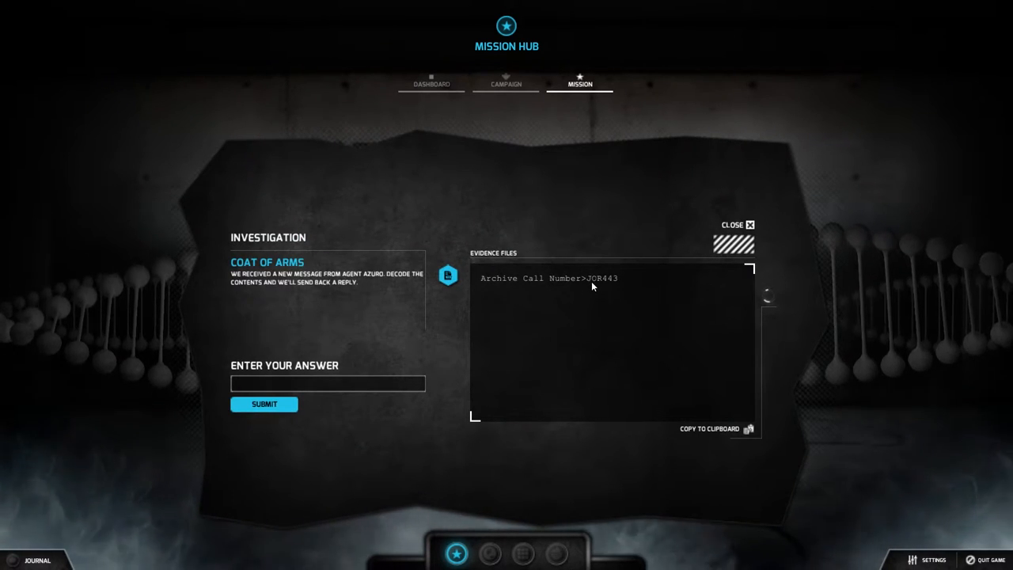
mouse_move(670, 541)
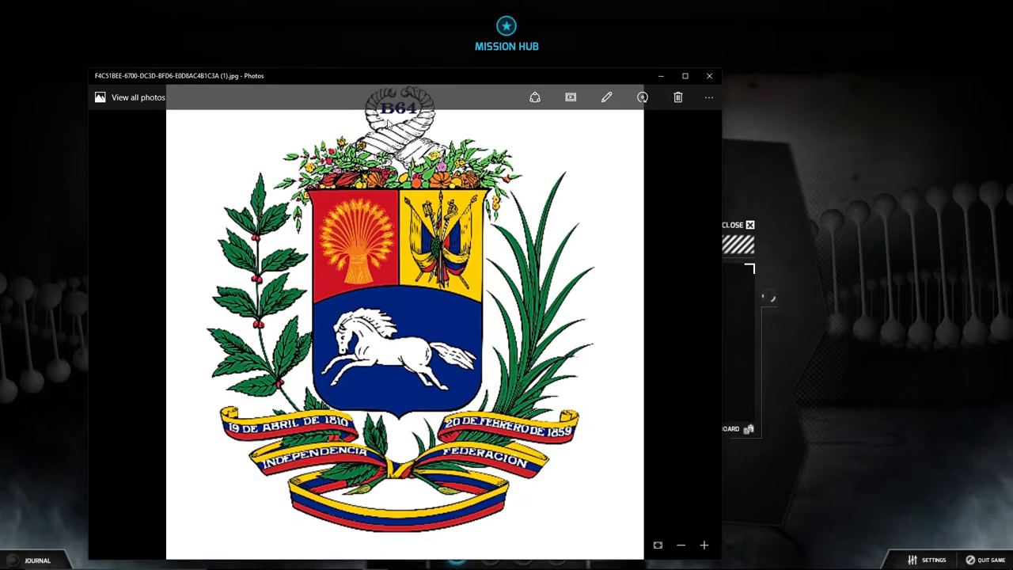
left_click(681, 544)
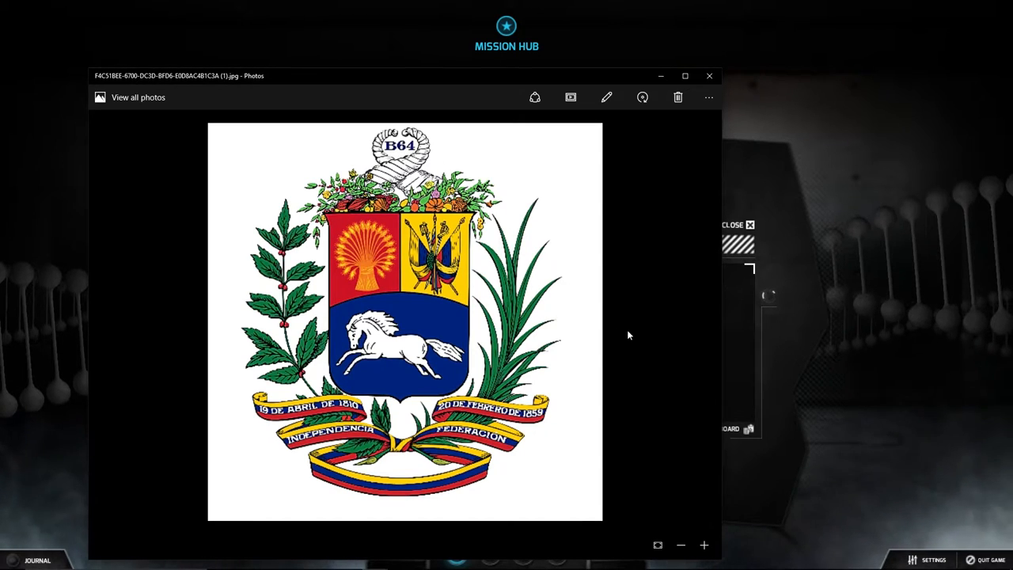
mouse_move(491, 481)
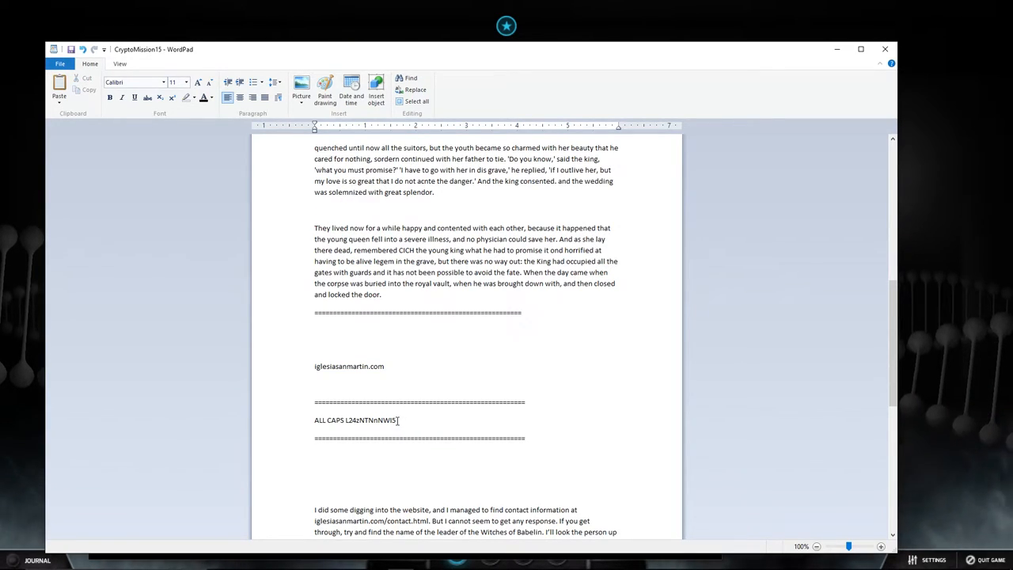
mouse_move(532, 296)
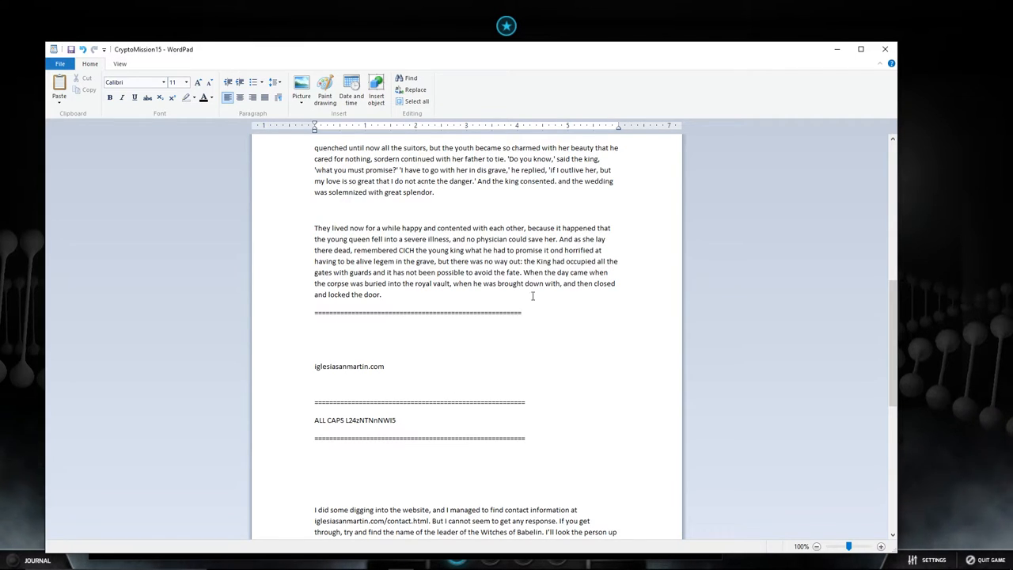
mouse_move(538, 272)
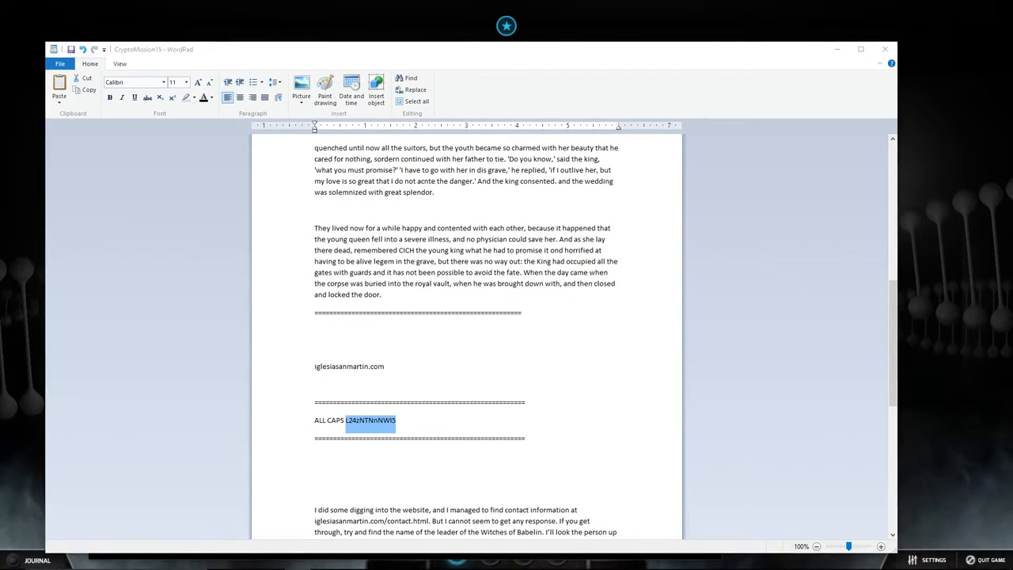
Copy the code string that follows ALL CAPS in the notes for decoding
left_click(91, 6)
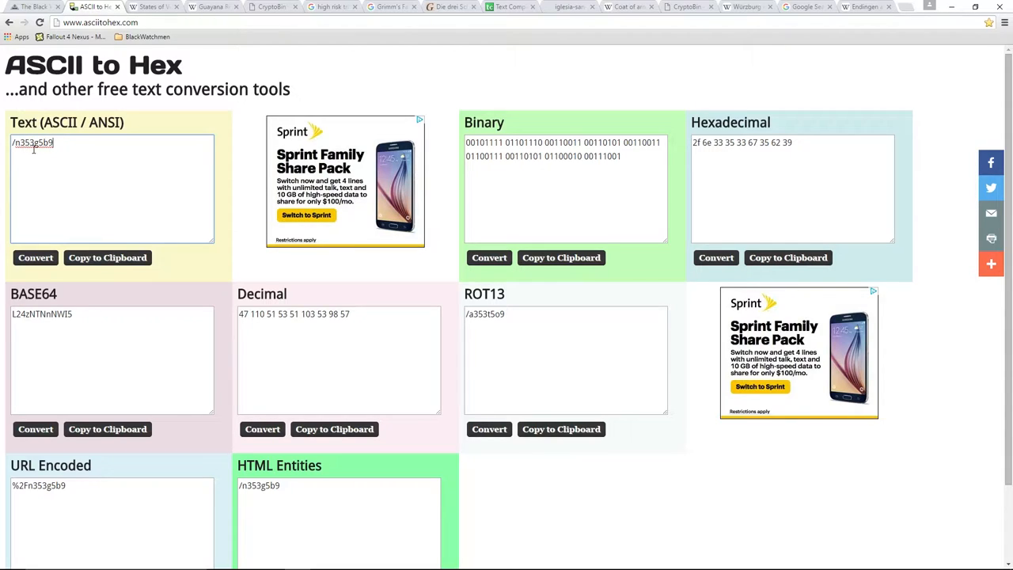
Select the decoded paste address in the ASCII box to use after cryptobin.org
double_click(34, 142)
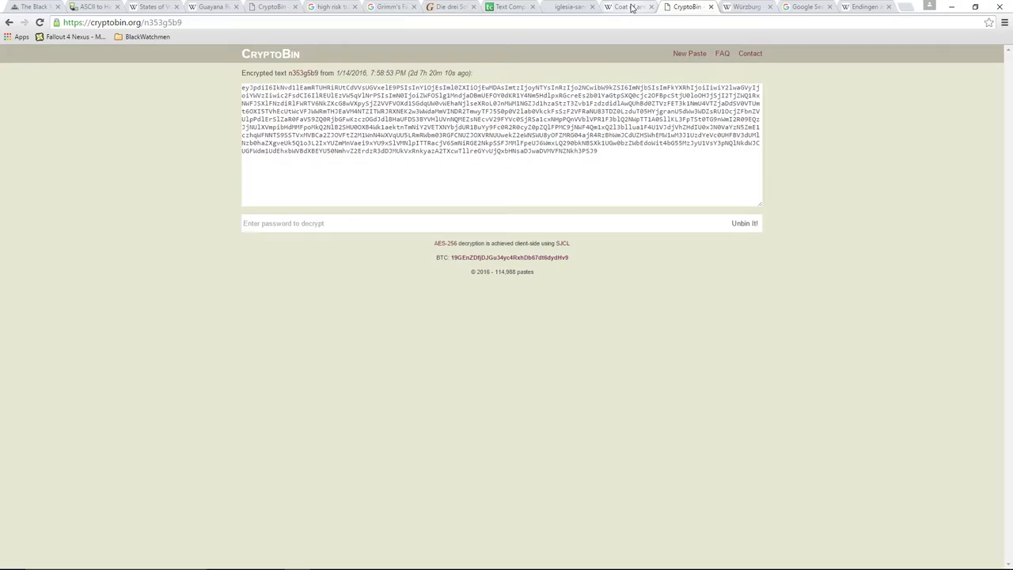
Check Wikipedia's Venezuelan coat of arms against the evidence, then bring the CryptoBin paste back
left_click(627, 7)
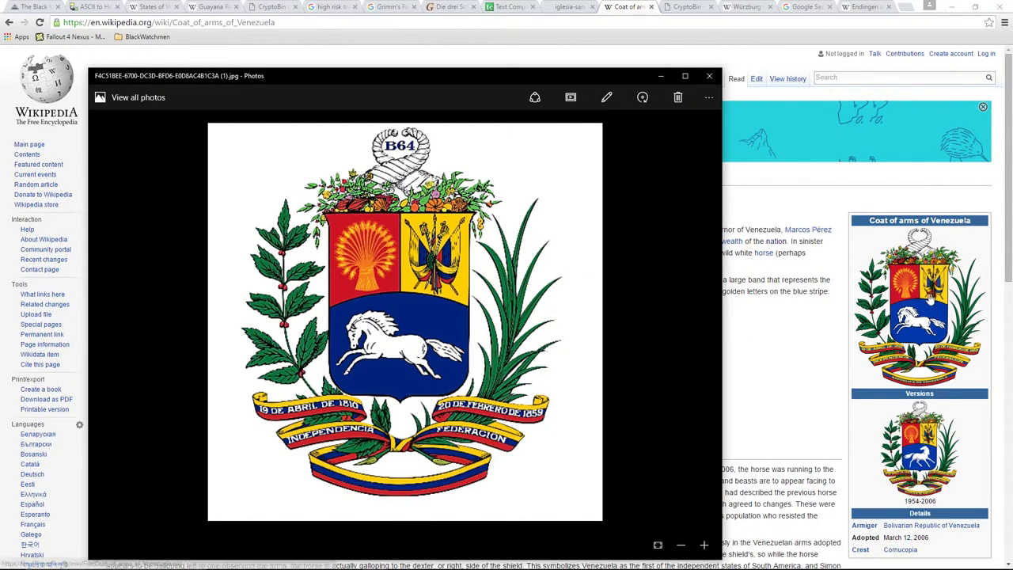
mouse_move(931, 304)
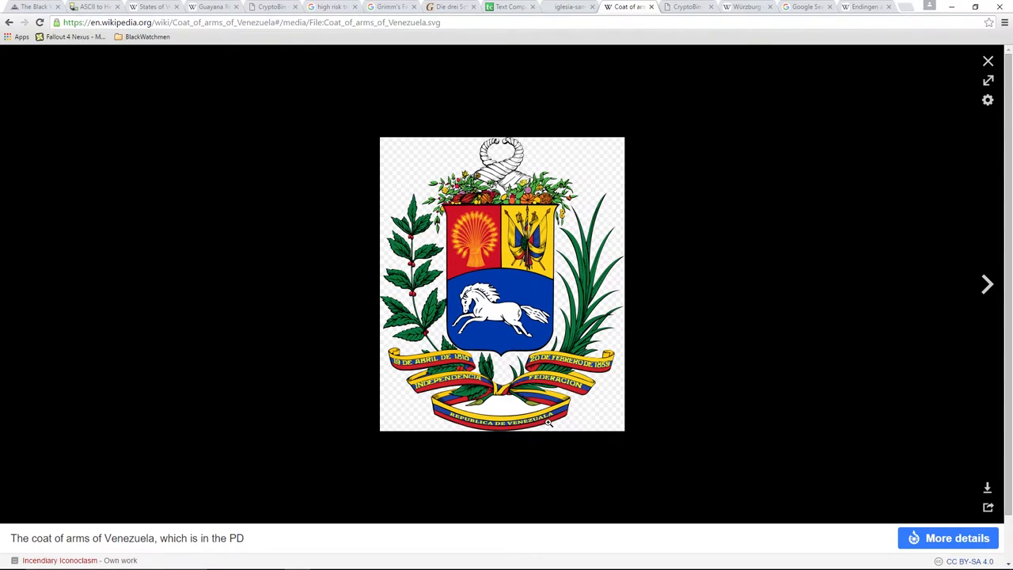
mouse_move(501, 430)
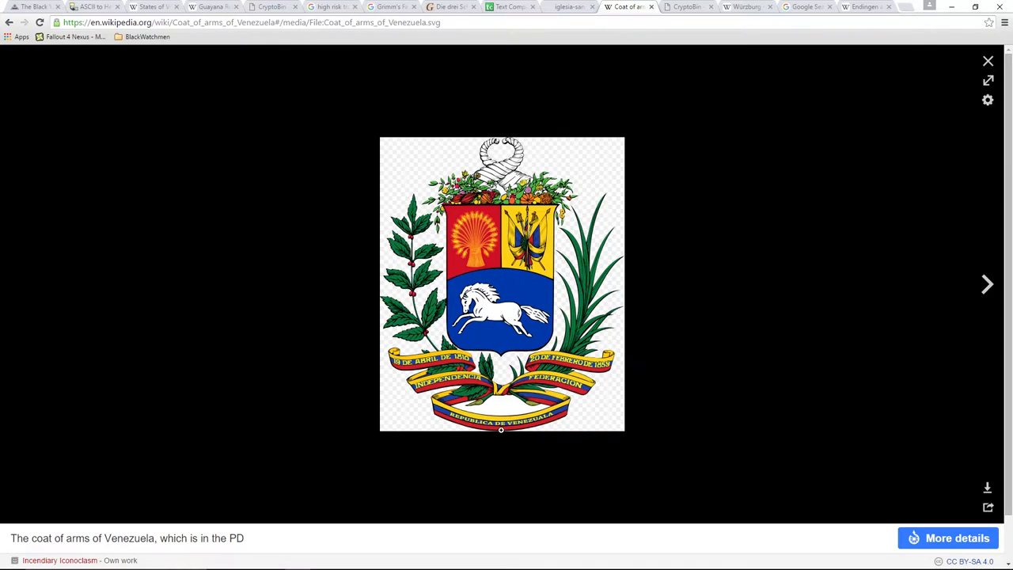
mouse_move(443, 465)
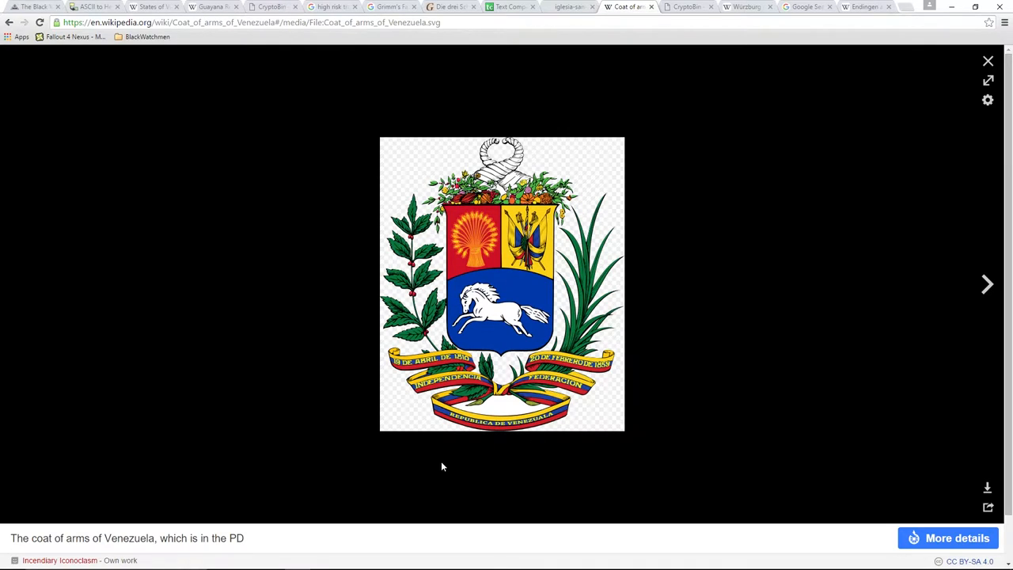
mouse_move(535, 438)
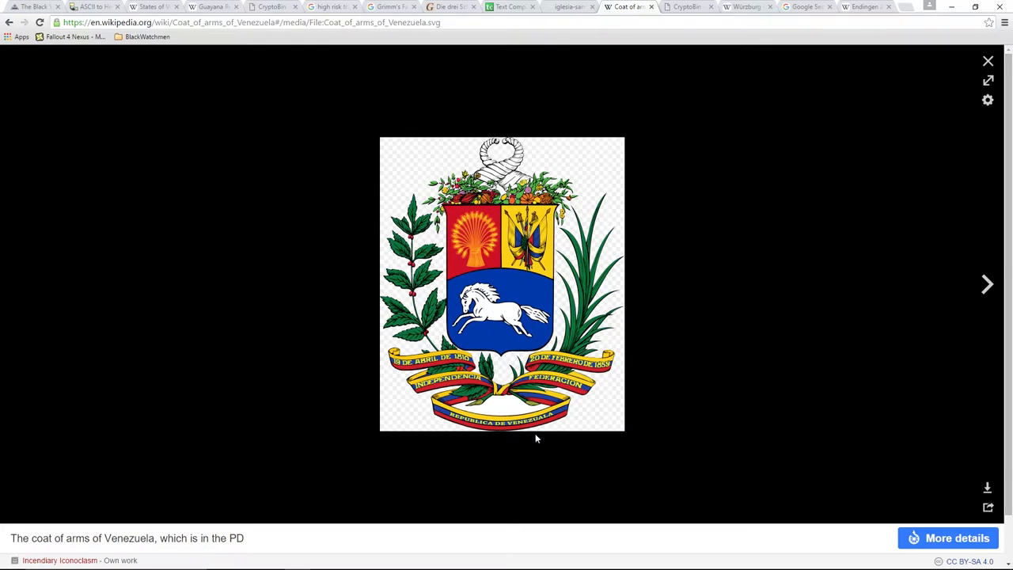
mouse_move(507, 163)
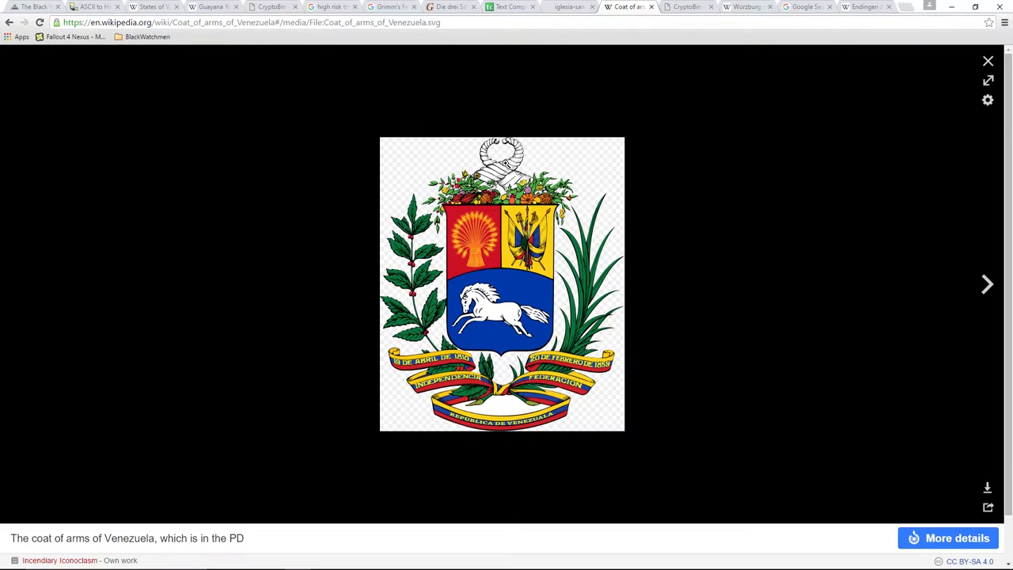
left_click(685, 7)
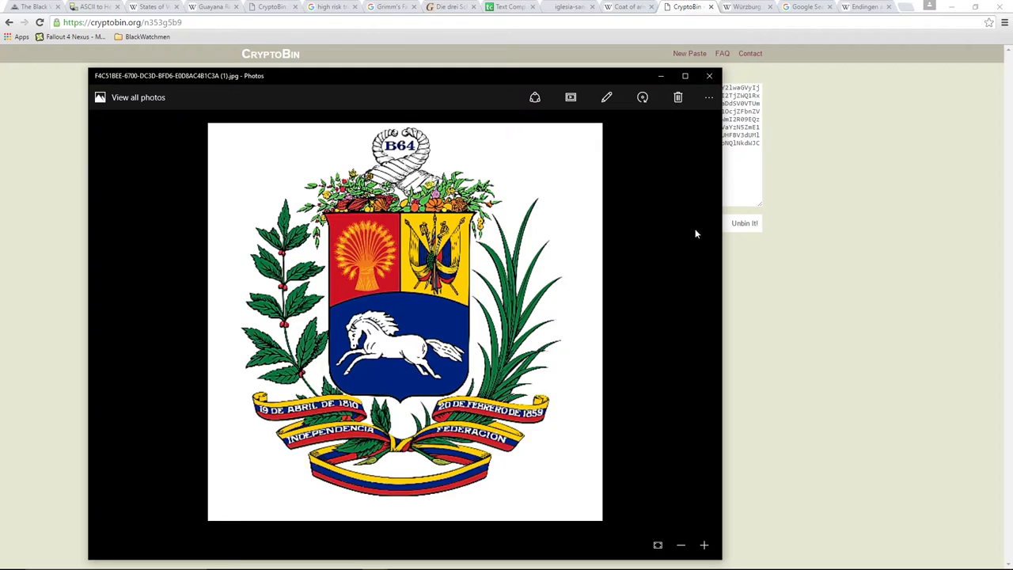
left_click(709, 76)
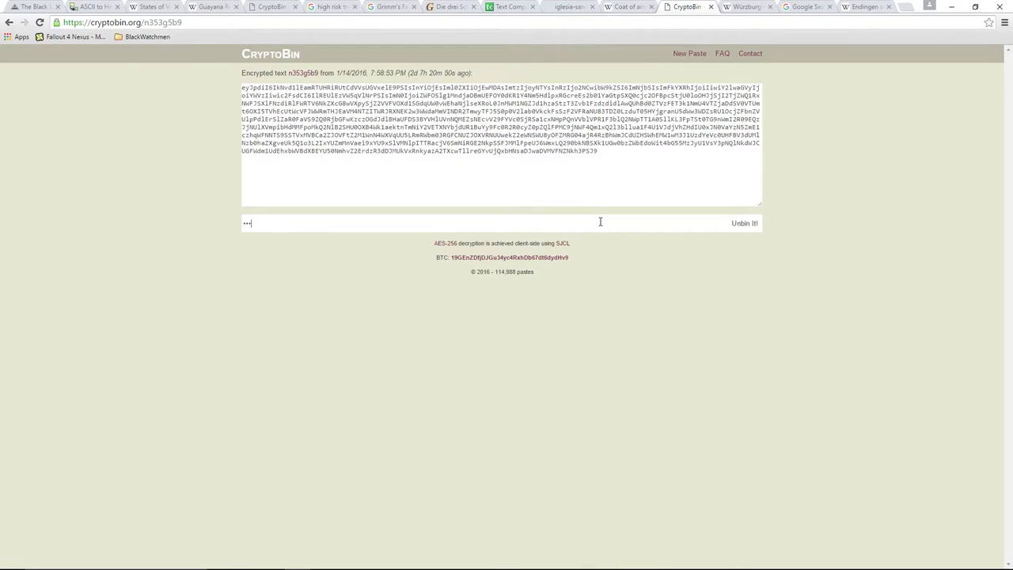
Try passwords on the paste, rechecking the coat of arms image, until it decrypts, then go to the notes
left_click(744, 221)
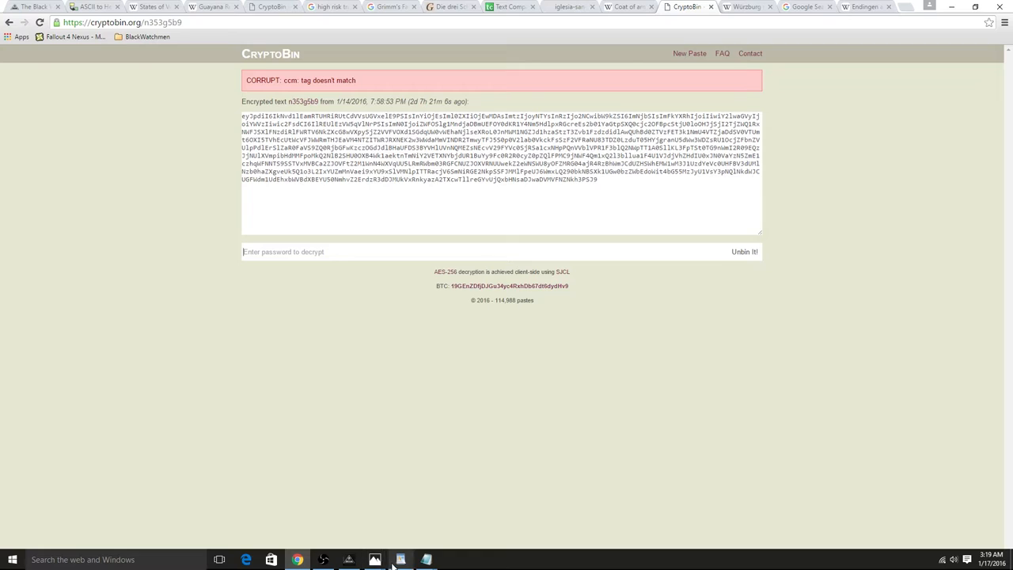
mouse_move(375, 560)
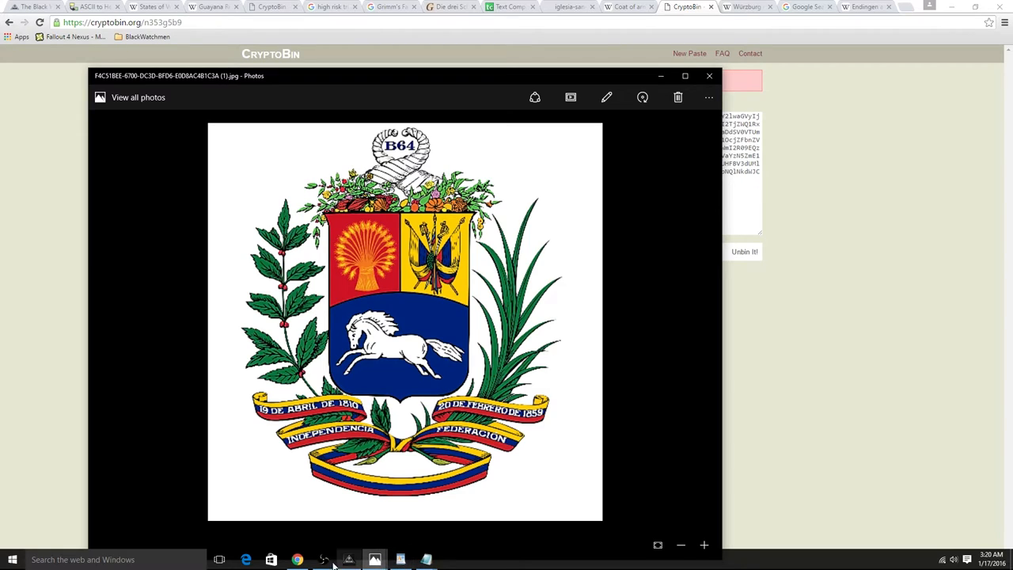
left_click(709, 76)
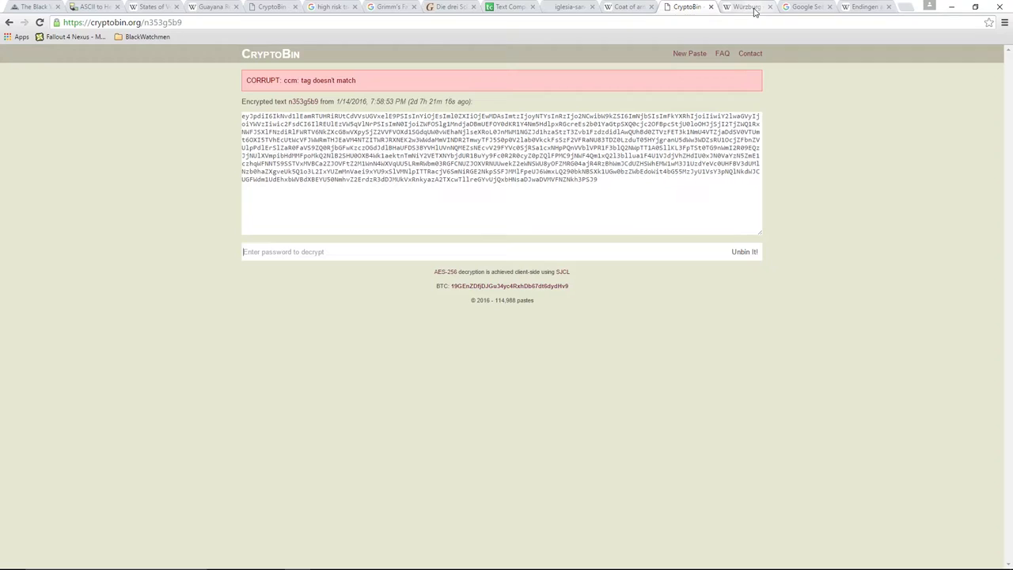
left_click(630, 7)
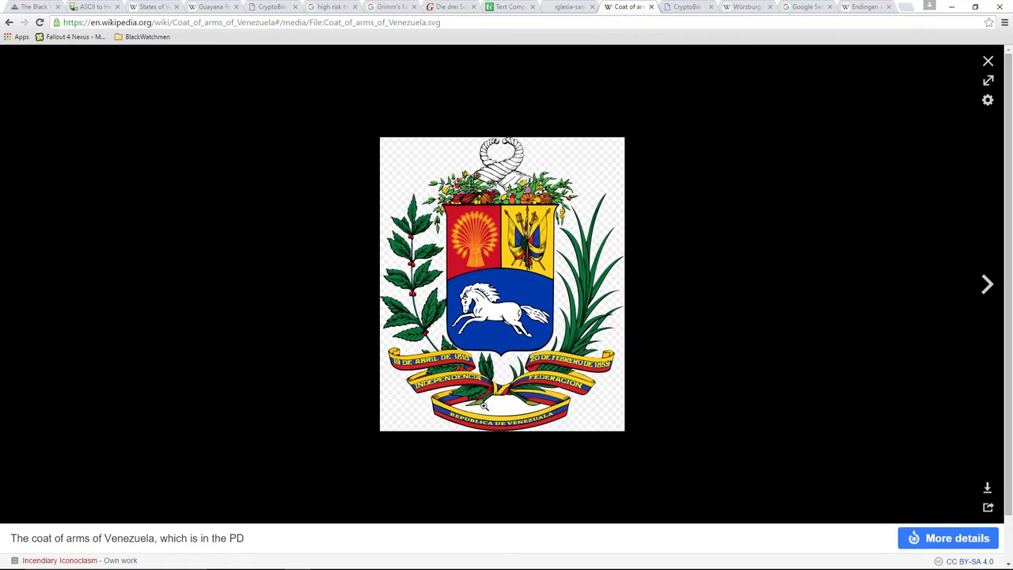
mouse_move(532, 405)
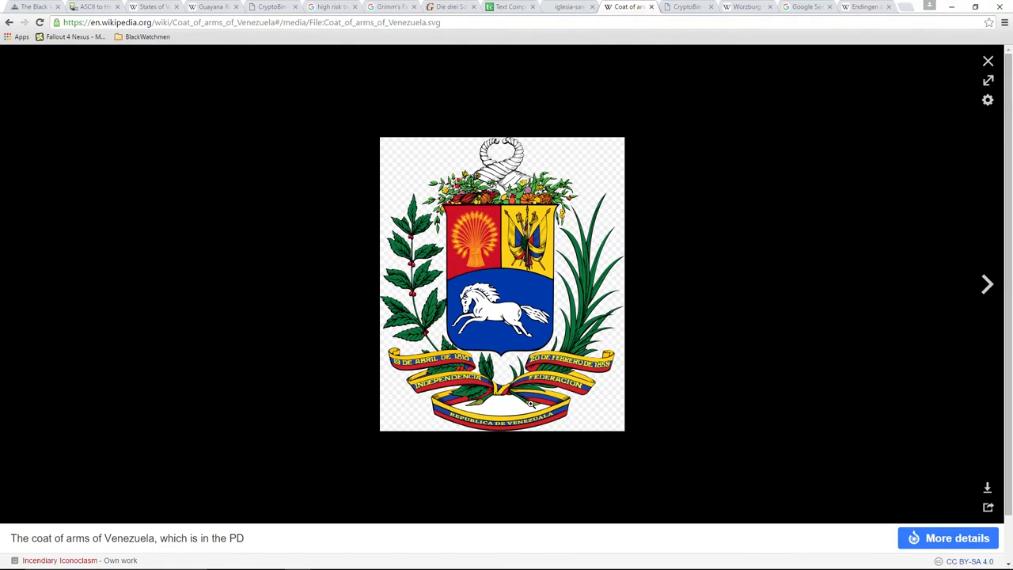
mouse_move(578, 410)
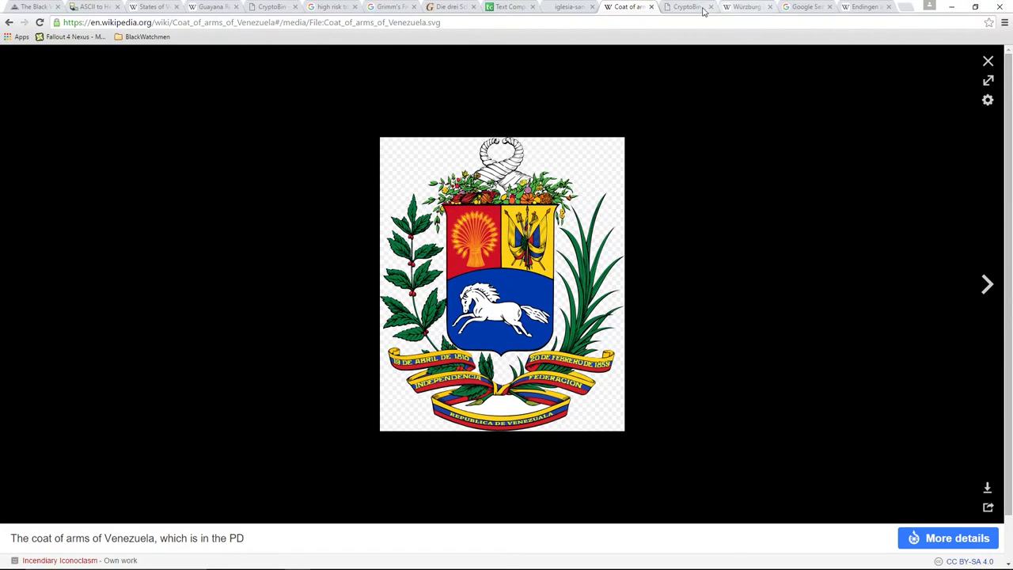
left_click(687, 6)
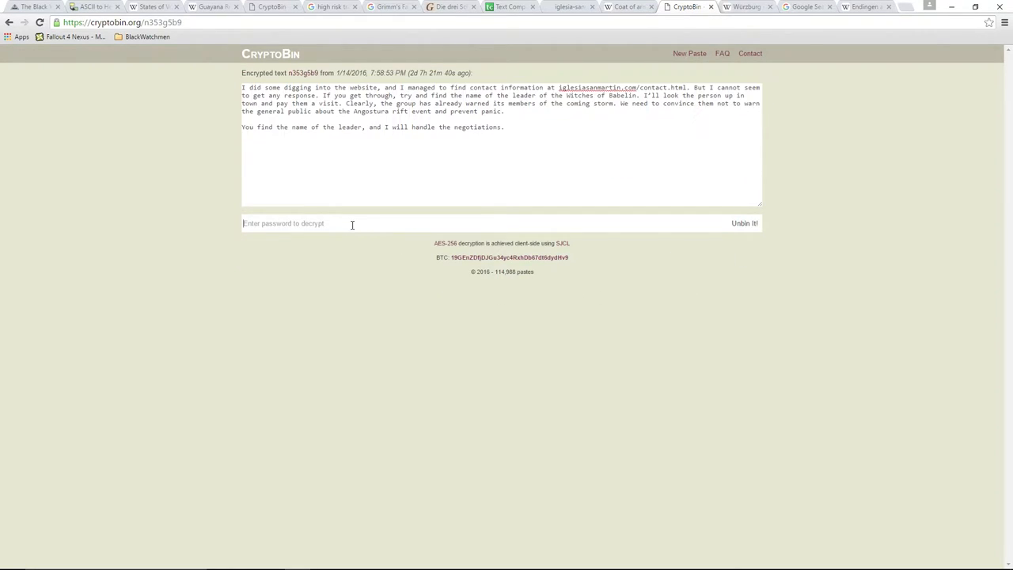
mouse_move(377, 231)
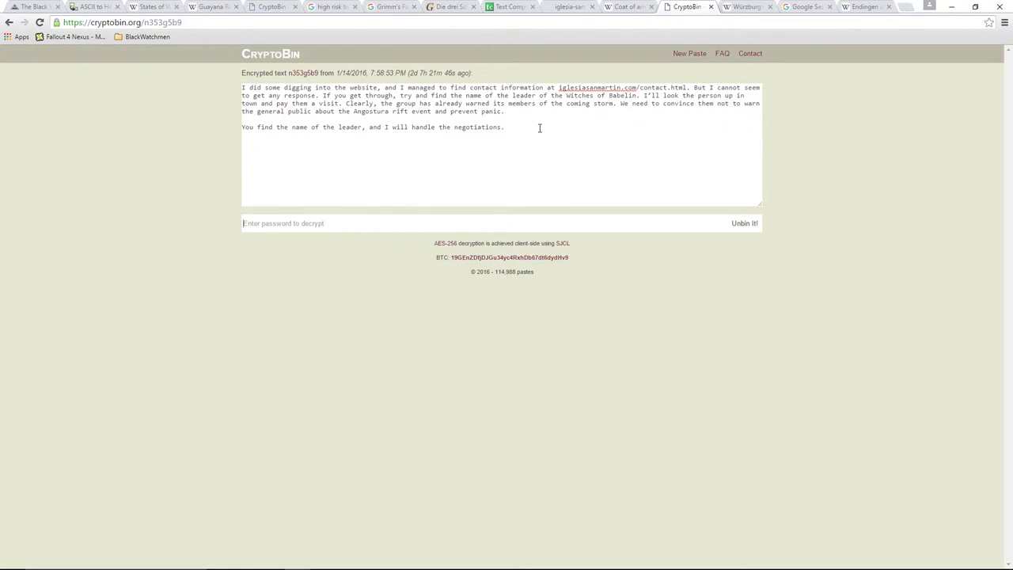
mouse_move(355, 563)
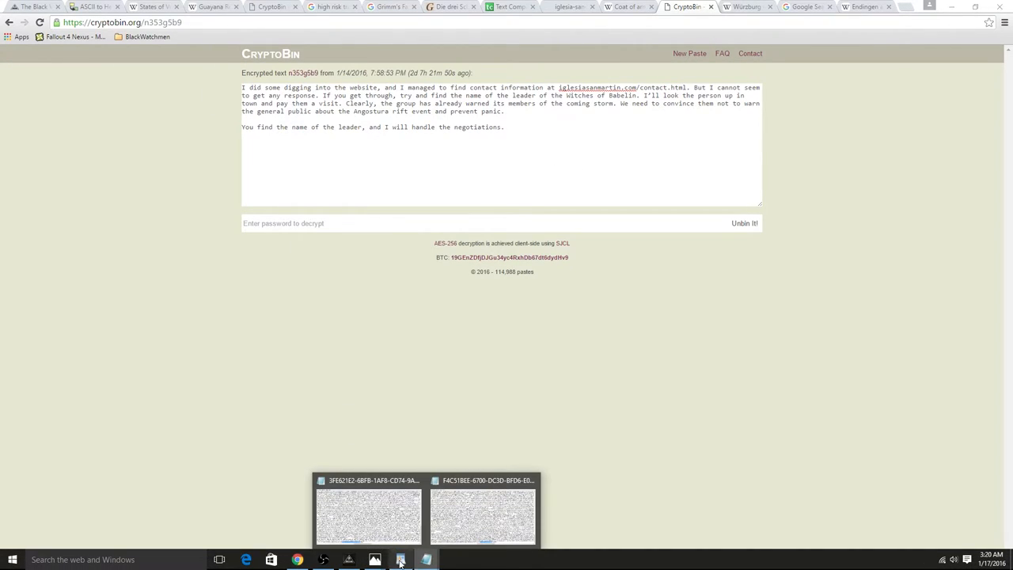
left_click(367, 516)
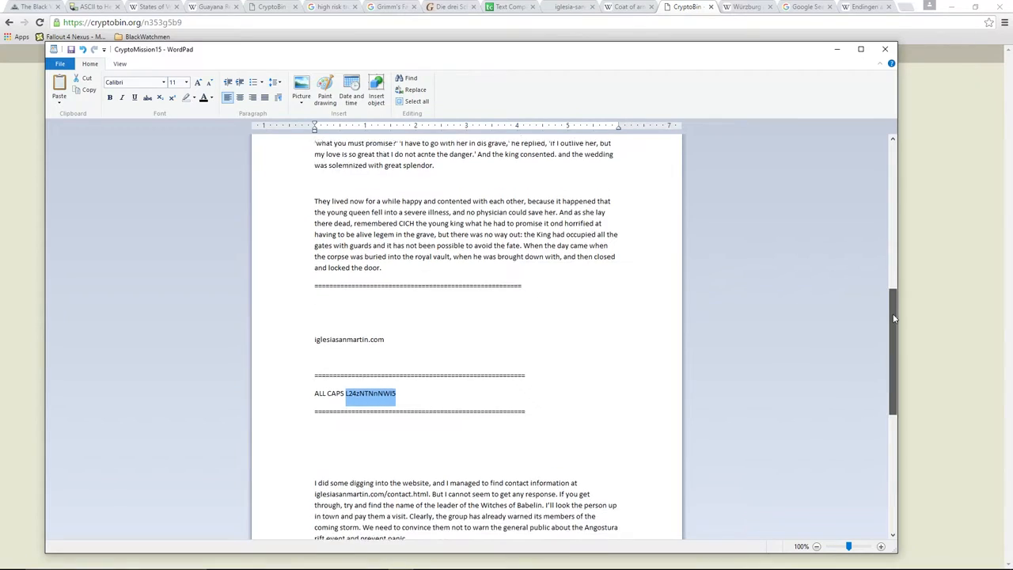
scroll("down", 3)
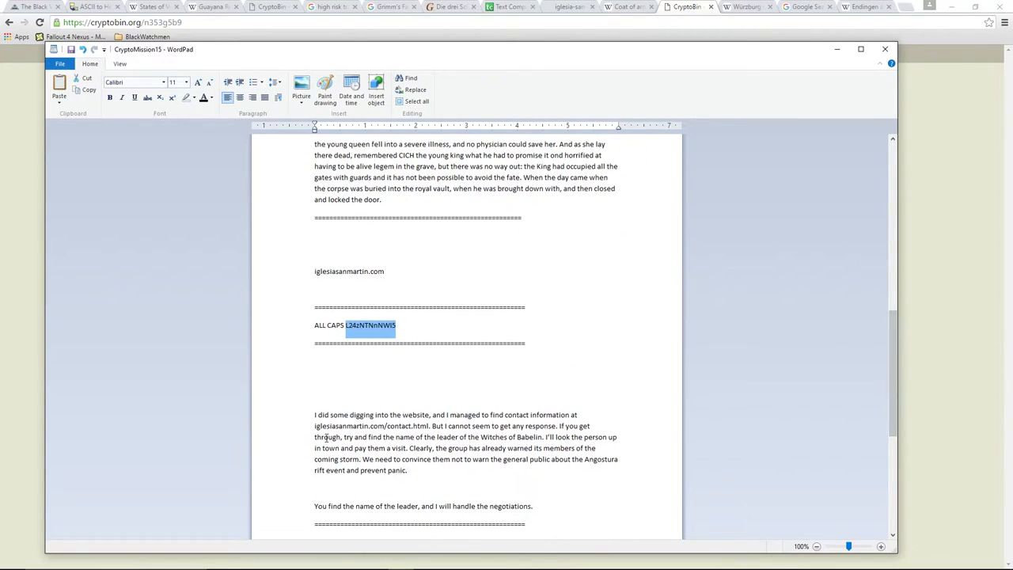
left_click(431, 415)
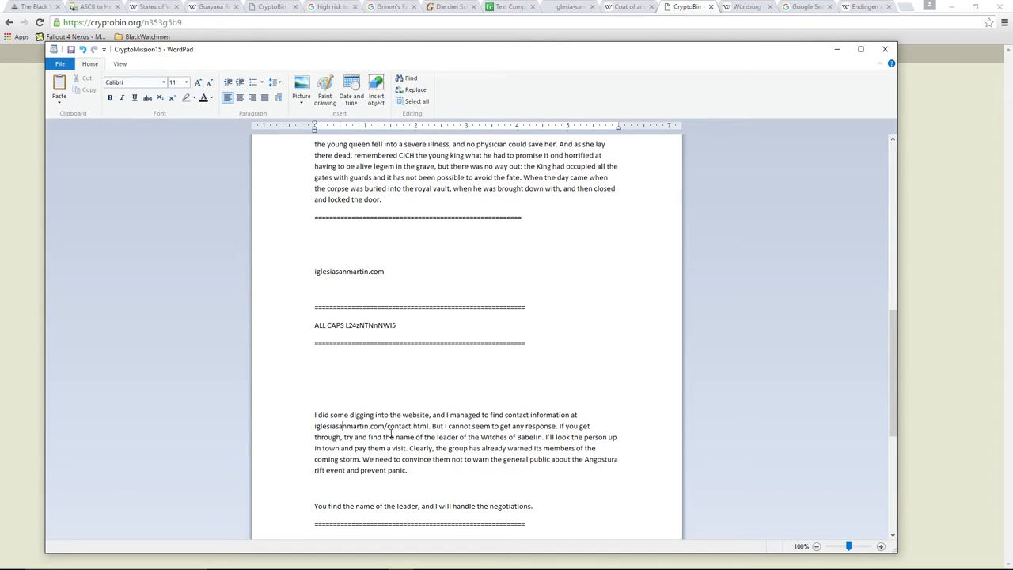
mouse_move(361, 430)
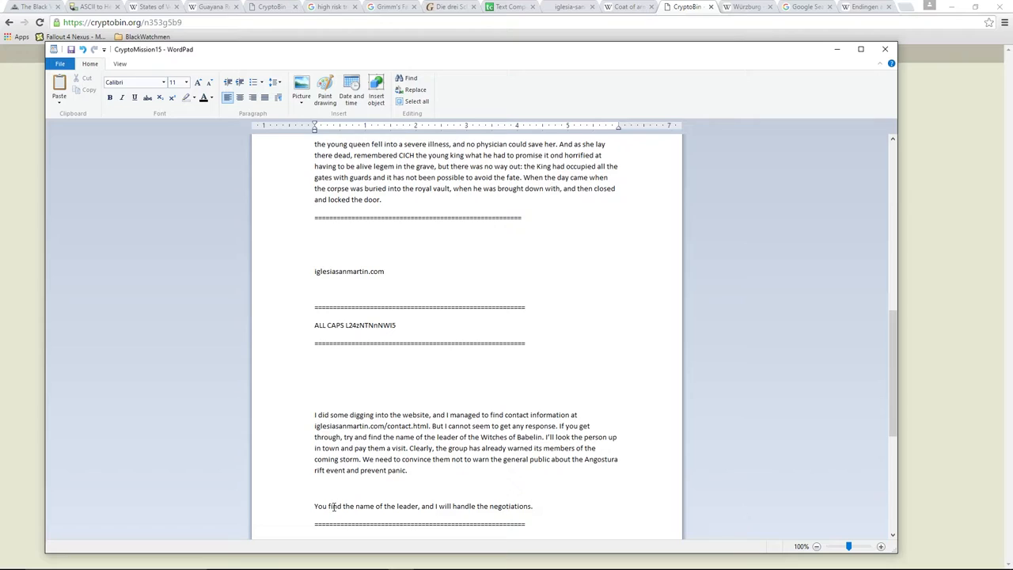
mouse_move(478, 503)
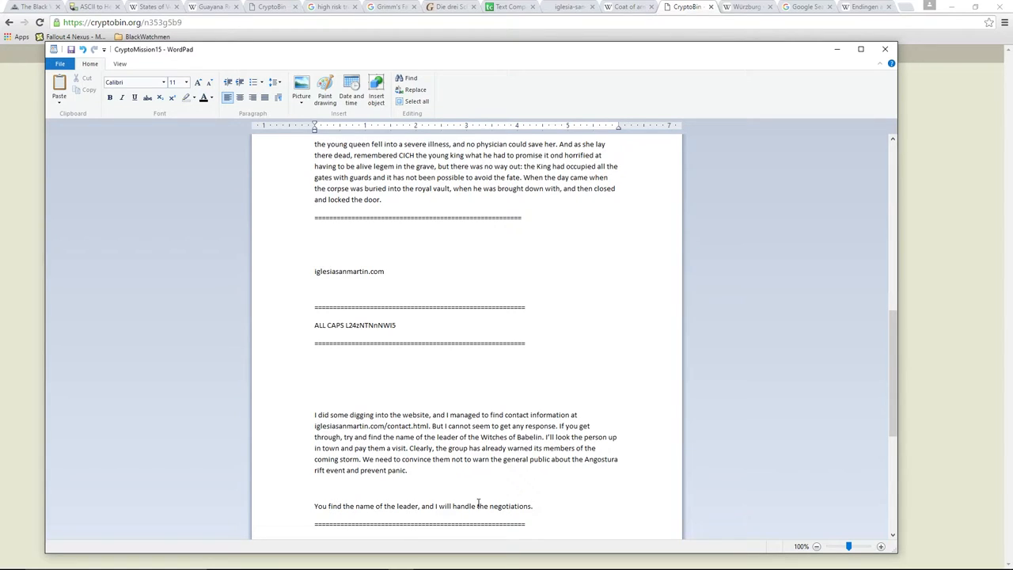
mouse_move(535, 101)
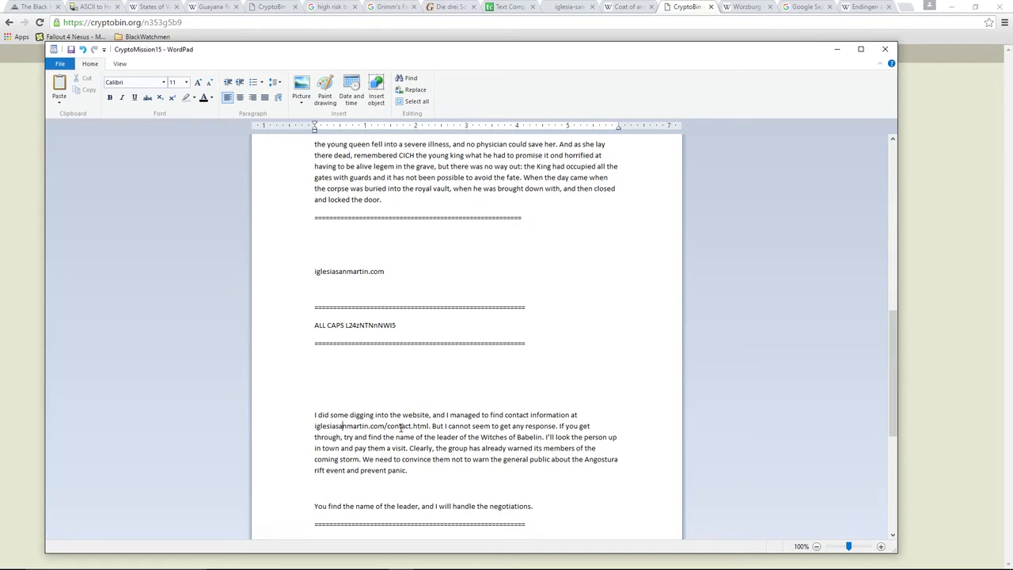
On the church contact page, trim the address then discard the edits to restore it
left_click(568, 7)
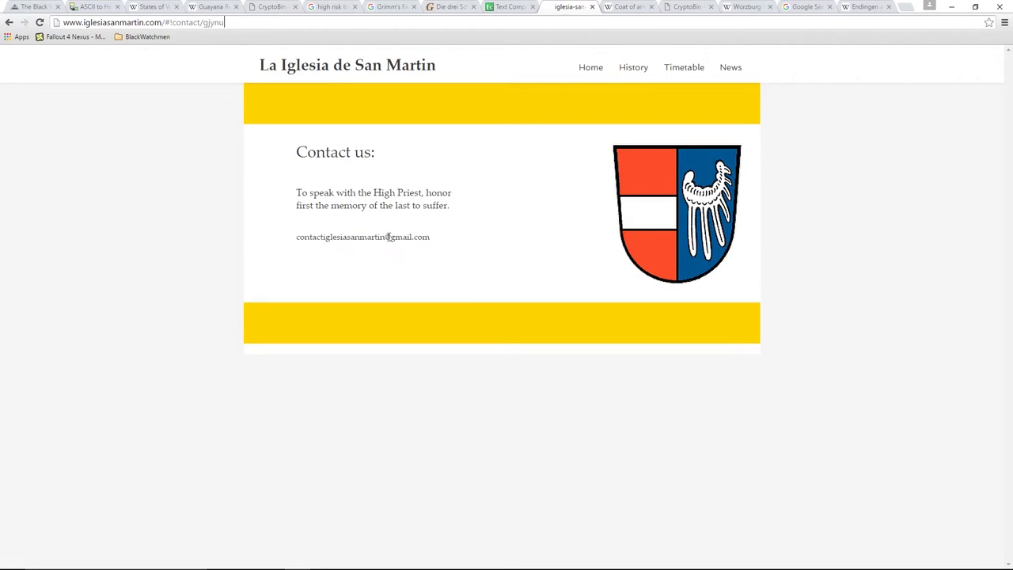
key("backspace")
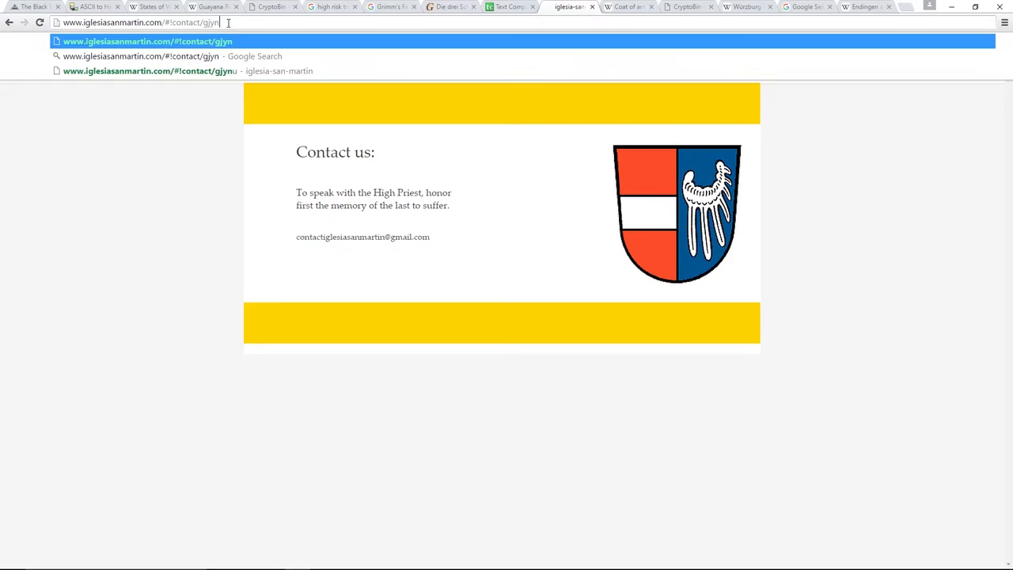
key("Backspace")
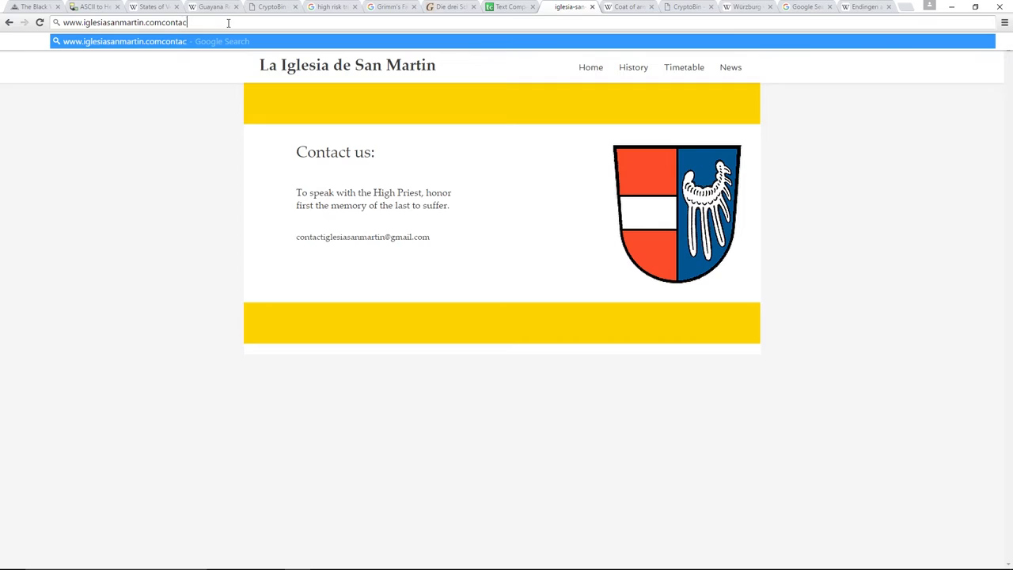
key("BackSpace")
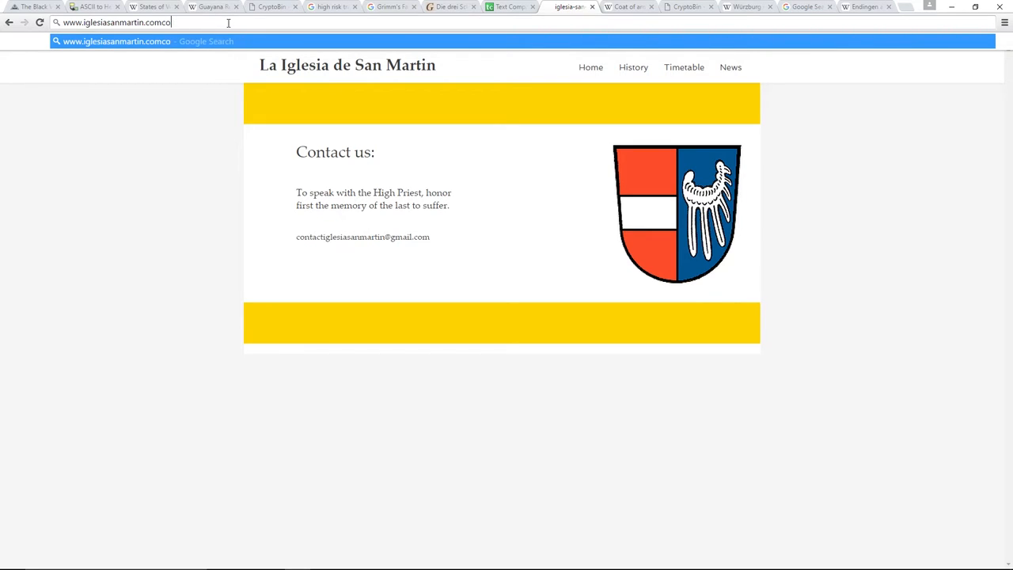
key("Backspace")
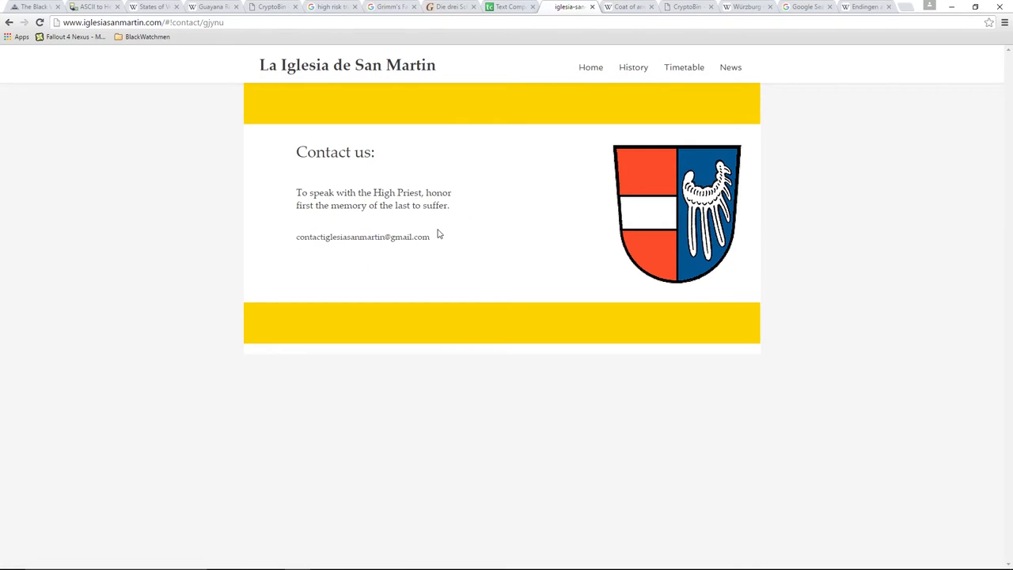
mouse_move(304, 193)
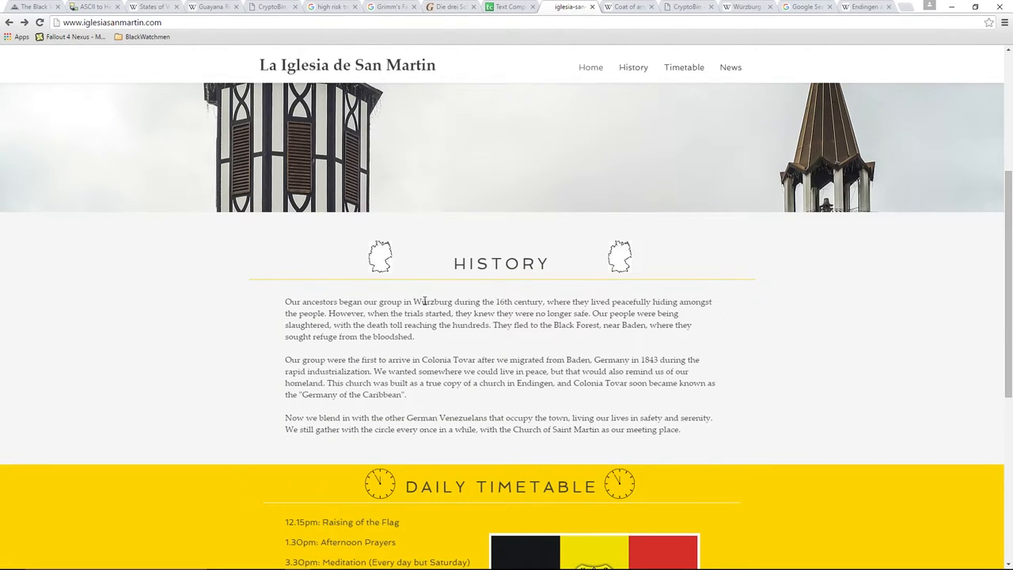
mouse_move(532, 304)
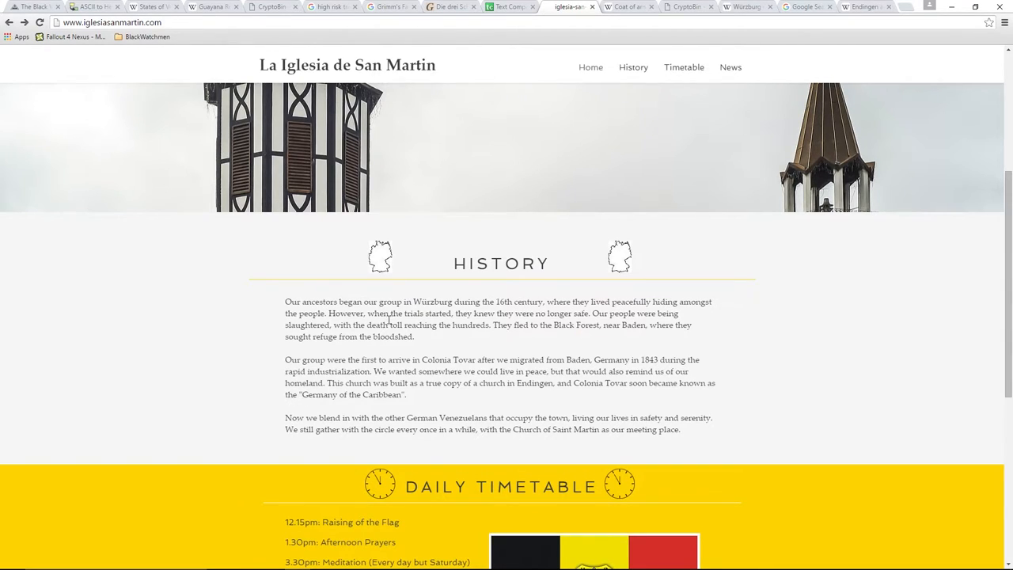
mouse_move(554, 318)
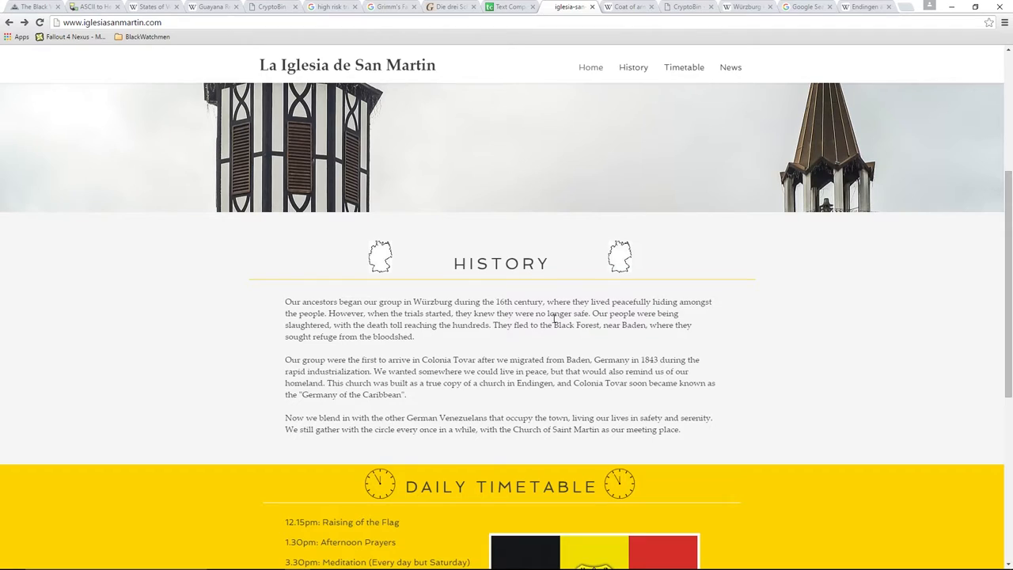
mouse_move(415, 326)
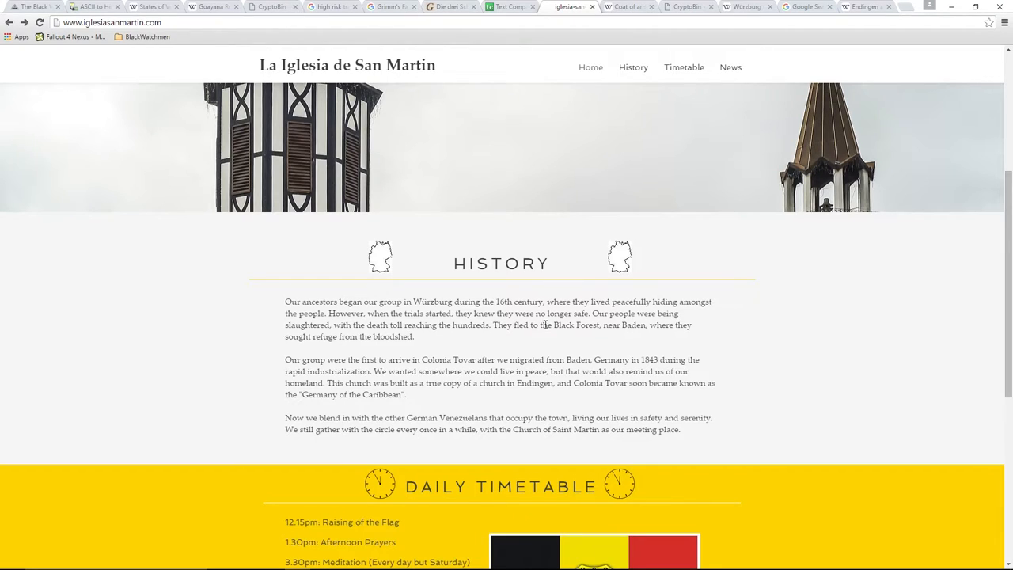
mouse_move(507, 328)
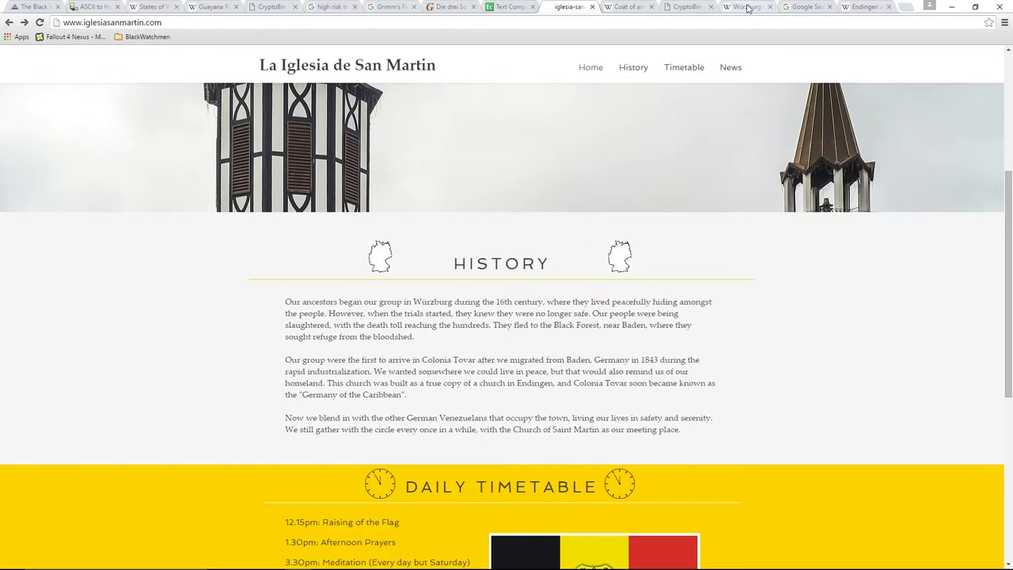
Move between the church contact page and the Würzburg witch trial article
left_click(744, 6)
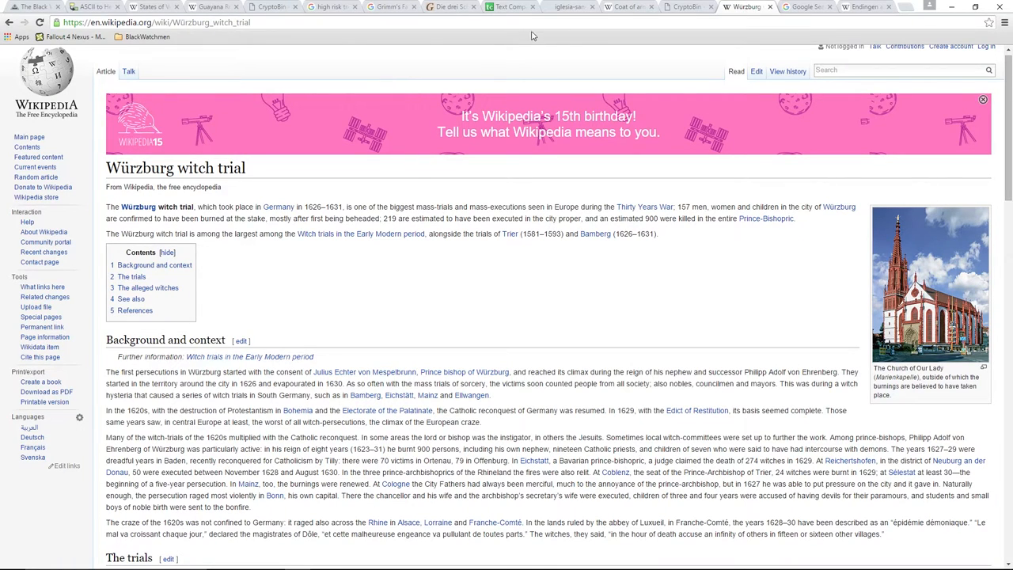
left_click(570, 7)
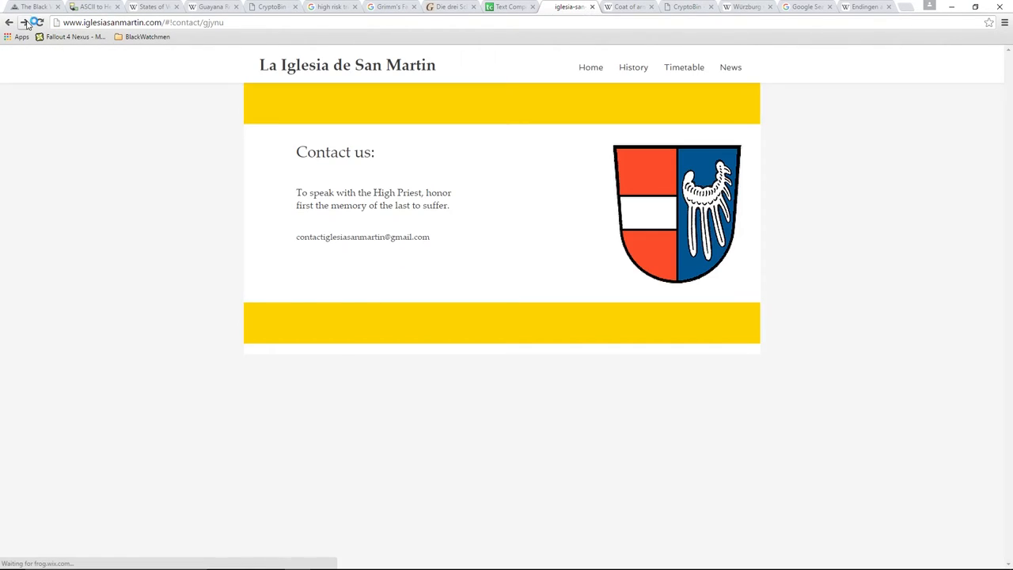
left_click(38, 22)
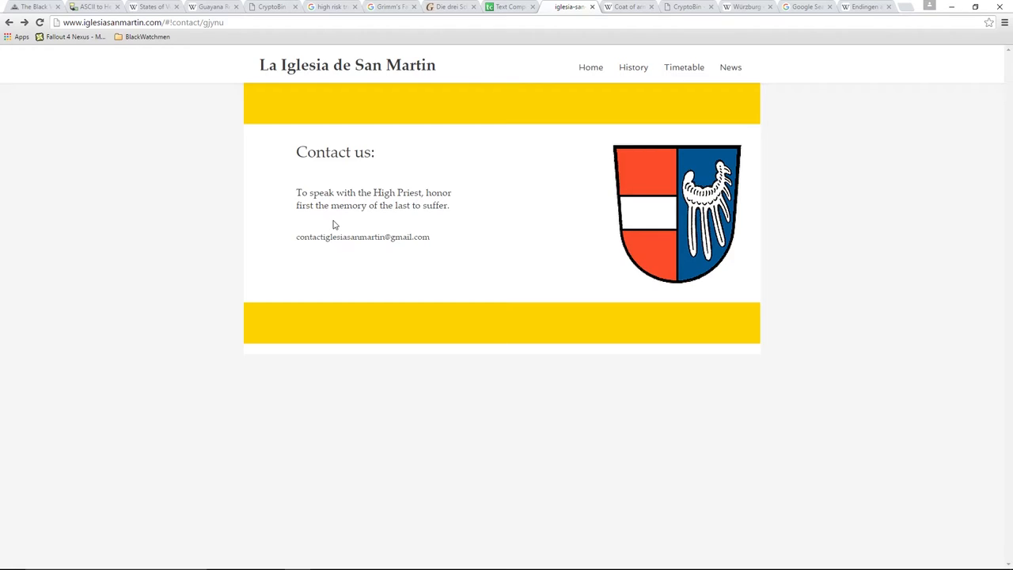
left_click(744, 7)
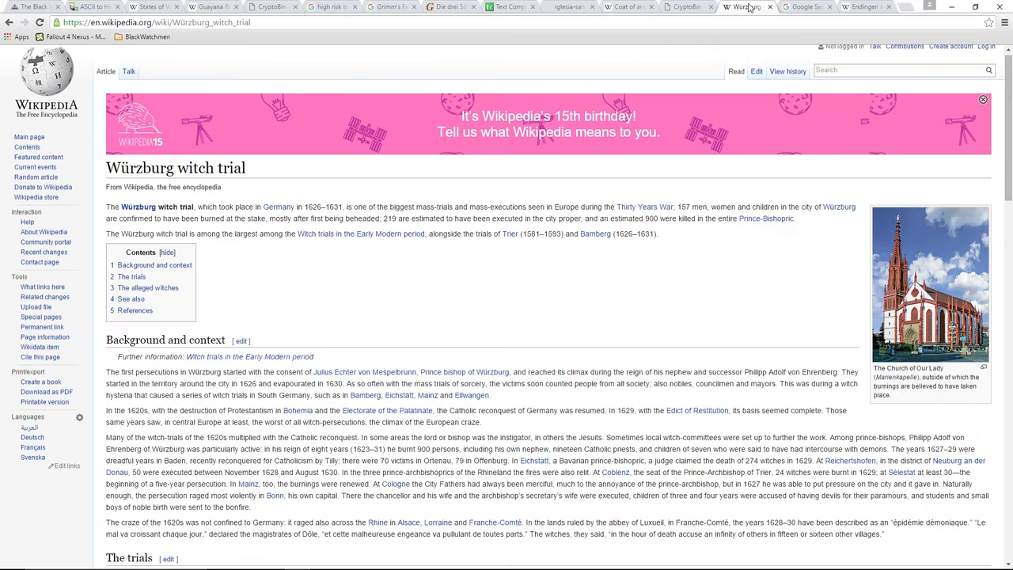
mouse_move(458, 307)
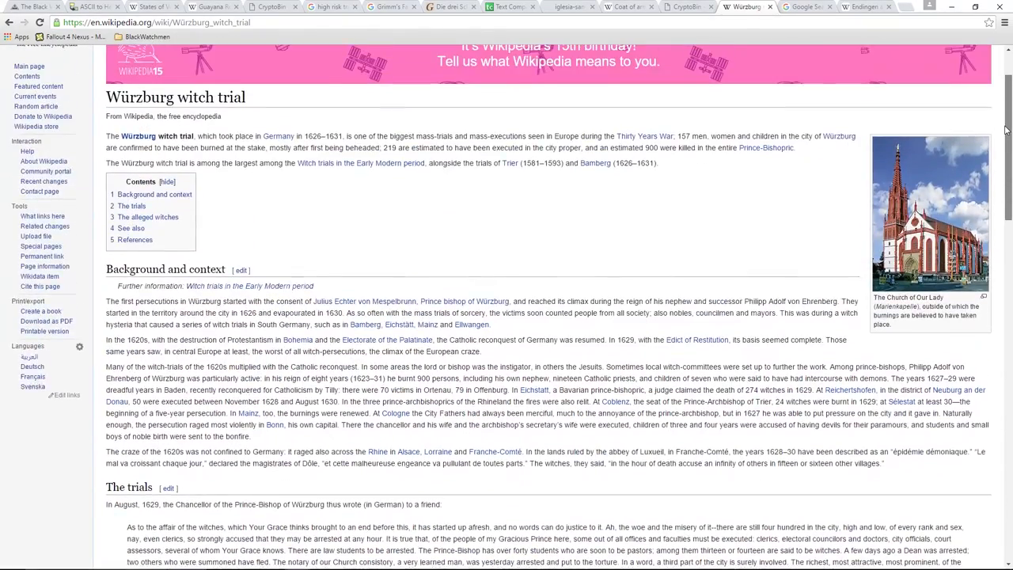
Read down the article to 'The trials' section naming Prince-Bishop Philipp Adolf
scroll("down", 3)
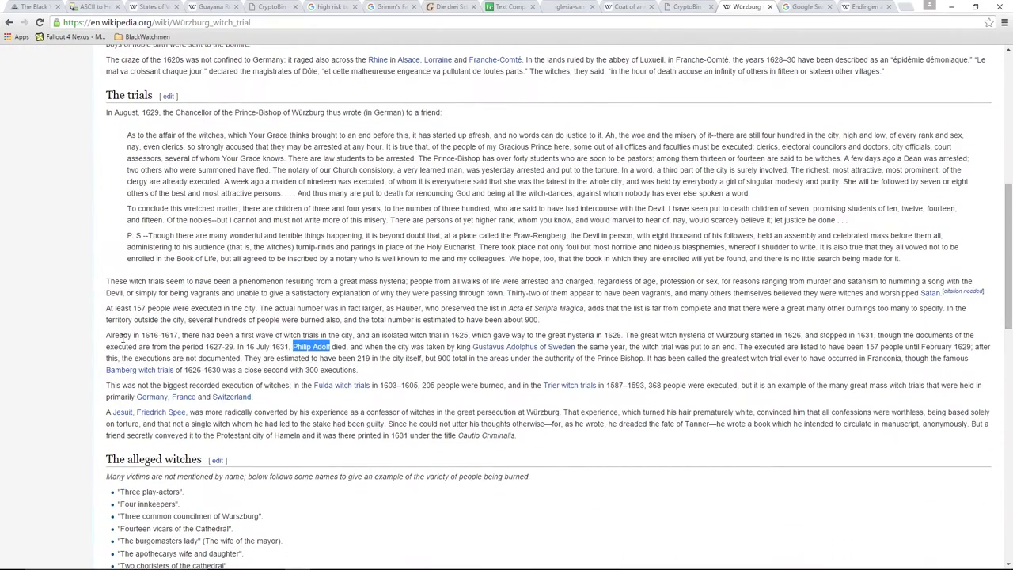
mouse_move(190, 336)
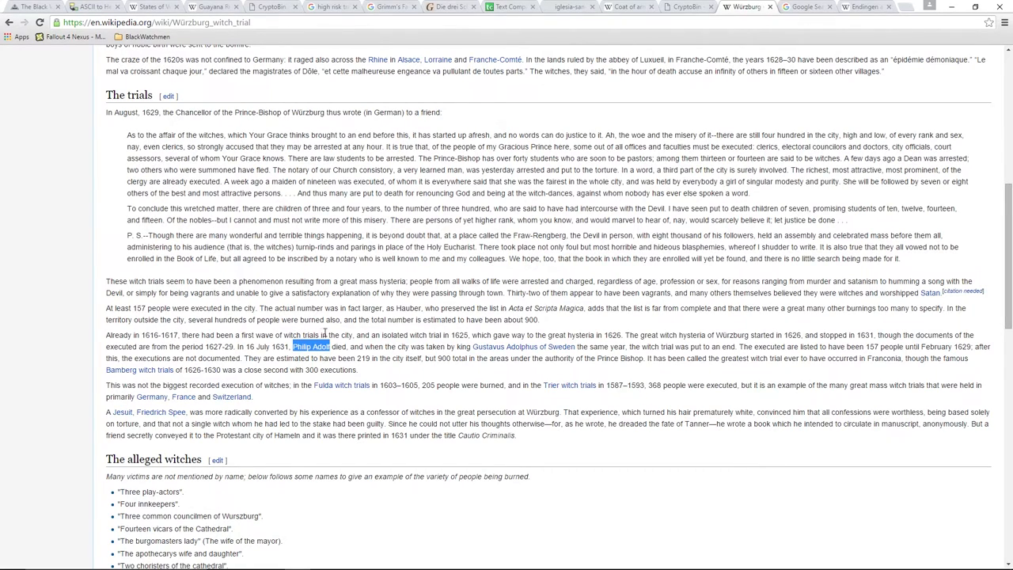
mouse_move(411, 336)
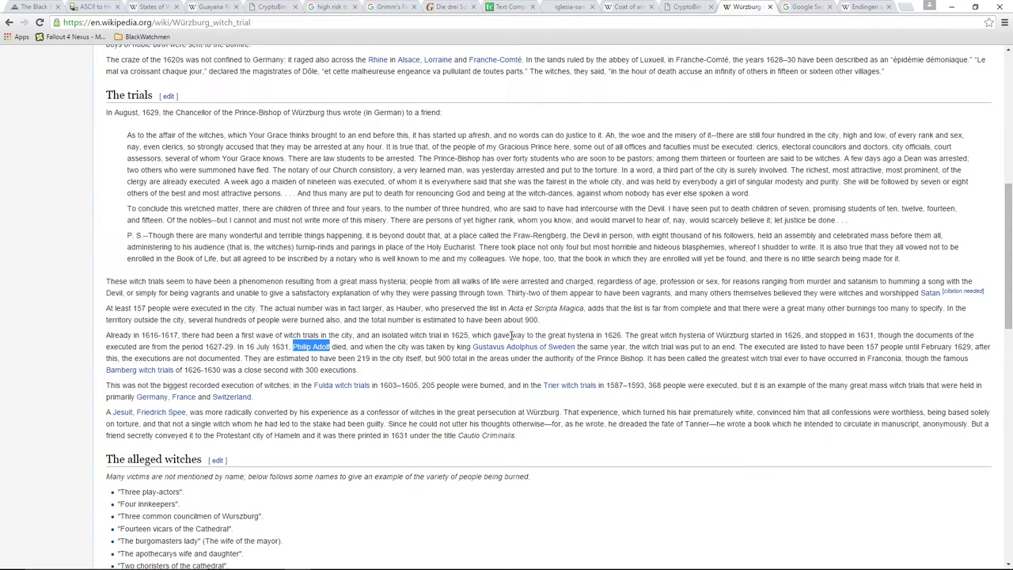
mouse_move(584, 335)
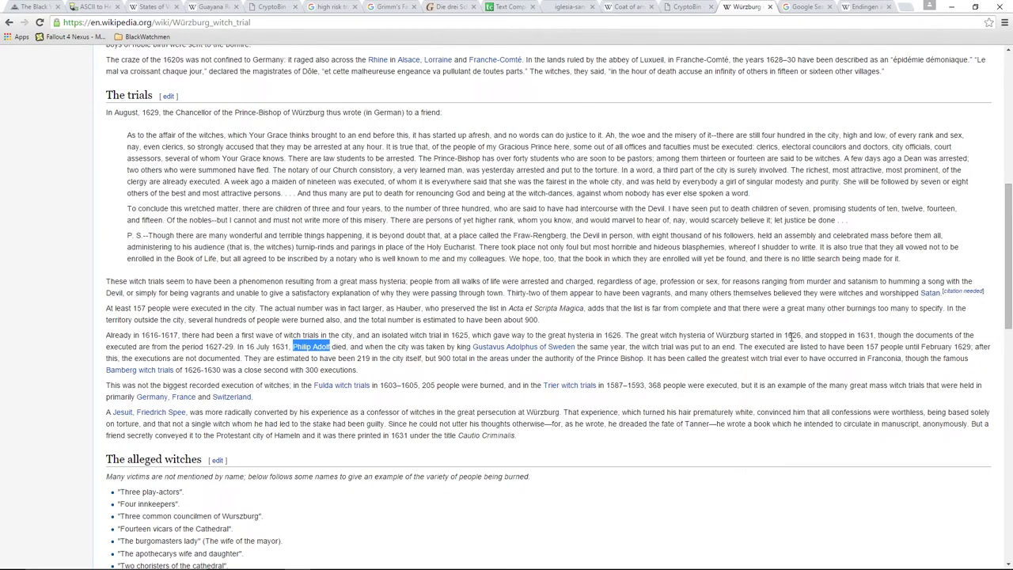
mouse_move(851, 336)
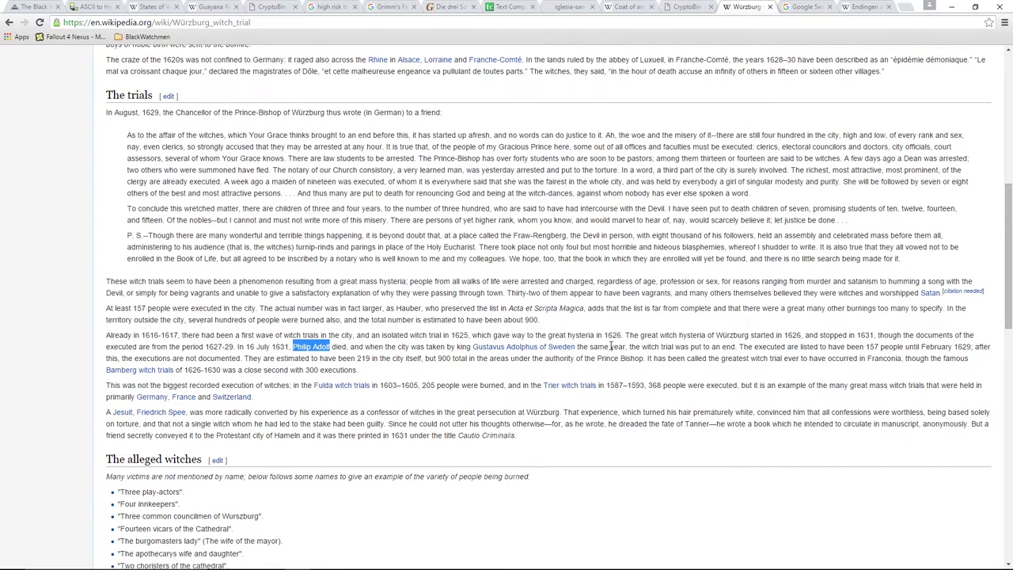
mouse_move(372, 333)
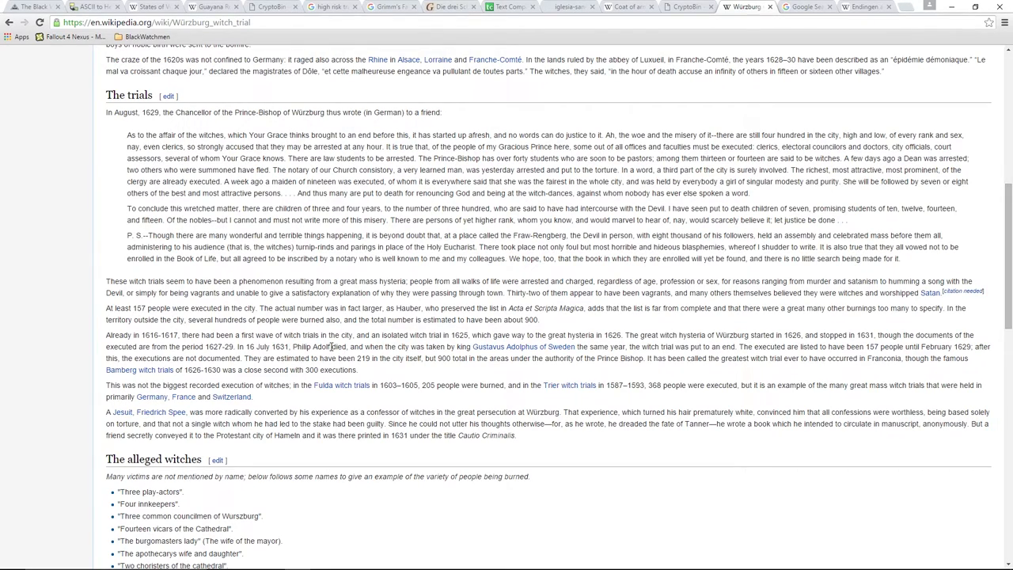
mouse_move(736, 291)
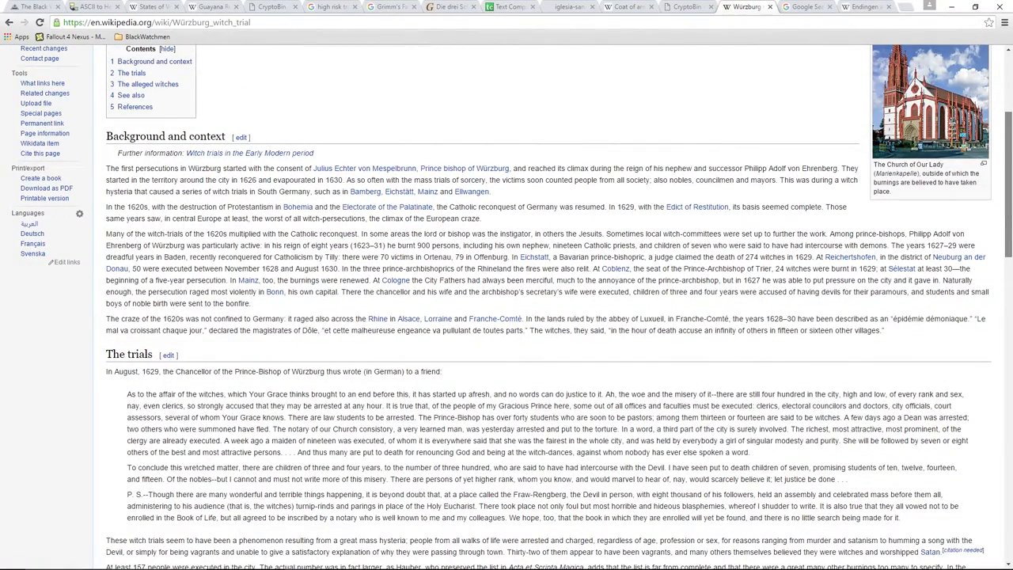
scroll("down", 3)
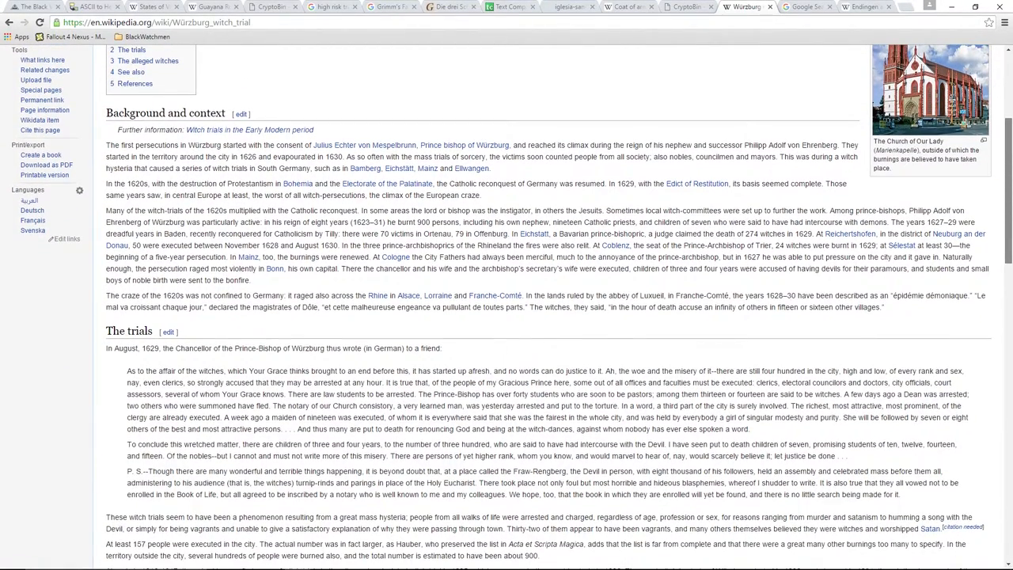
scroll("down", 3)
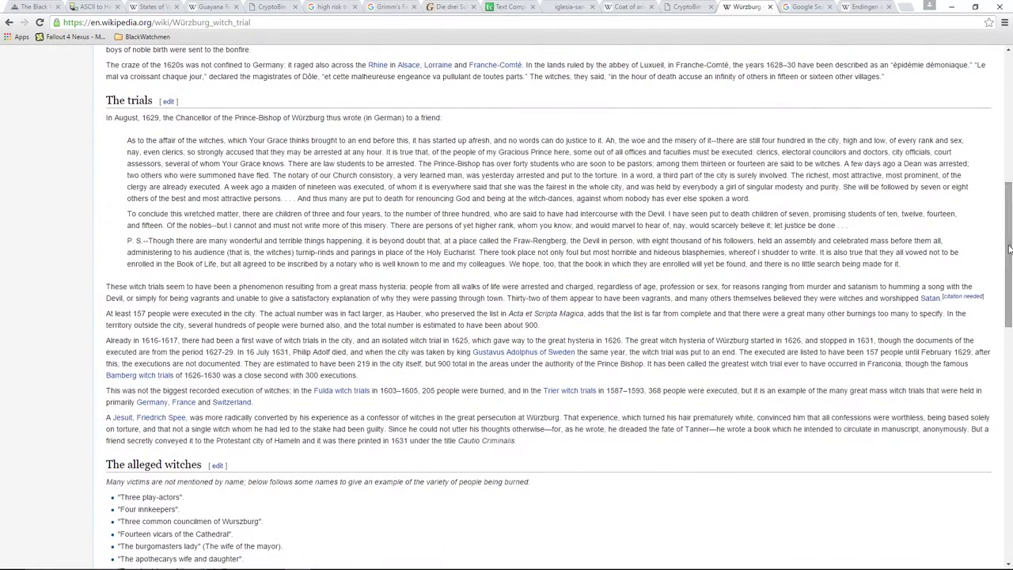
mouse_move(807, 6)
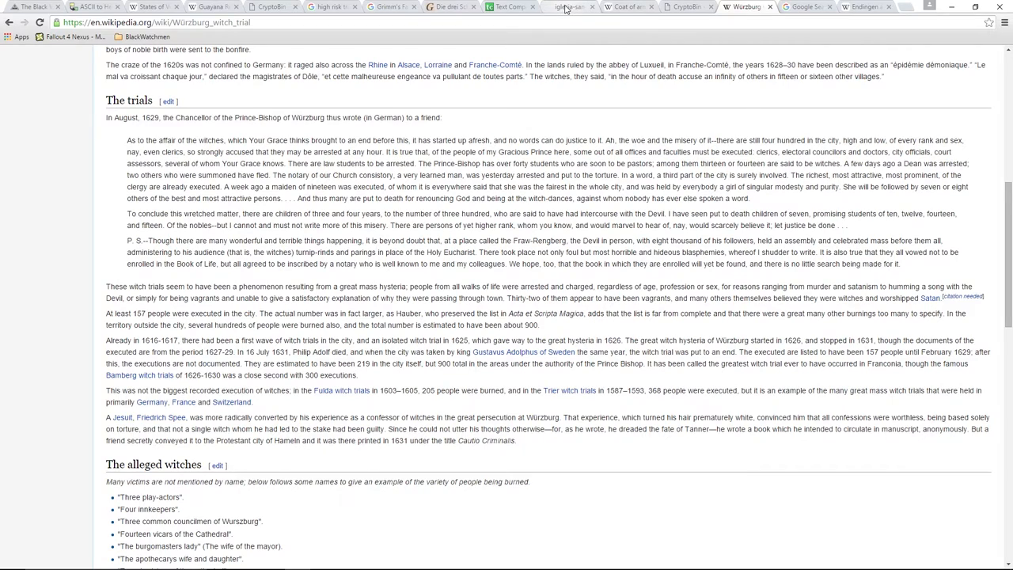
mouse_move(567, 7)
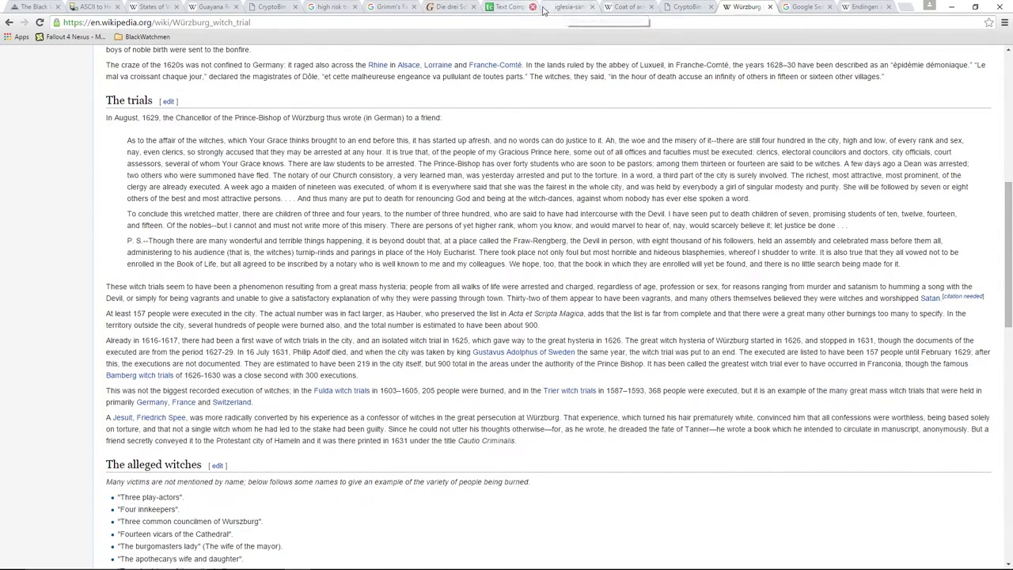
Bring up the church website's Contact page showing the coat of arms image
left_click(566, 6)
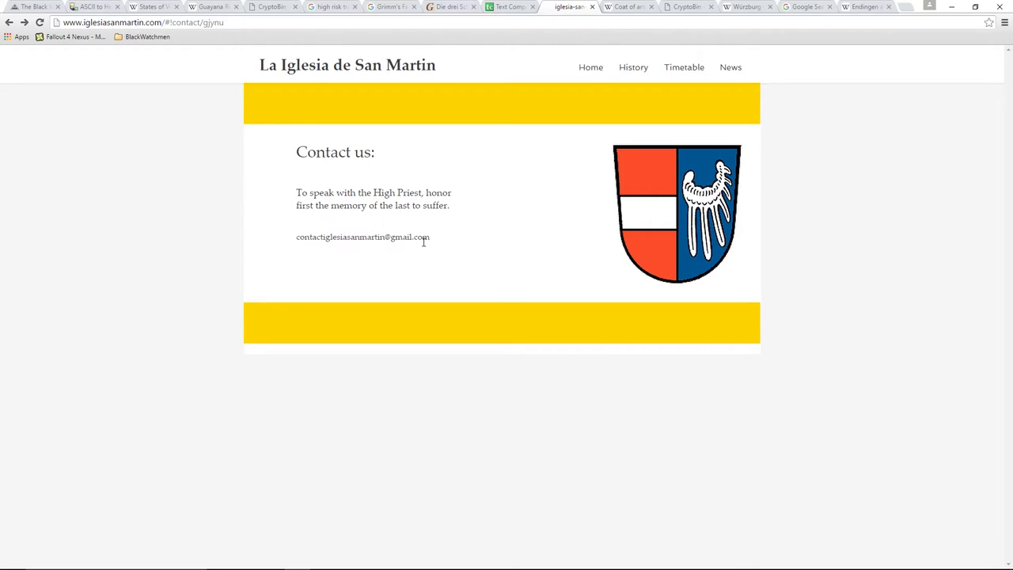
mouse_move(538, 173)
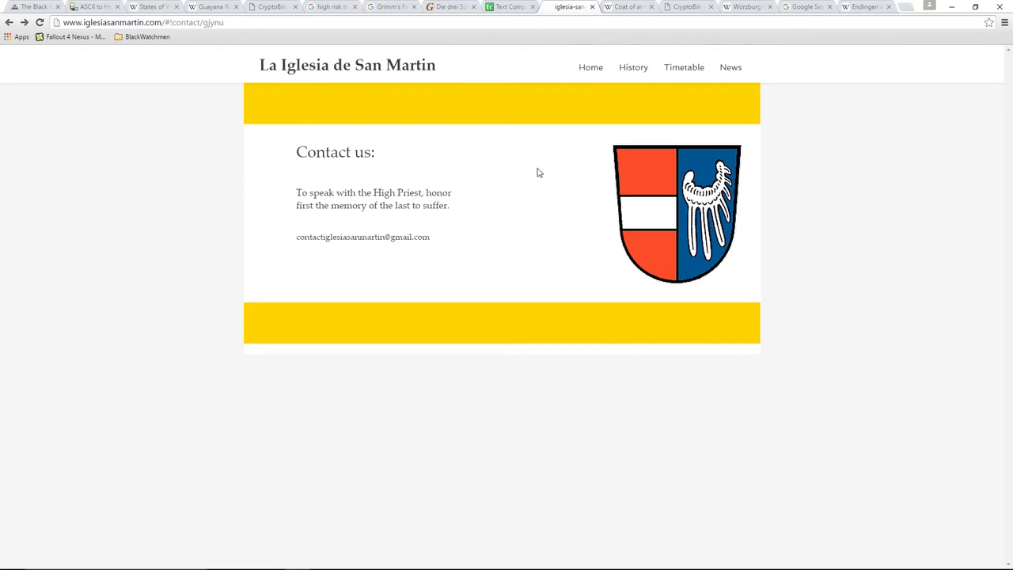
mouse_move(684, 234)
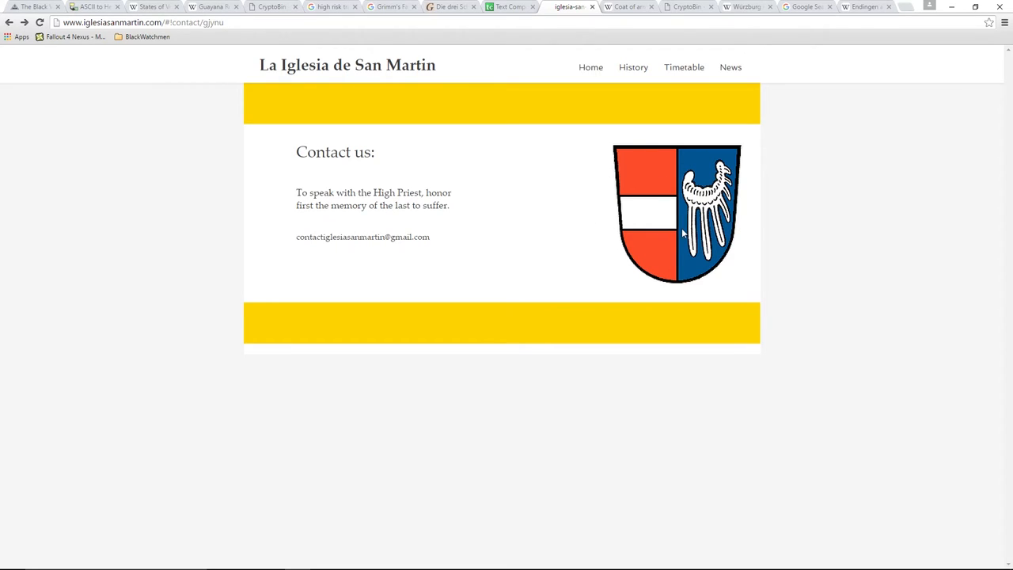
mouse_move(655, 214)
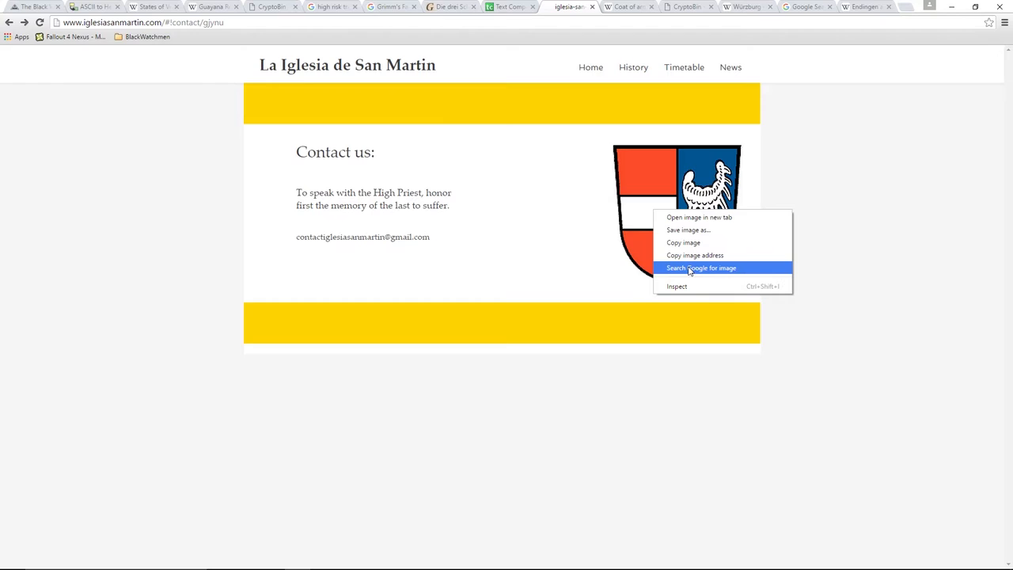
mouse_move(810, 9)
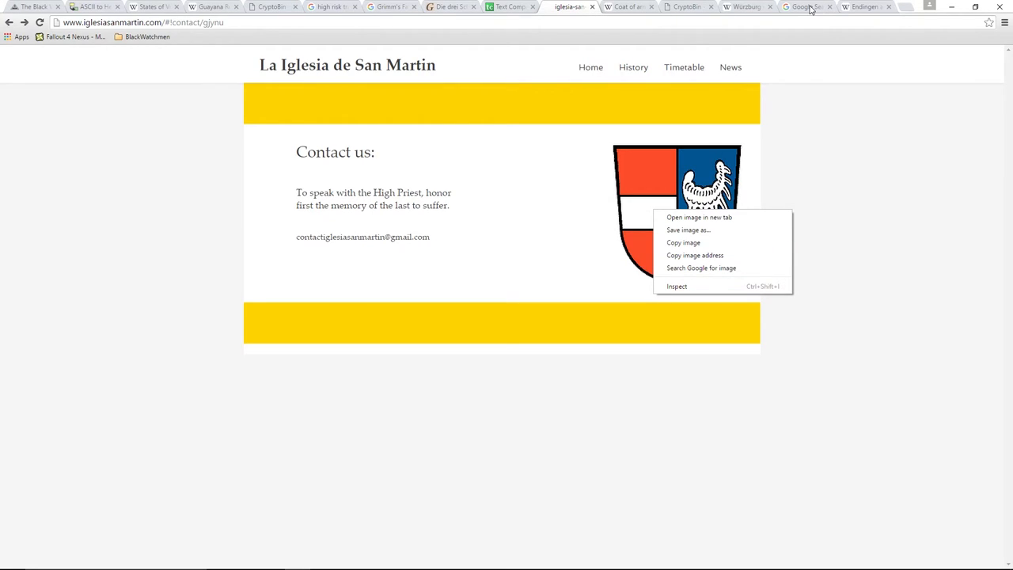
Reverse-image-search the crest, matching it to Endingen am Kaiserstuhl wappen with similar crests
left_click(701, 268)
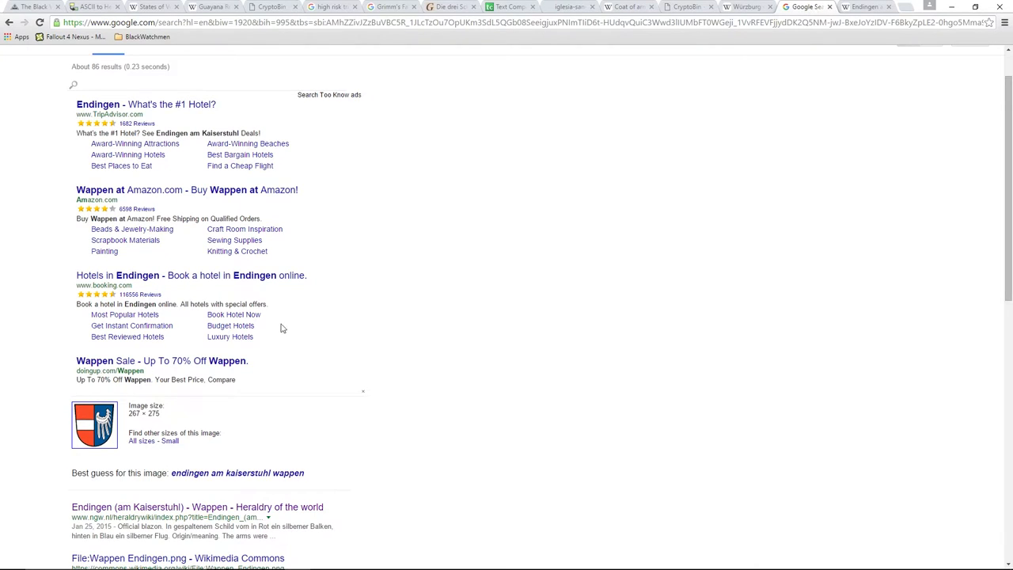
scroll("down", 3)
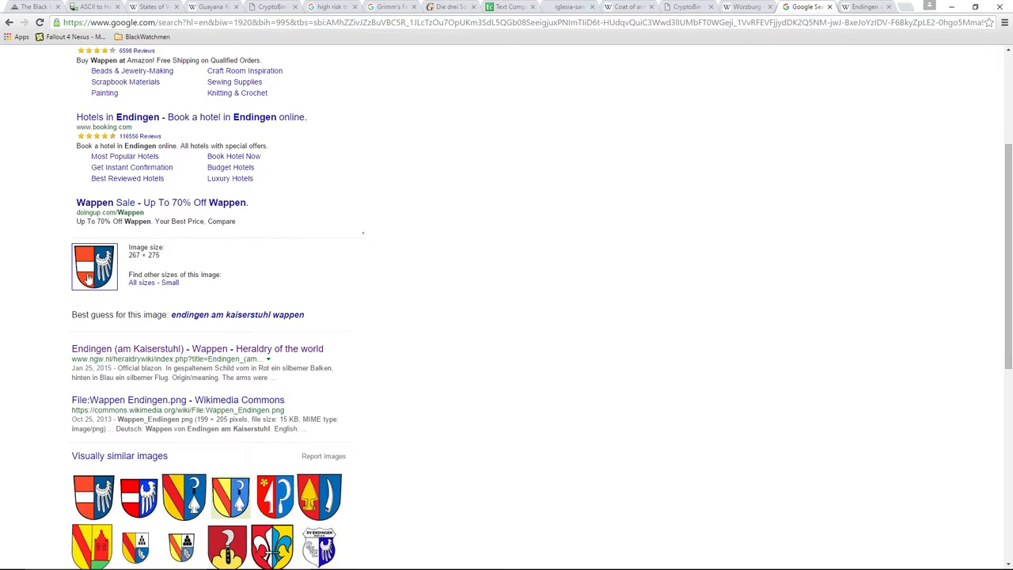
scroll("down", 3)
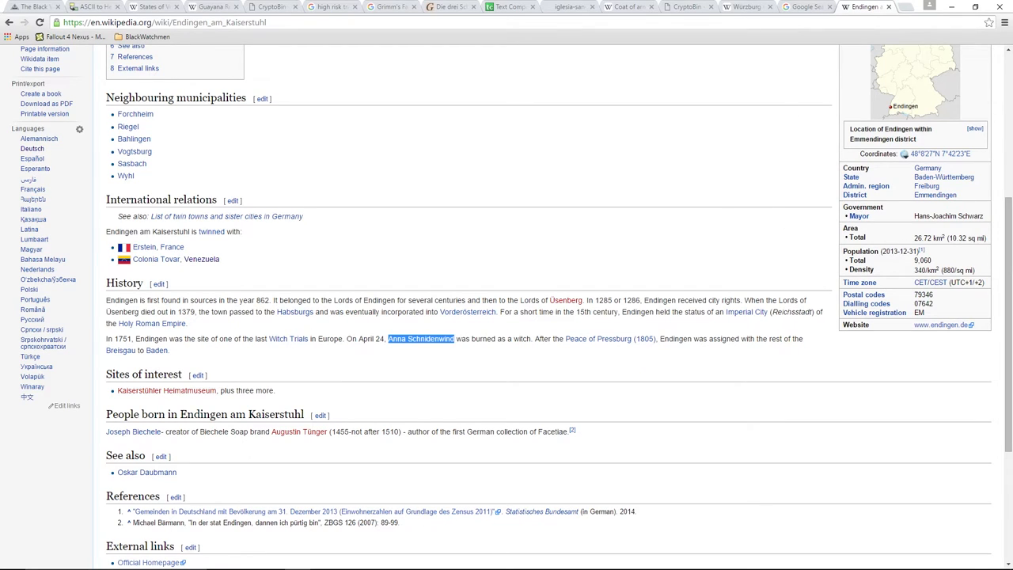
Read Endingen's History section naming Anna Schnidenwind, burned as a witch in 1751
scroll("up", 3)
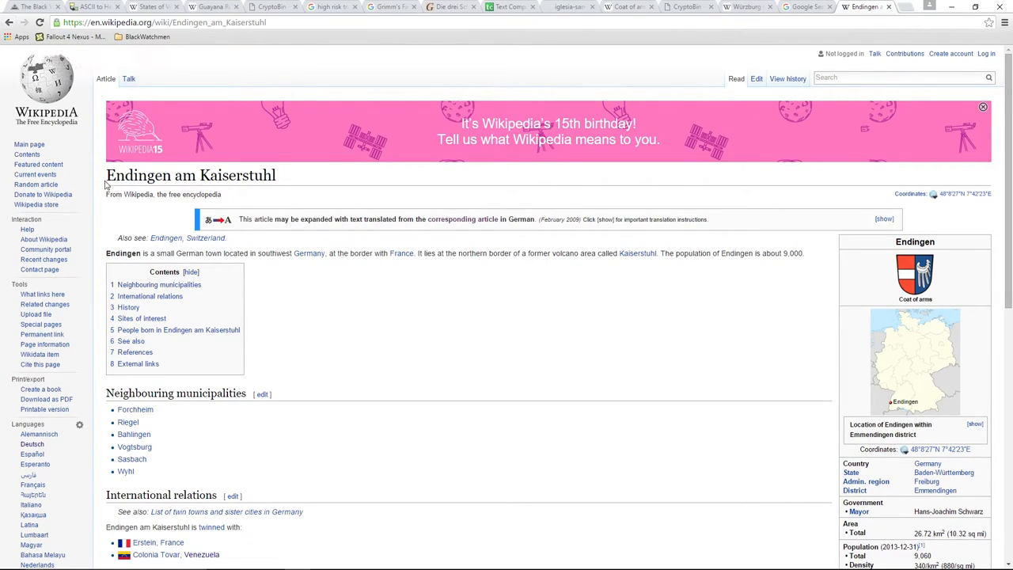
mouse_move(574, 199)
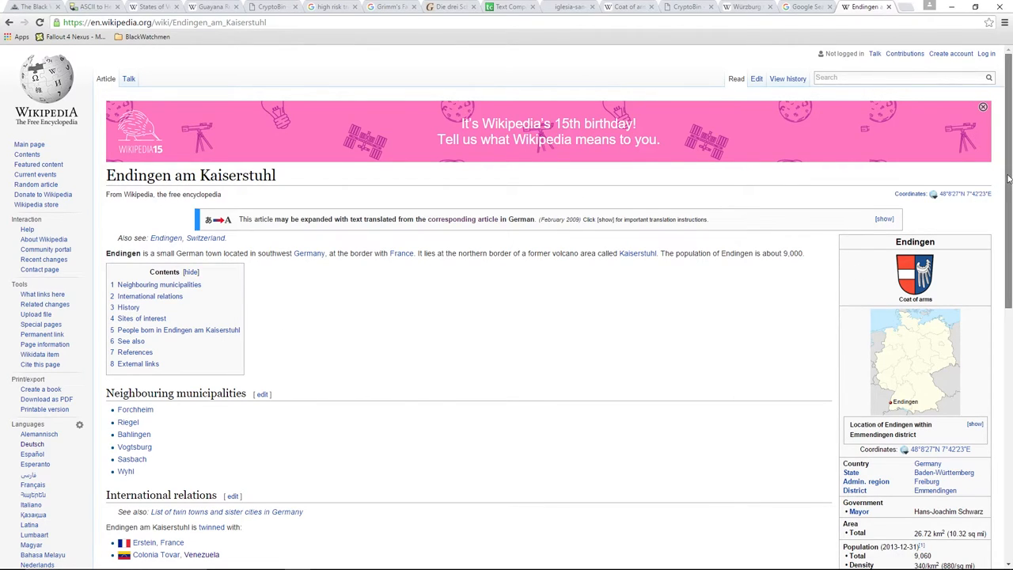
scroll("down", 3)
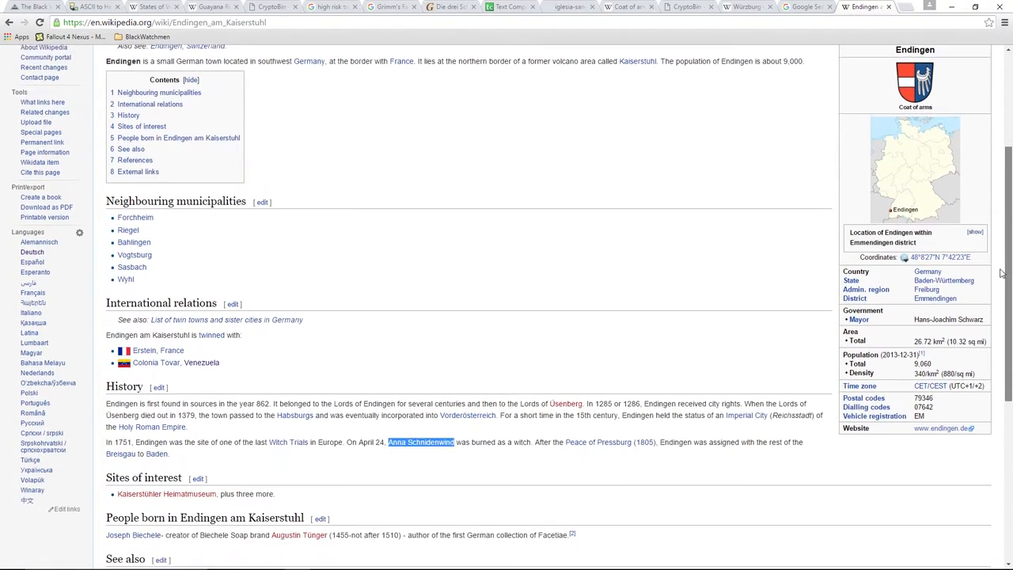
scroll("down", 3)
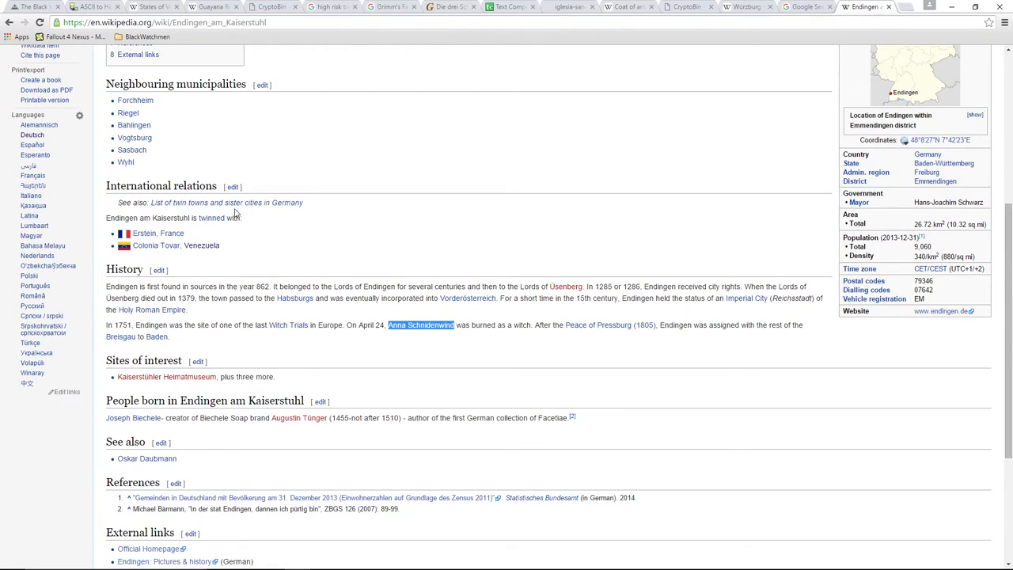
mouse_move(225, 290)
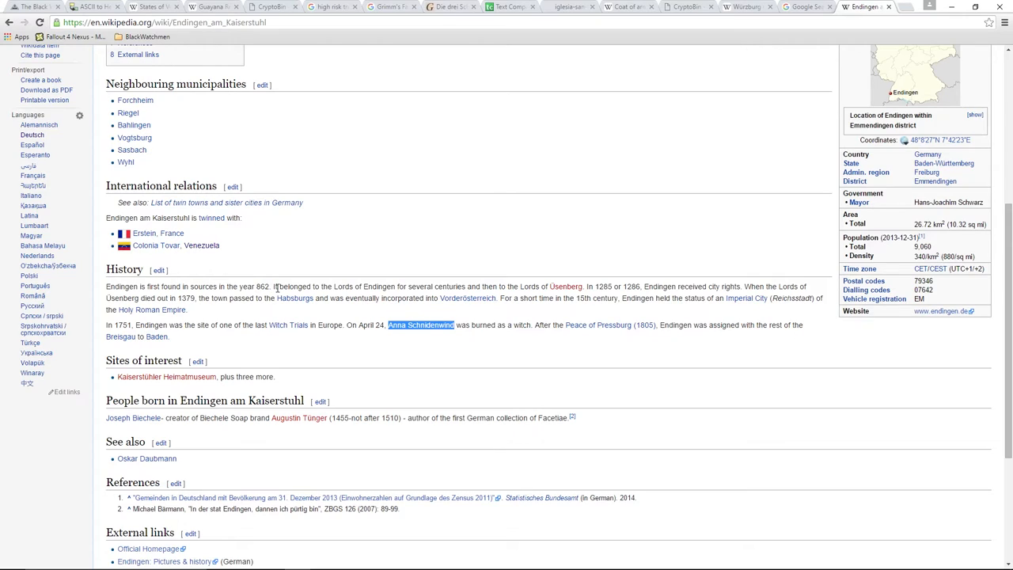
mouse_move(750, 234)
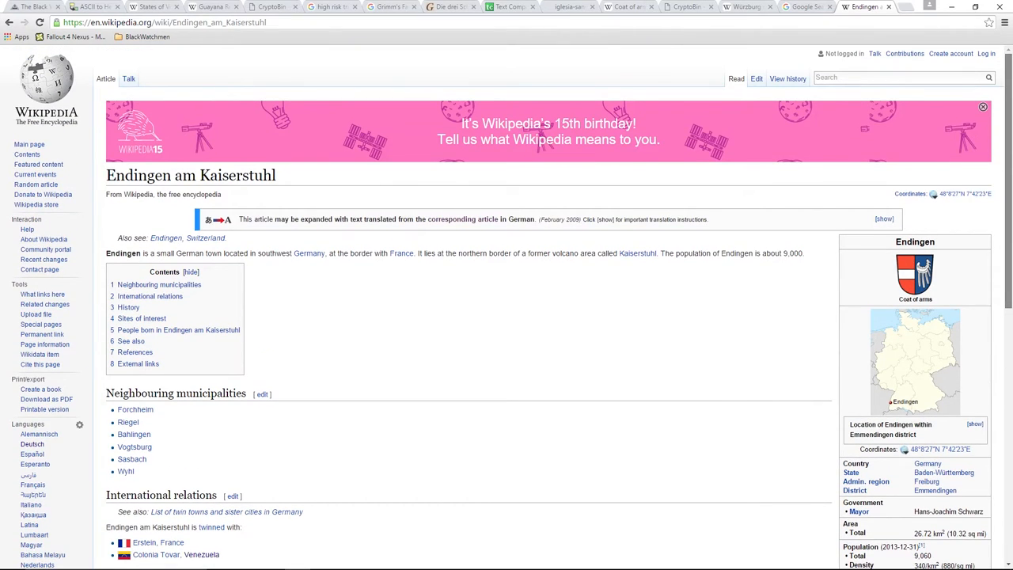
scroll("down", 3)
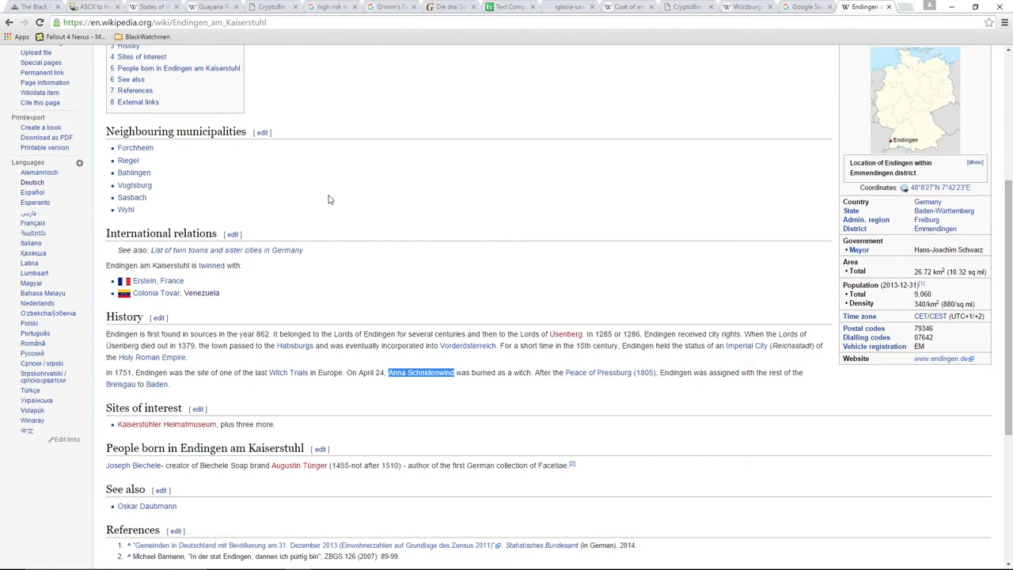
mouse_move(365, 336)
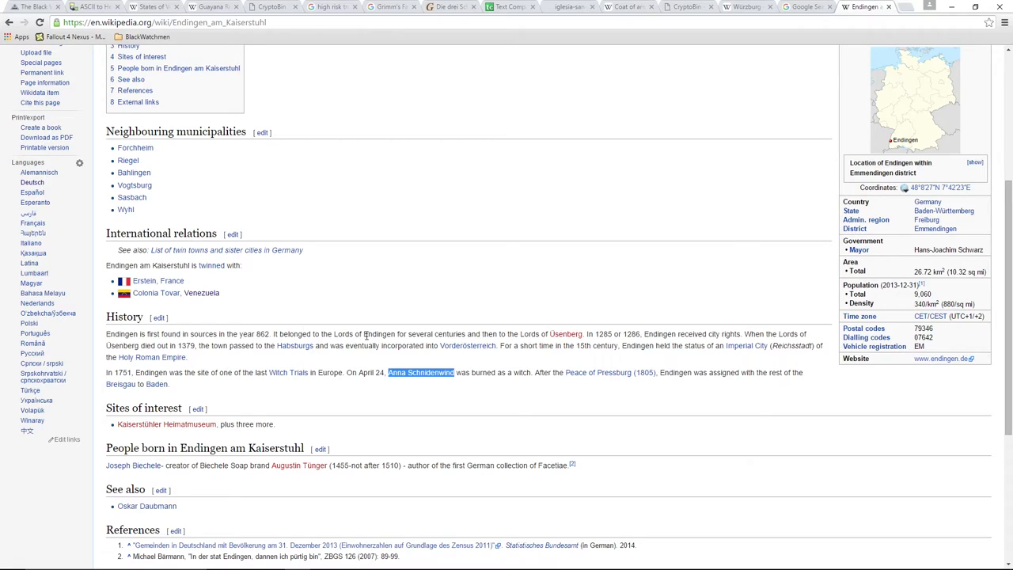
mouse_move(502, 337)
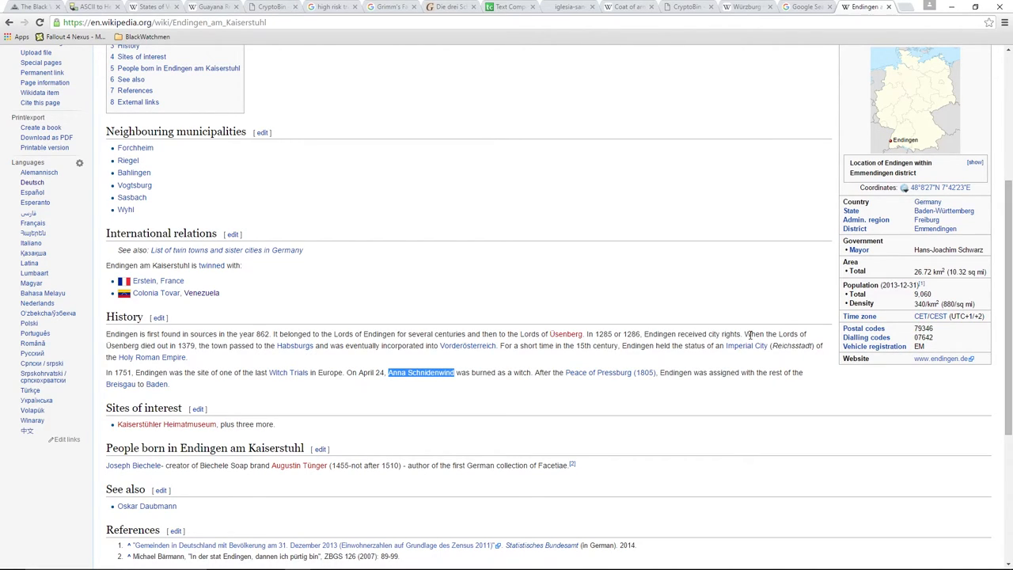
mouse_move(333, 362)
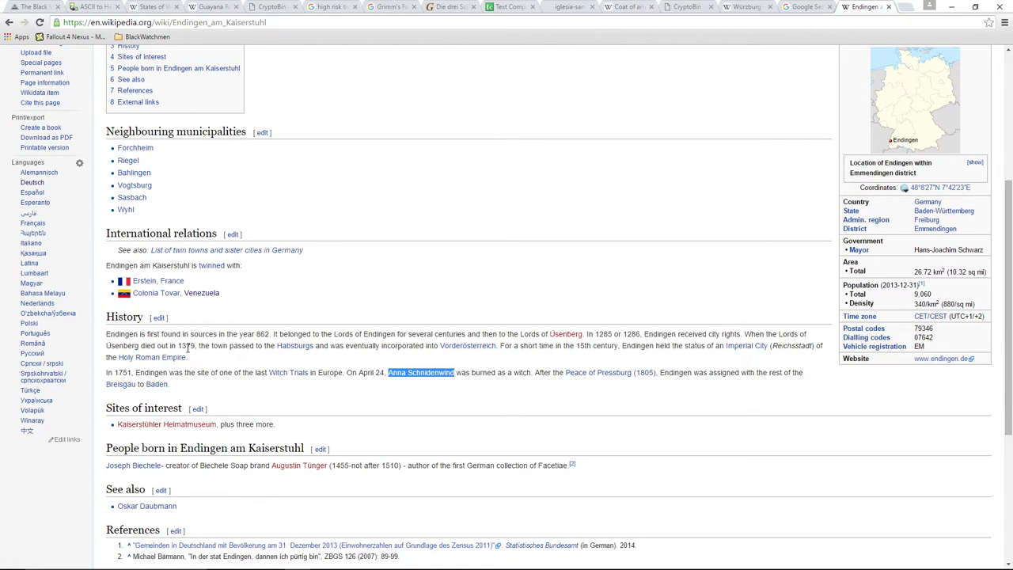
mouse_move(267, 354)
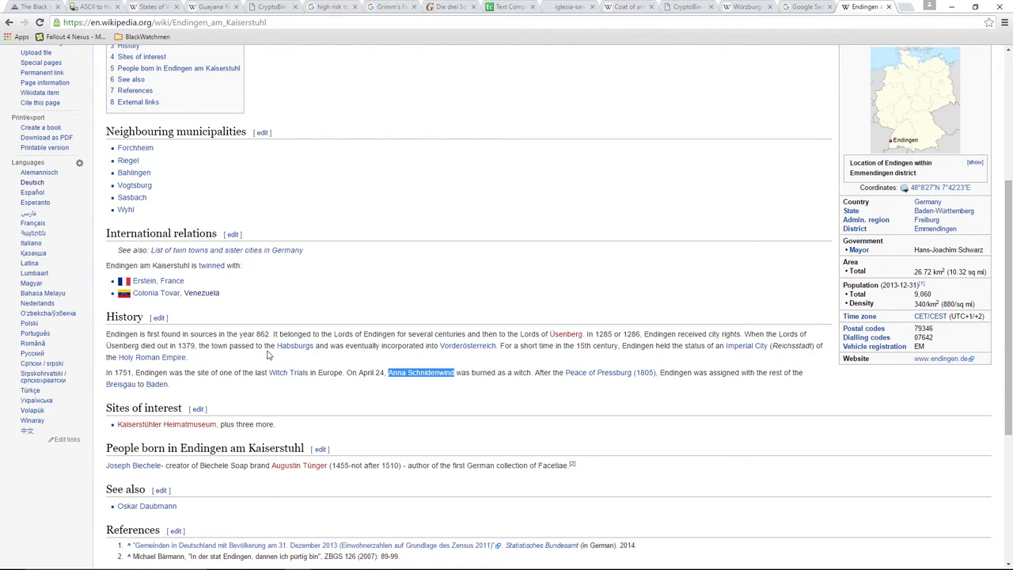
mouse_move(337, 346)
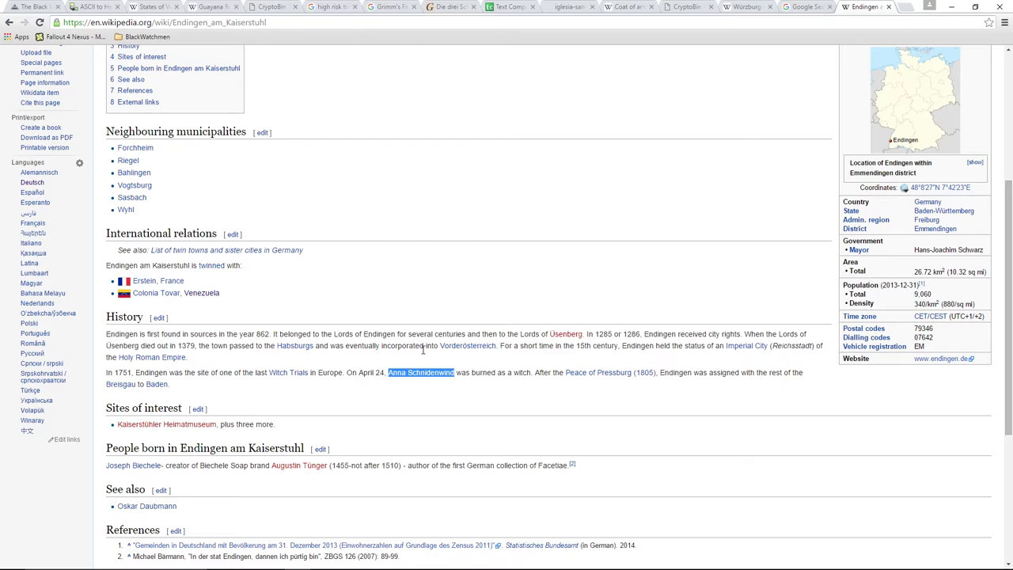
mouse_move(535, 347)
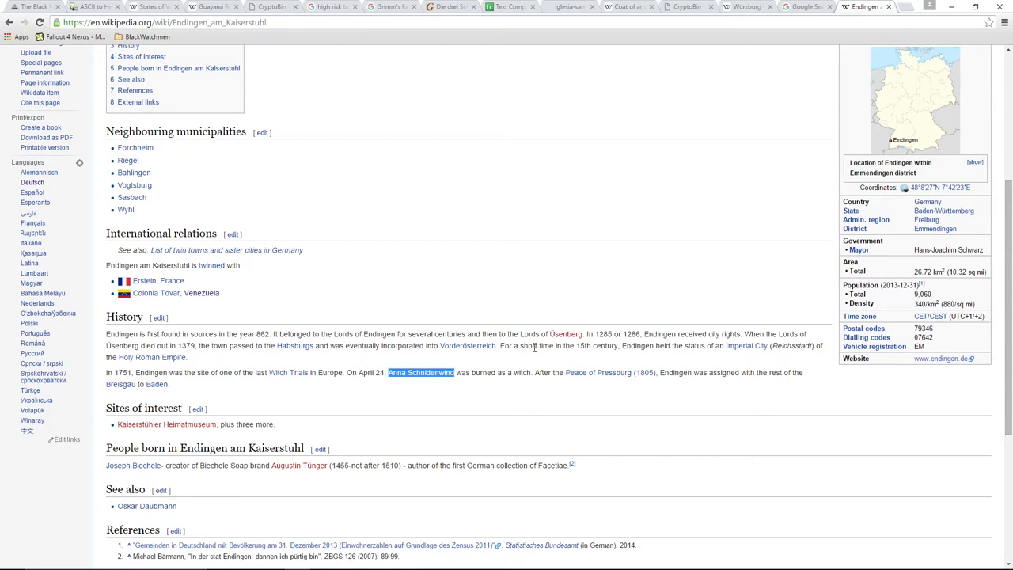
mouse_move(661, 357)
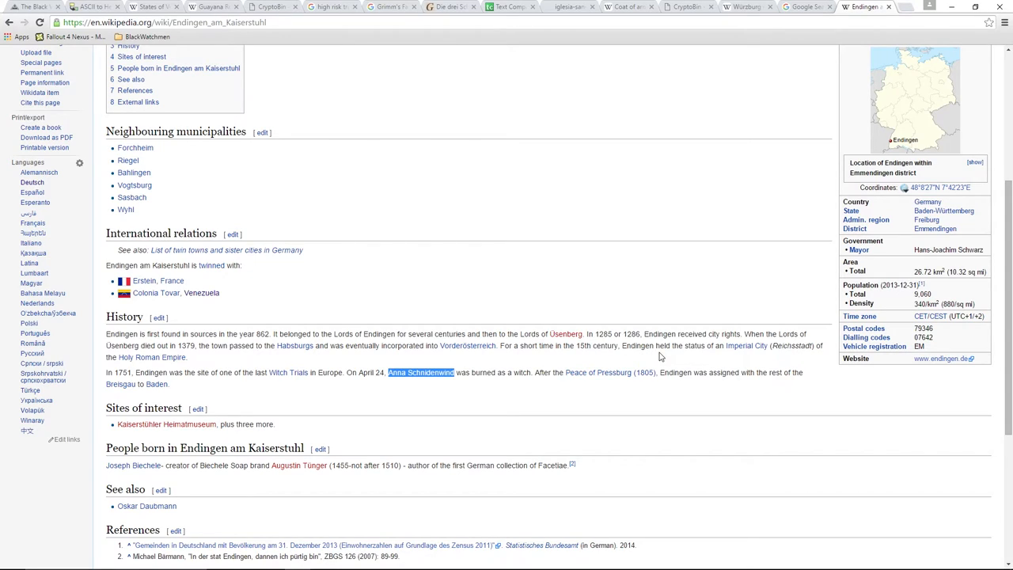
mouse_move(788, 358)
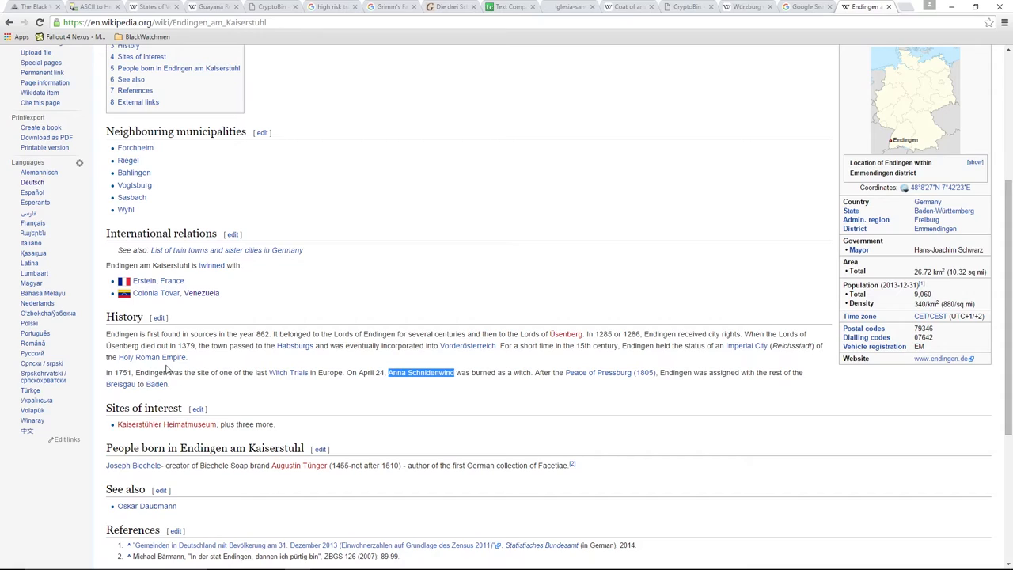
mouse_move(165, 370)
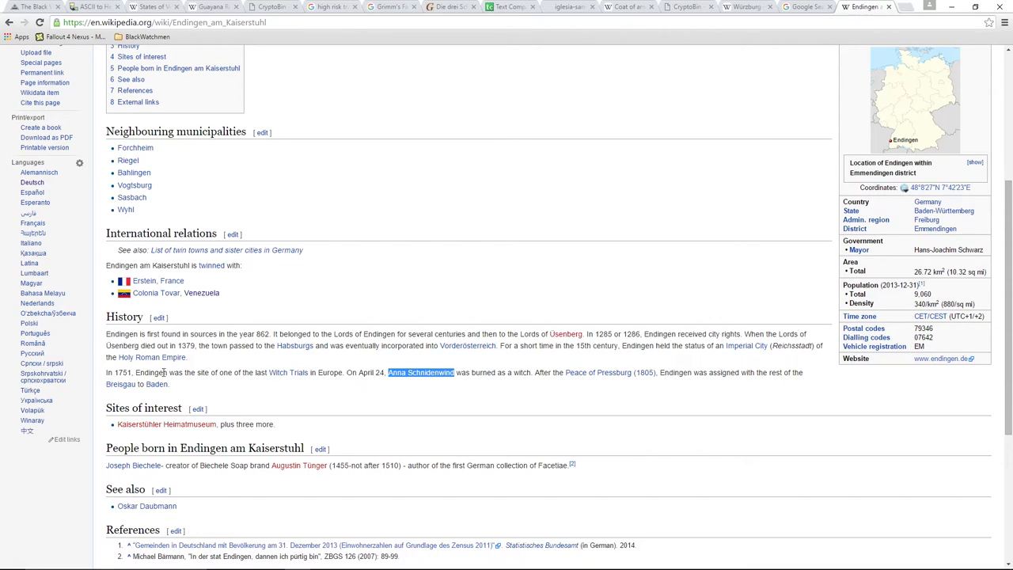
mouse_move(300, 380)
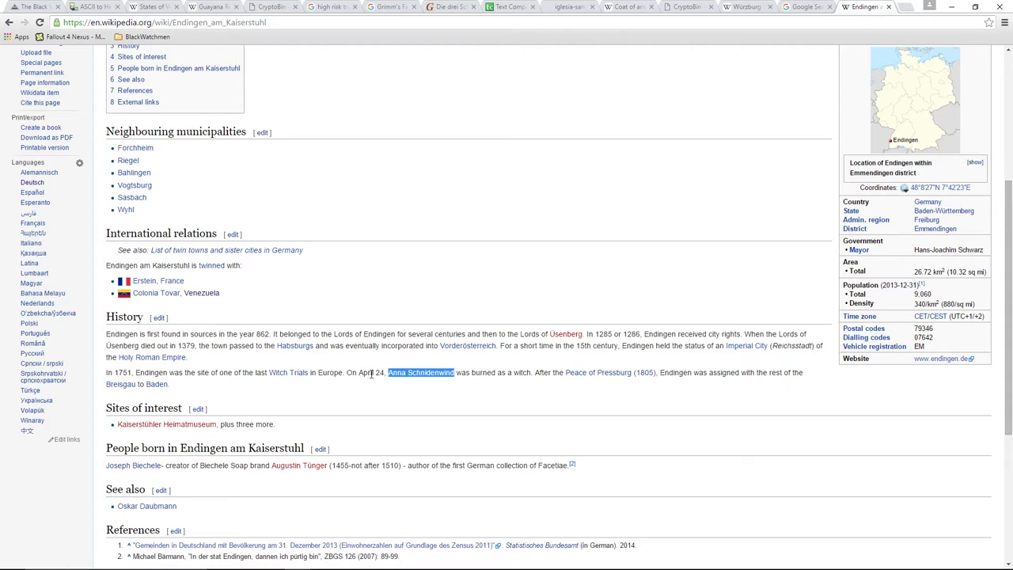
mouse_move(433, 384)
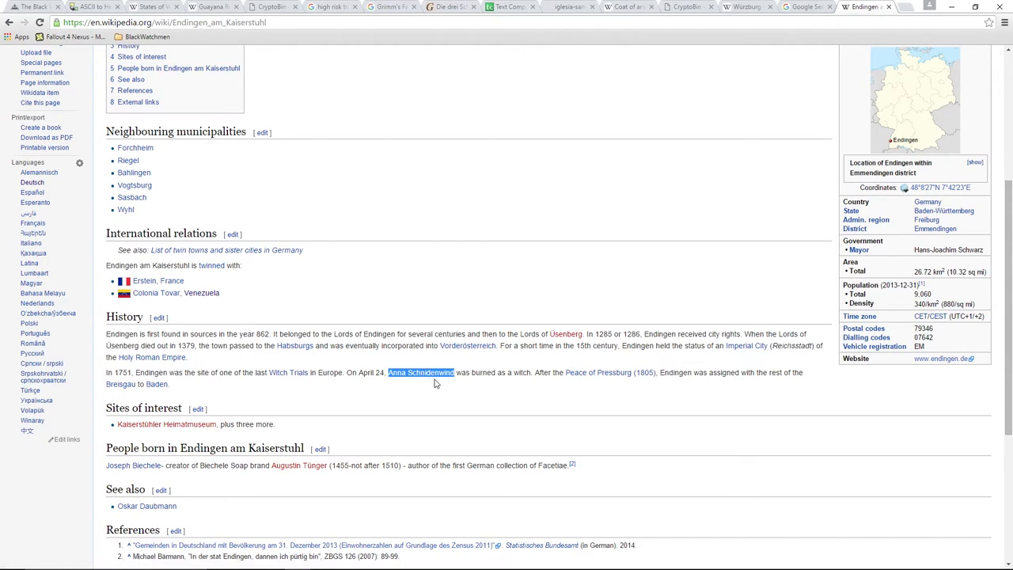
mouse_move(440, 385)
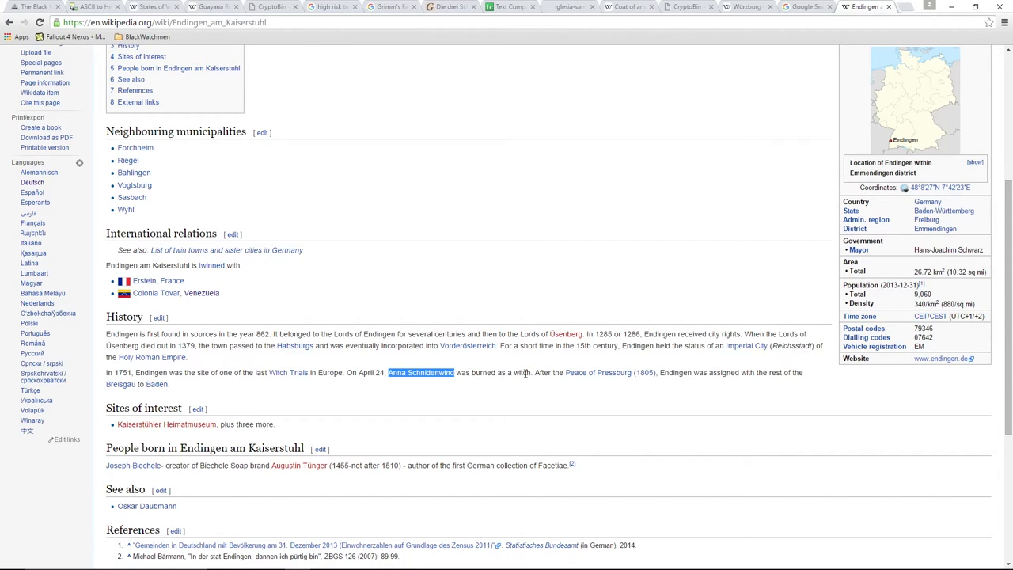
mouse_move(693, 386)
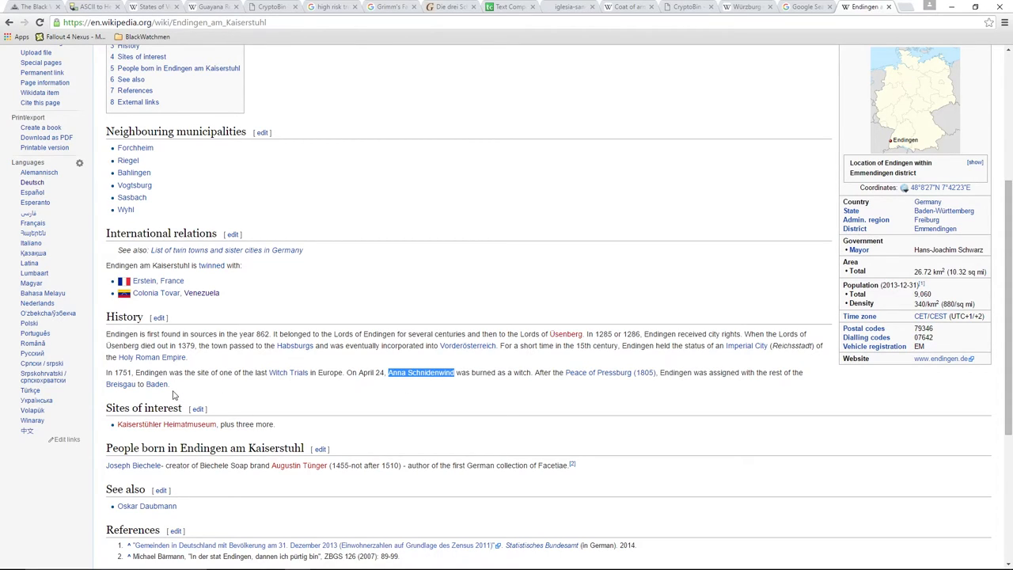
mouse_move(178, 394)
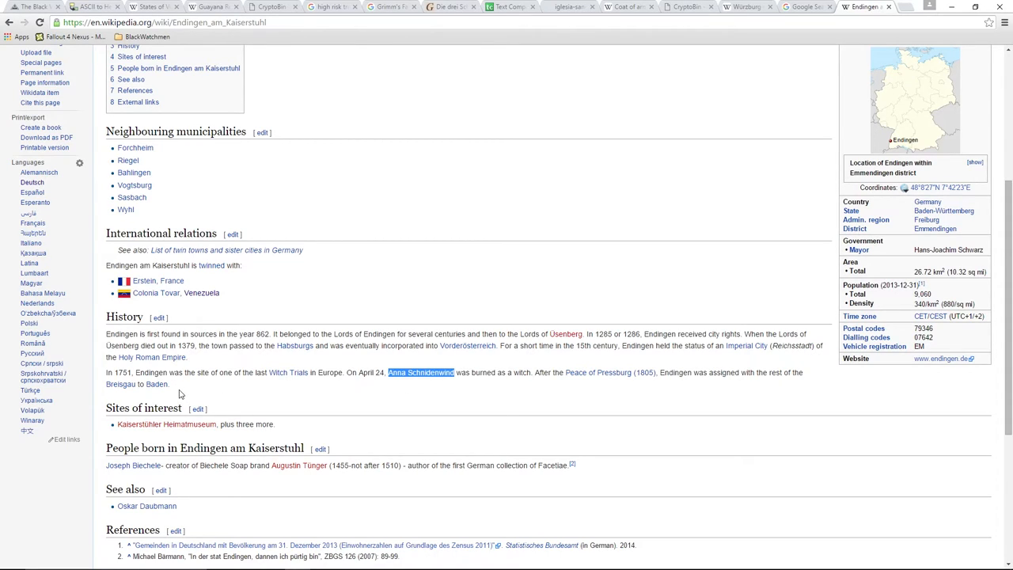
mouse_move(405, 388)
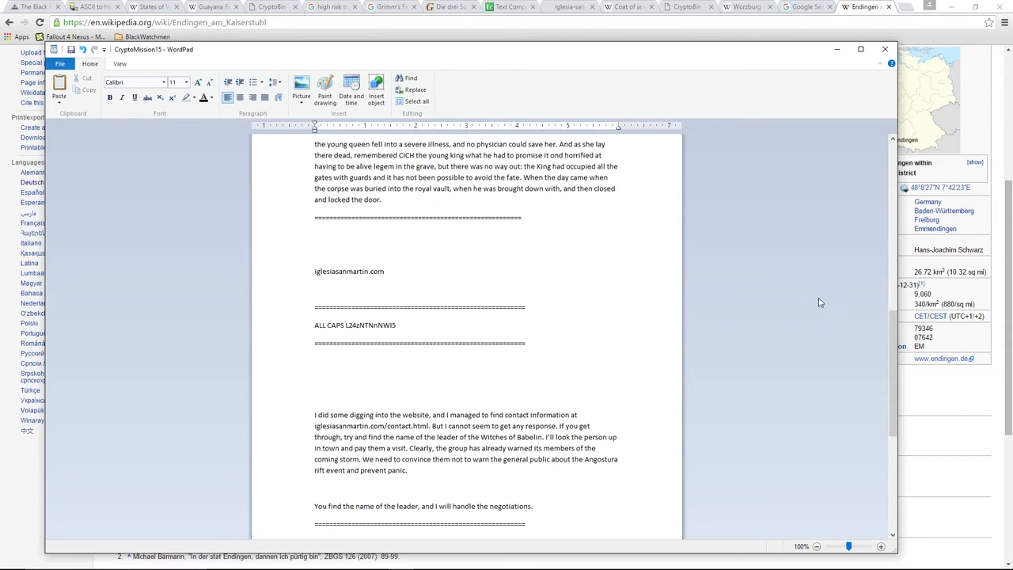
Reach the reply signed Martin Schwegelin, High Priest of San Martin, at the bottom of CryptoMission15
scroll("down", 3)
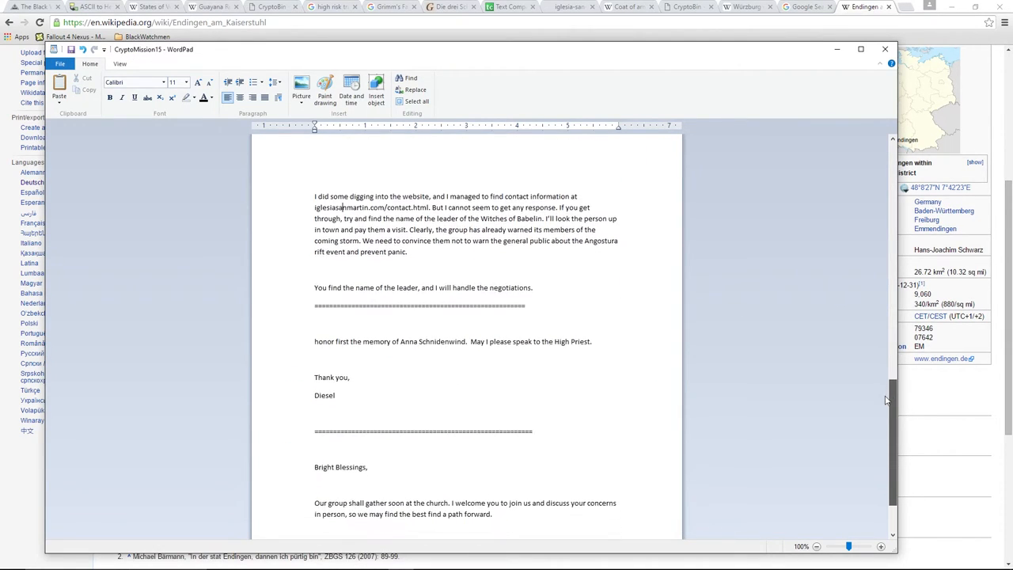
scroll("down", 3)
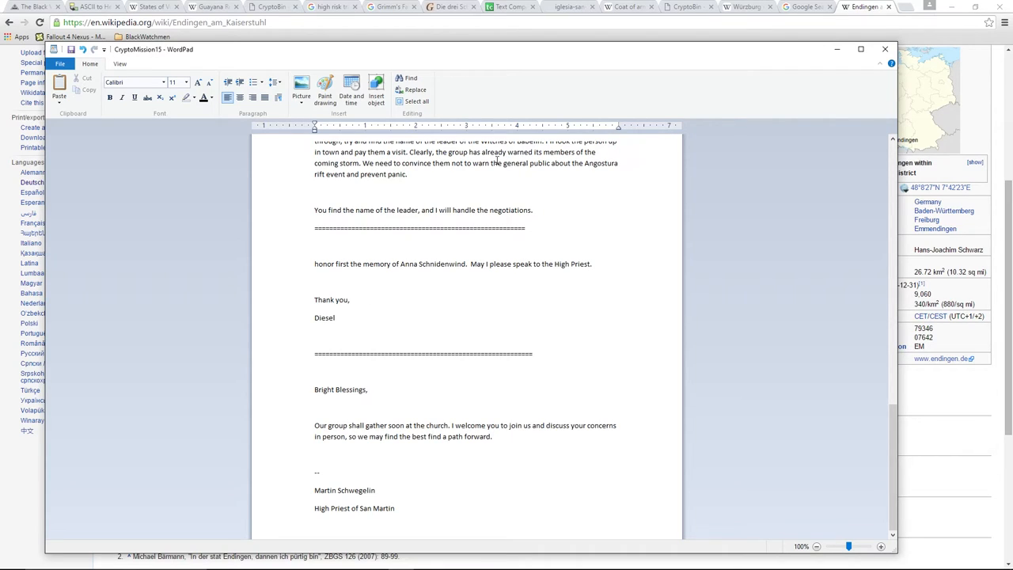
Review the Contact page's High Priest message, then return to the WordPad mission notes
left_click(568, 6)
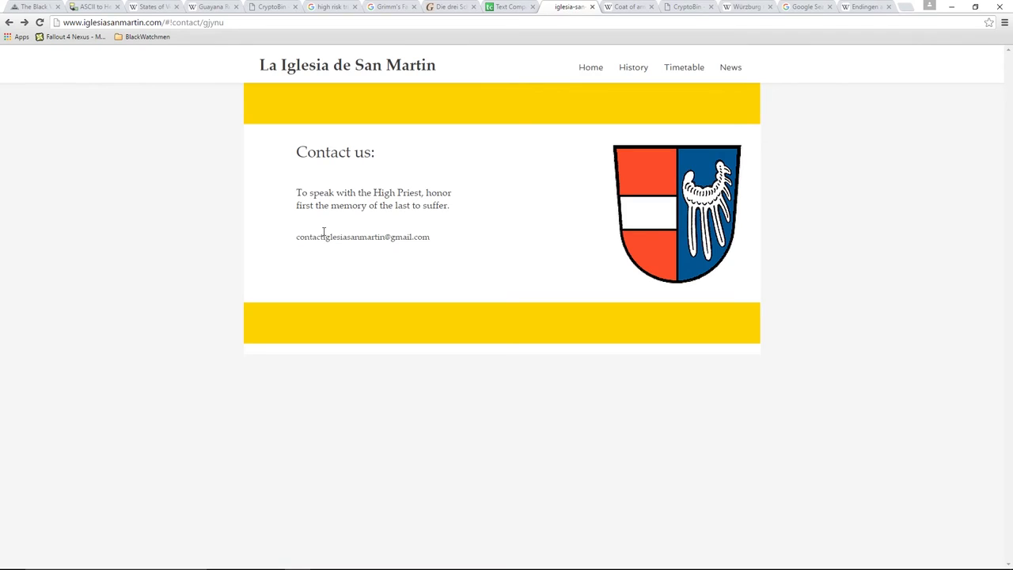
mouse_move(345, 248)
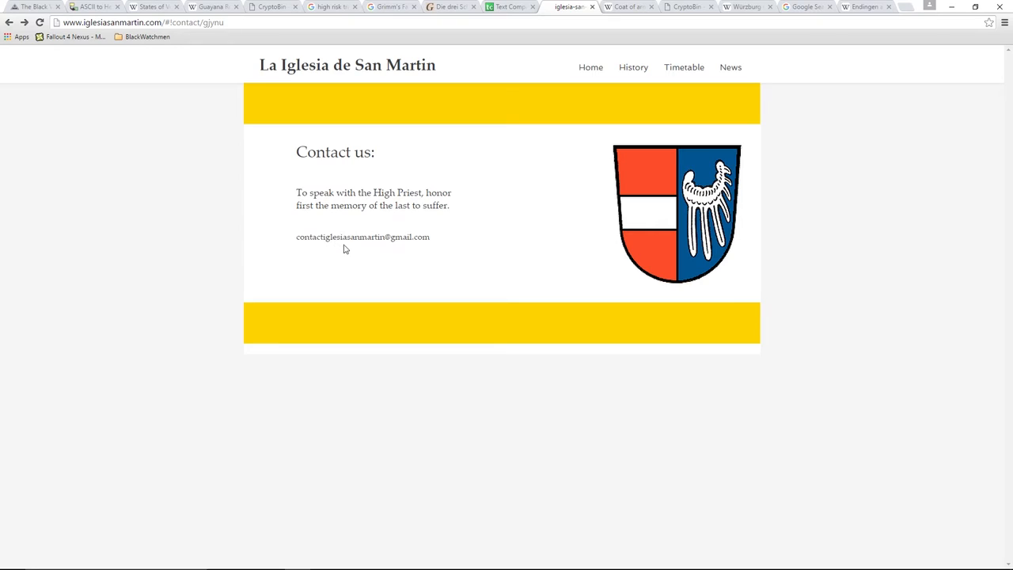
mouse_move(332, 247)
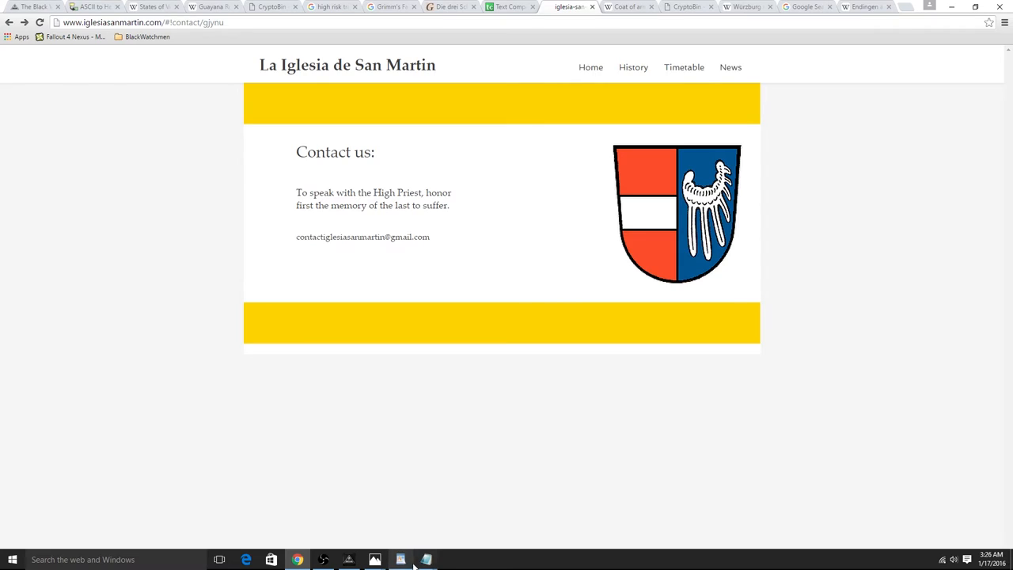
left_click(400, 561)
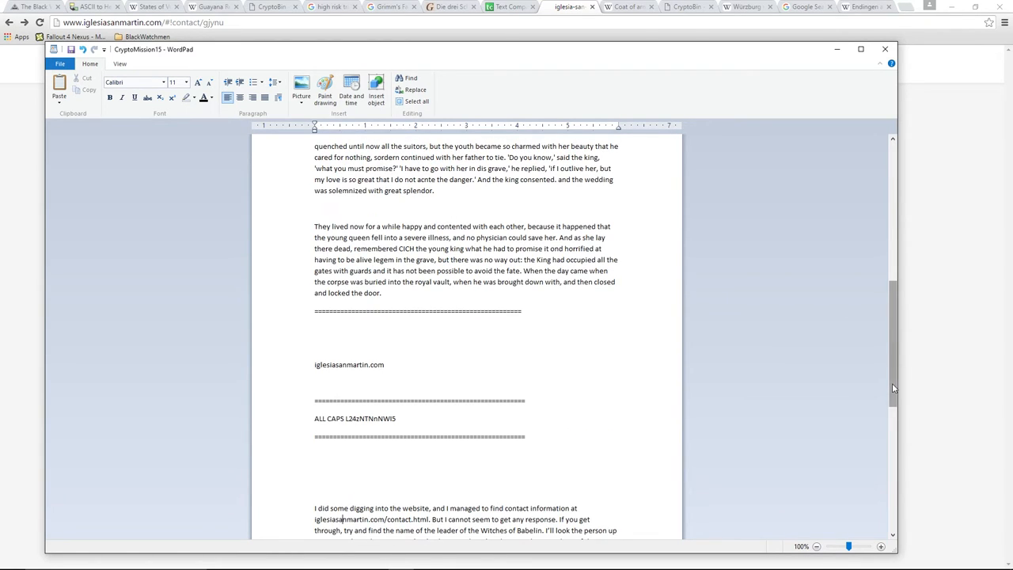
scroll("down", 3)
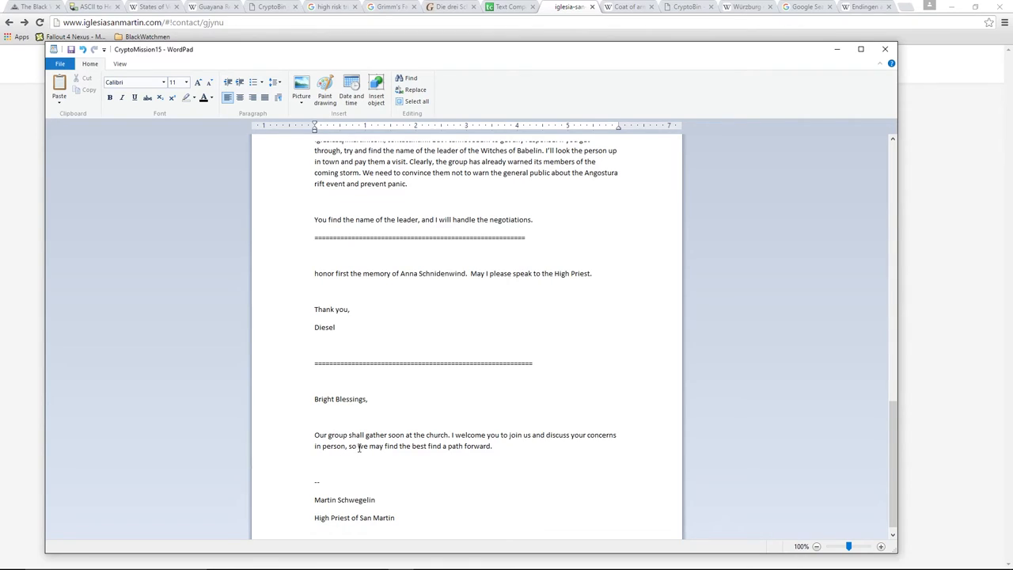
mouse_move(406, 449)
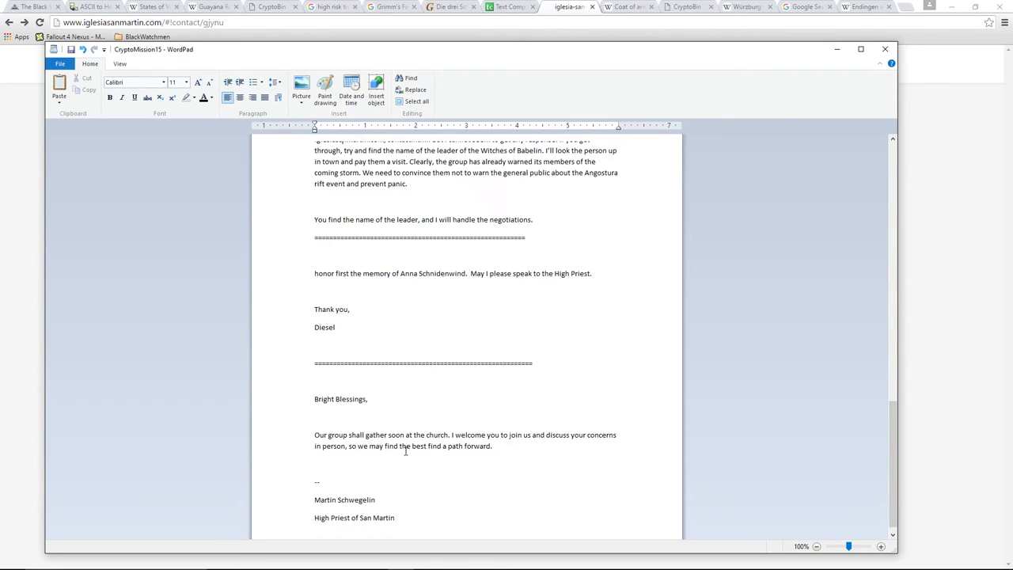
mouse_move(453, 450)
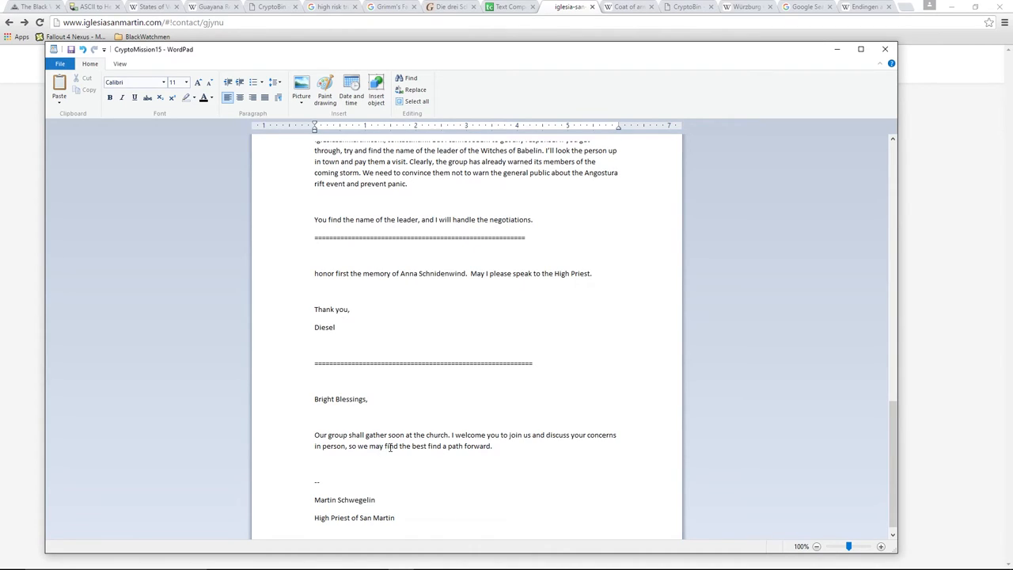
mouse_move(482, 451)
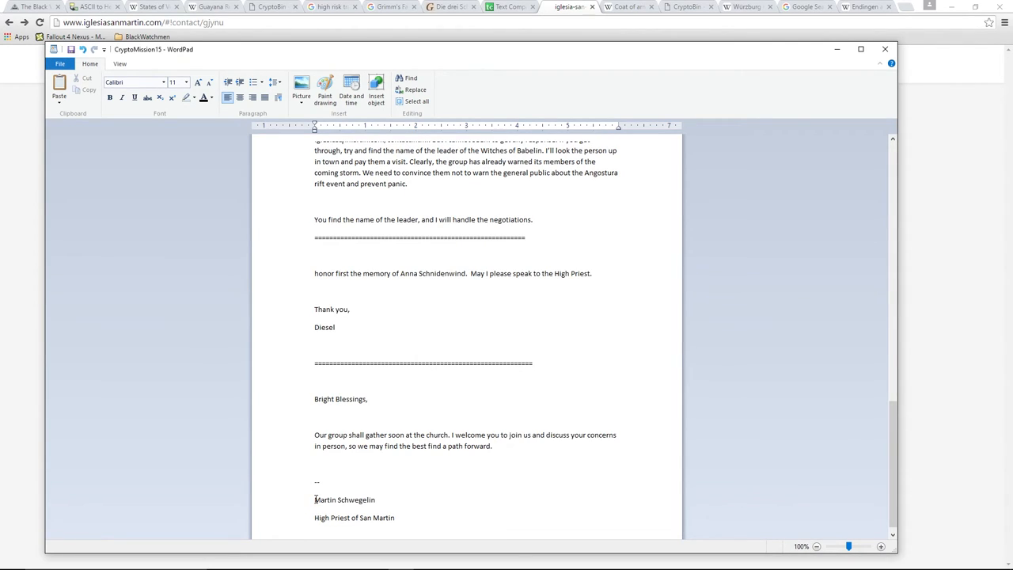
double_click(343, 500)
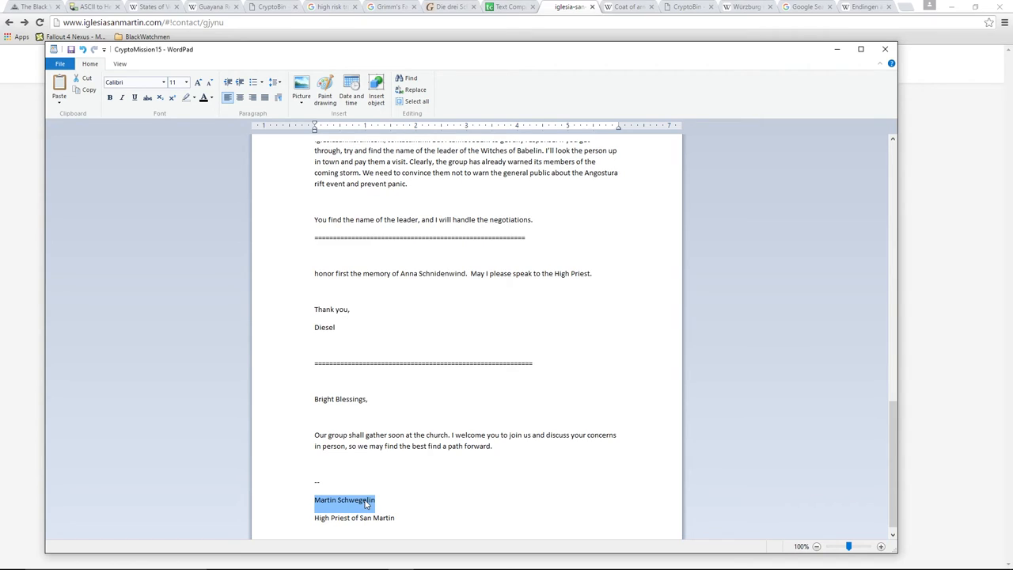
mouse_move(885, 49)
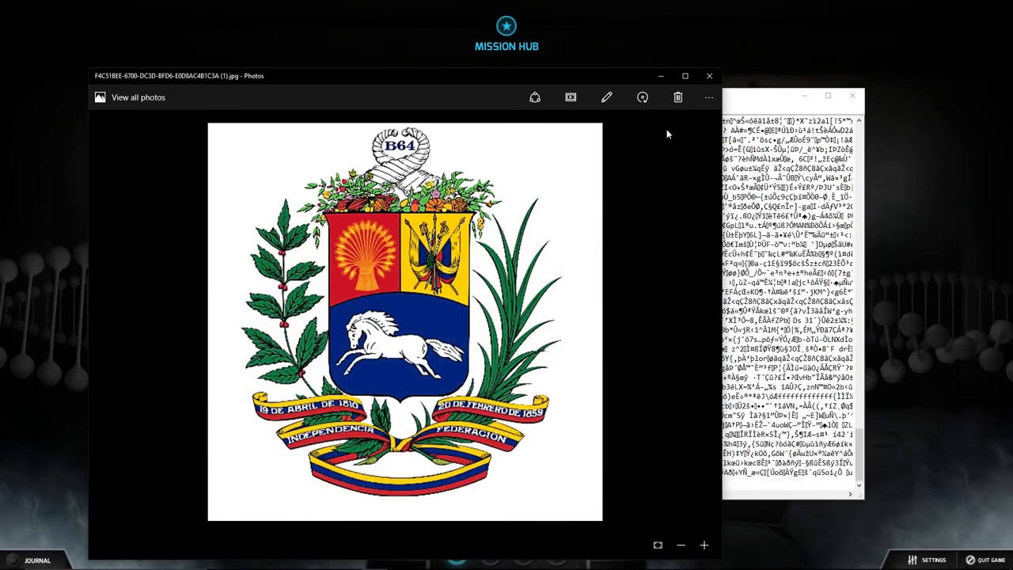
Submit Martin Schwegelin as the solution and dismiss the secure channel video to reach Congratulations
left_click(709, 76)
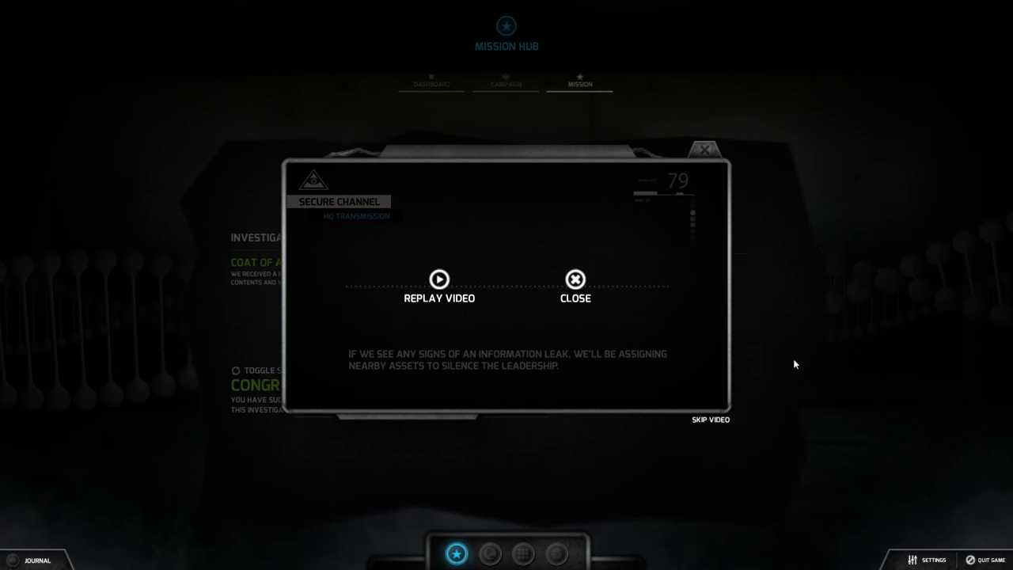
left_click(574, 278)
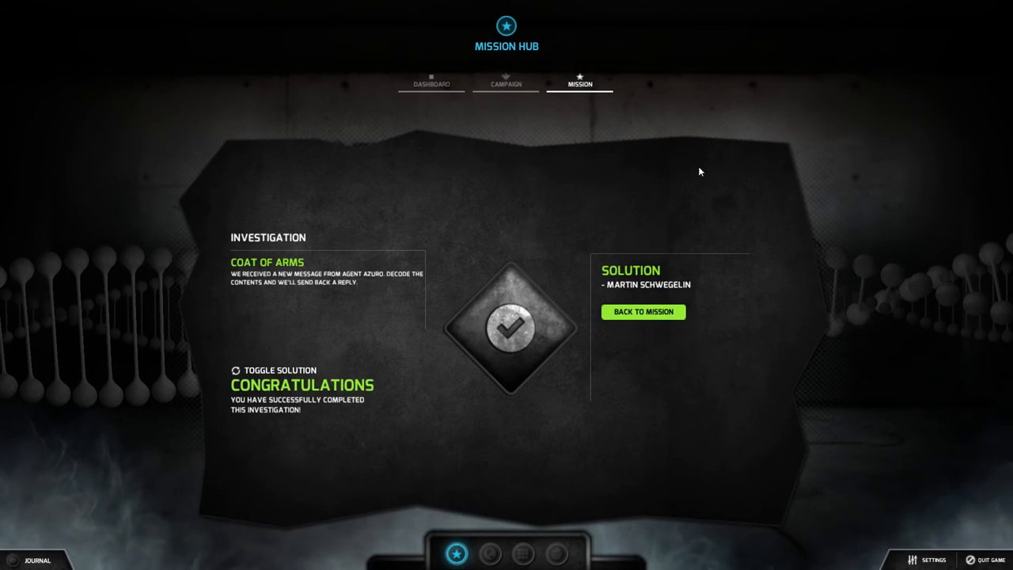
mouse_move(689, 181)
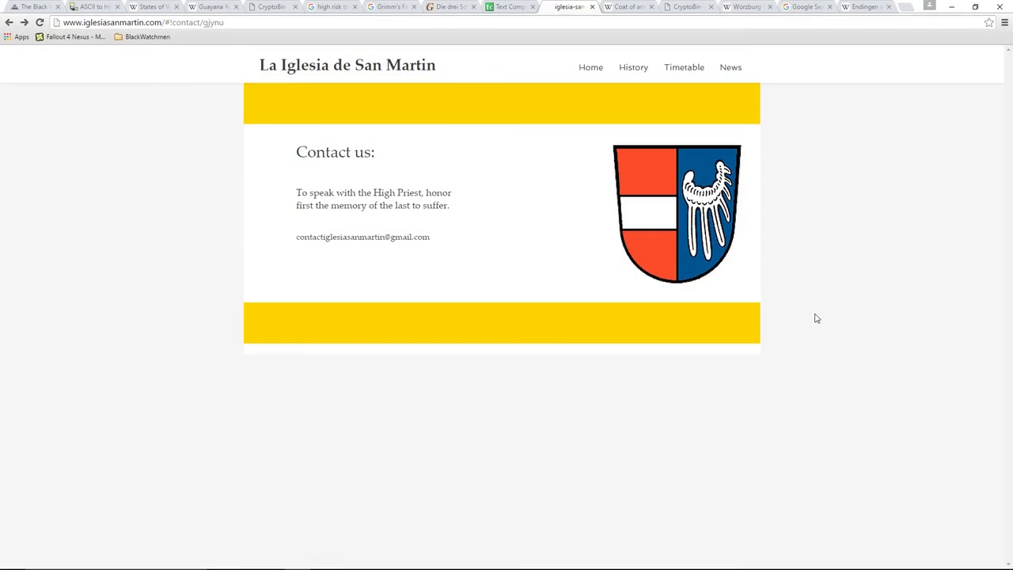
mouse_move(367, 223)
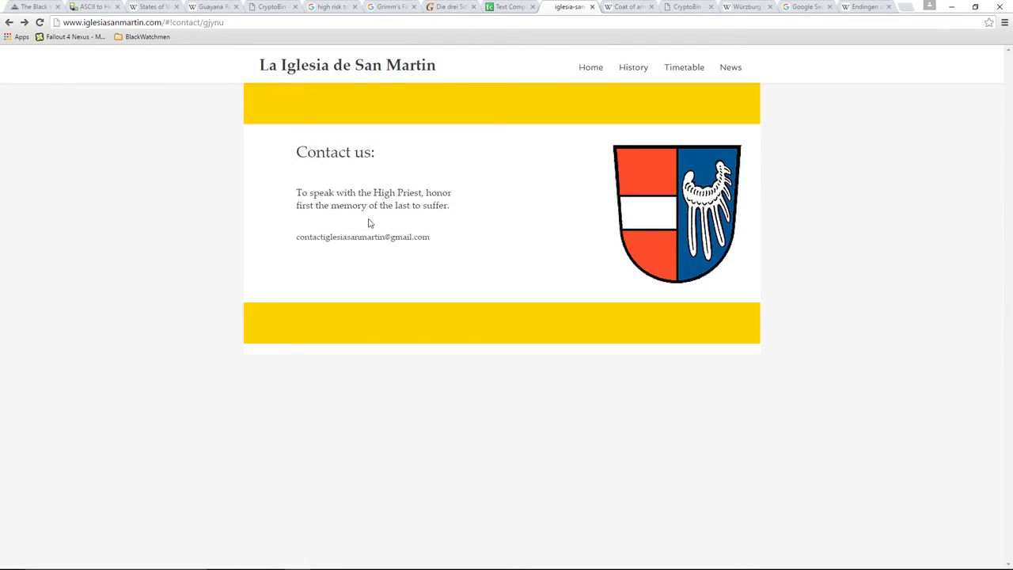
mouse_move(344, 142)
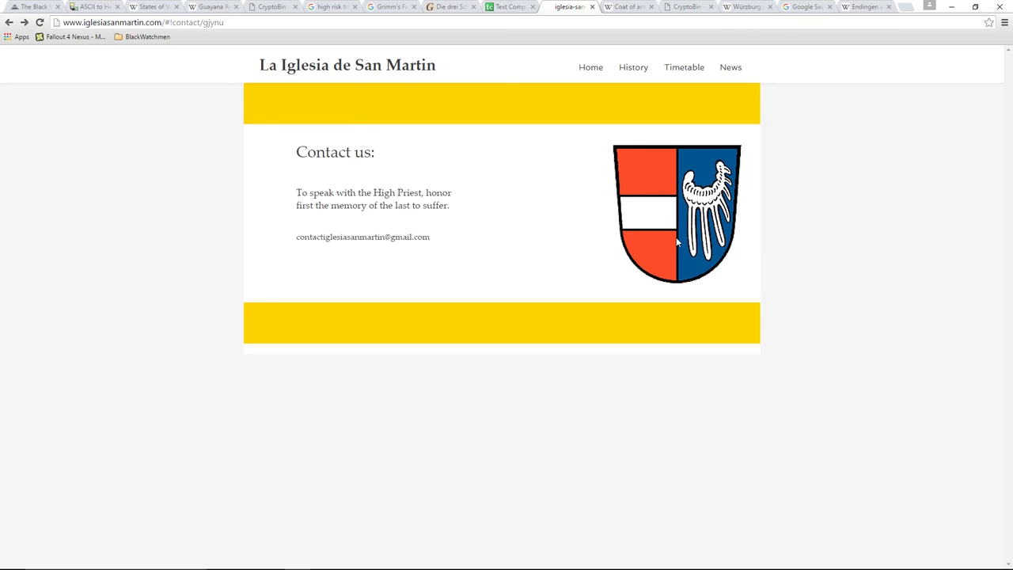
mouse_move(659, 193)
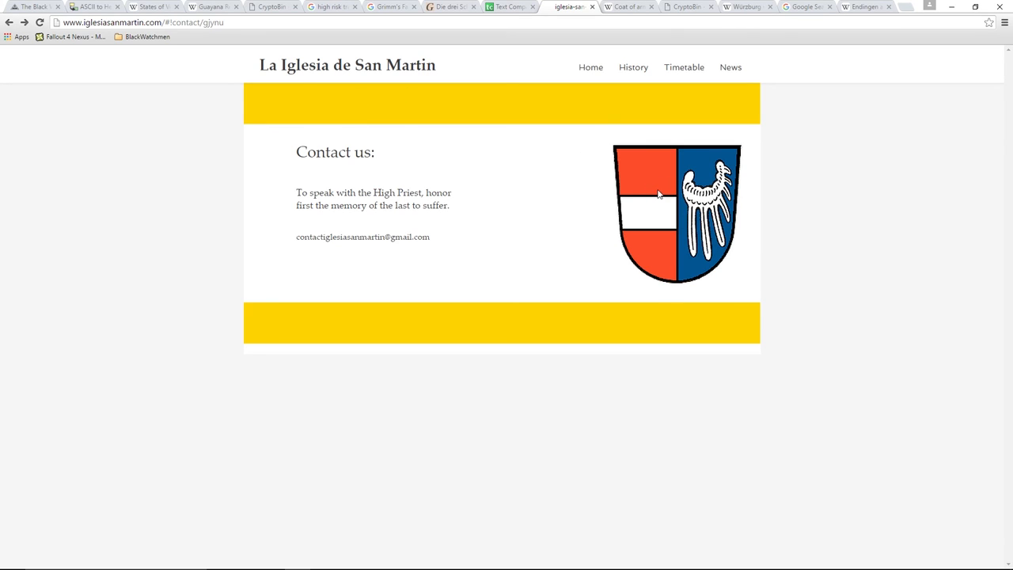
Bring up the image options for the coat of arms on the Contact page
right_click(677, 198)
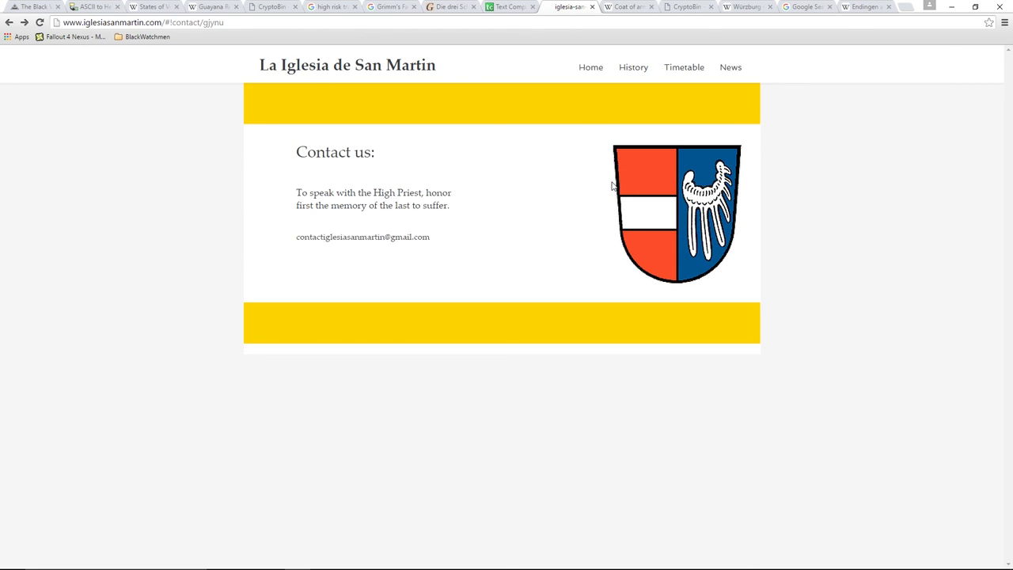
mouse_move(614, 186)
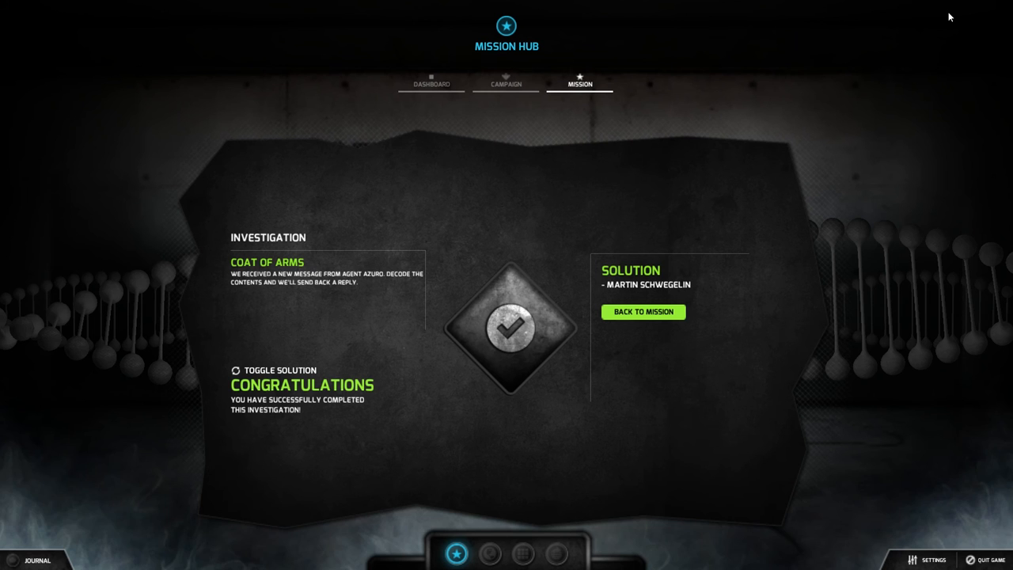
mouse_move(786, 239)
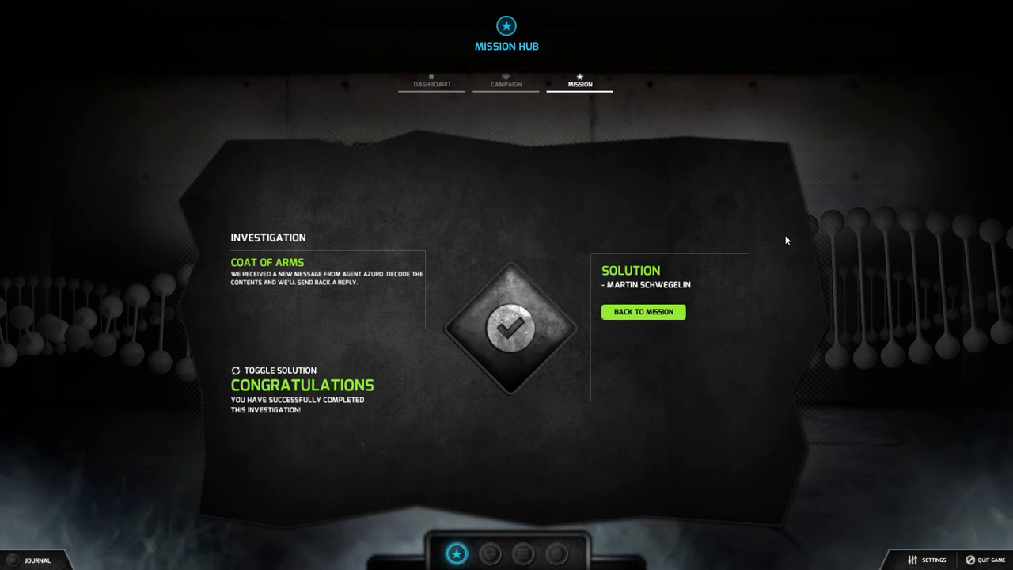